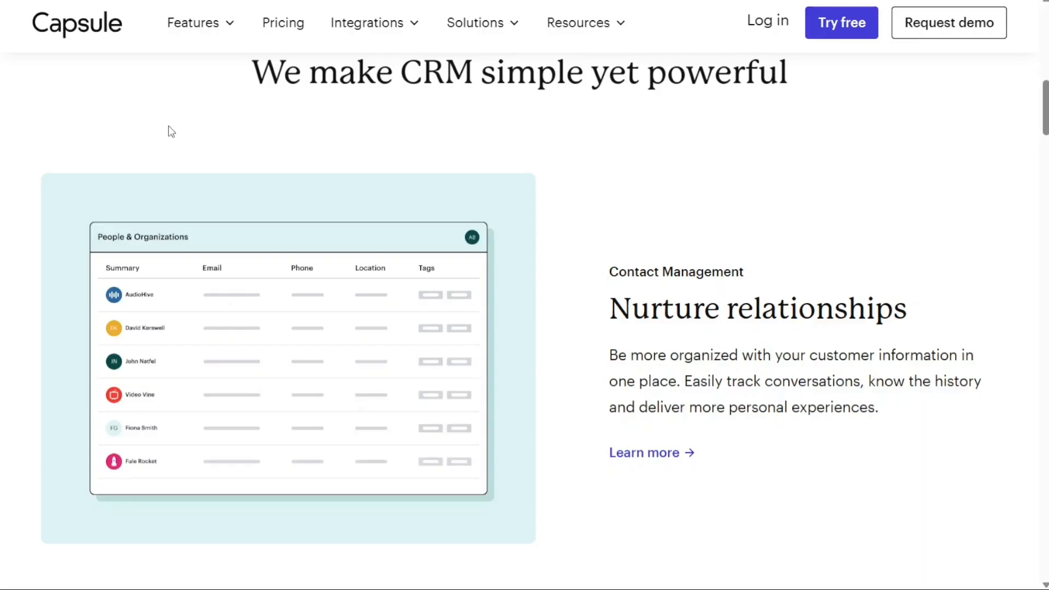
mouse_move(97, 36)
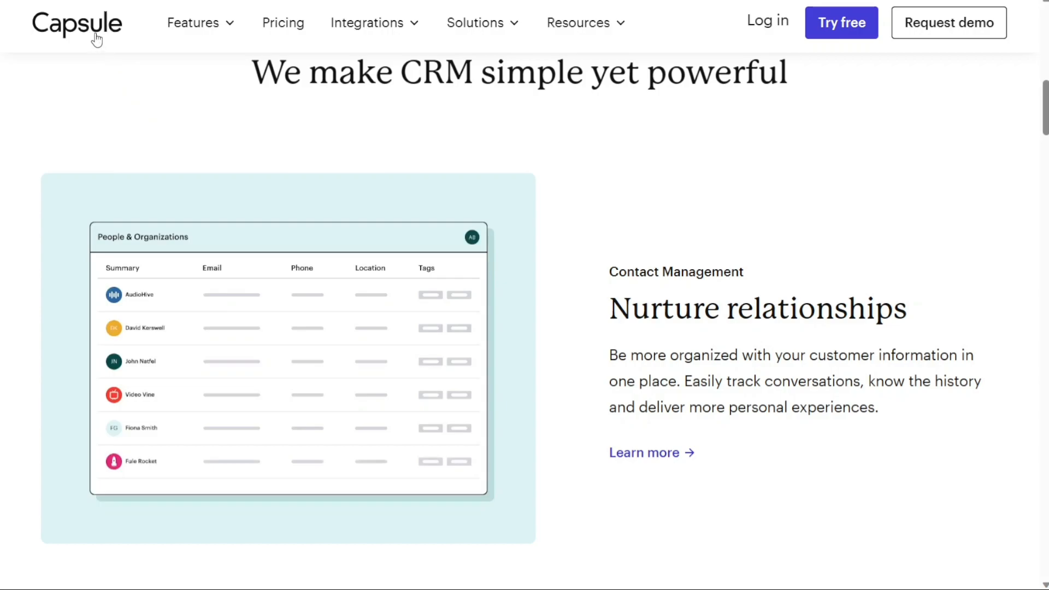
mouse_move(456, 137)
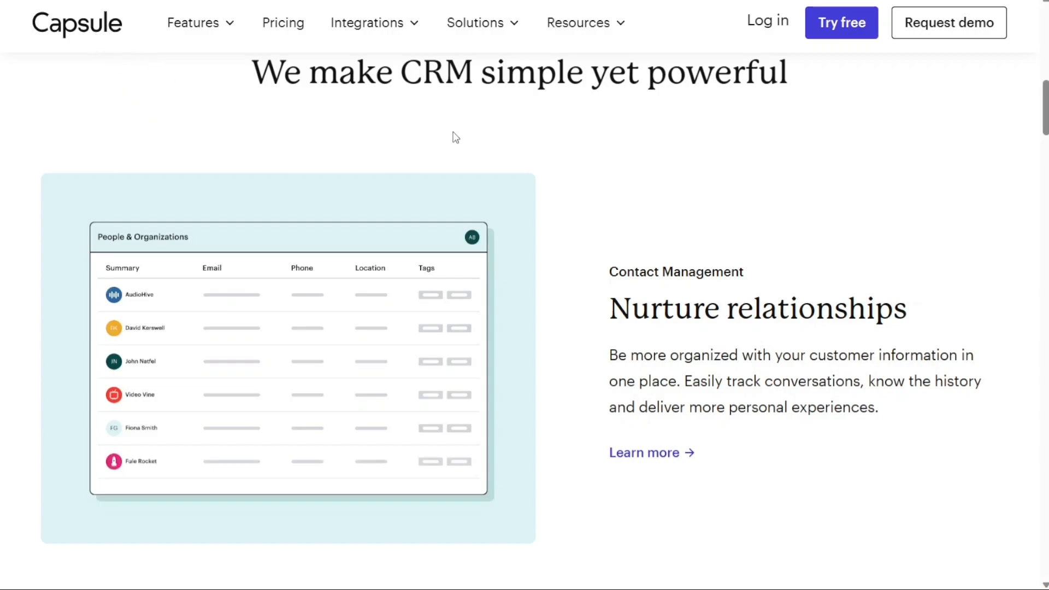
scroll(down, 3)
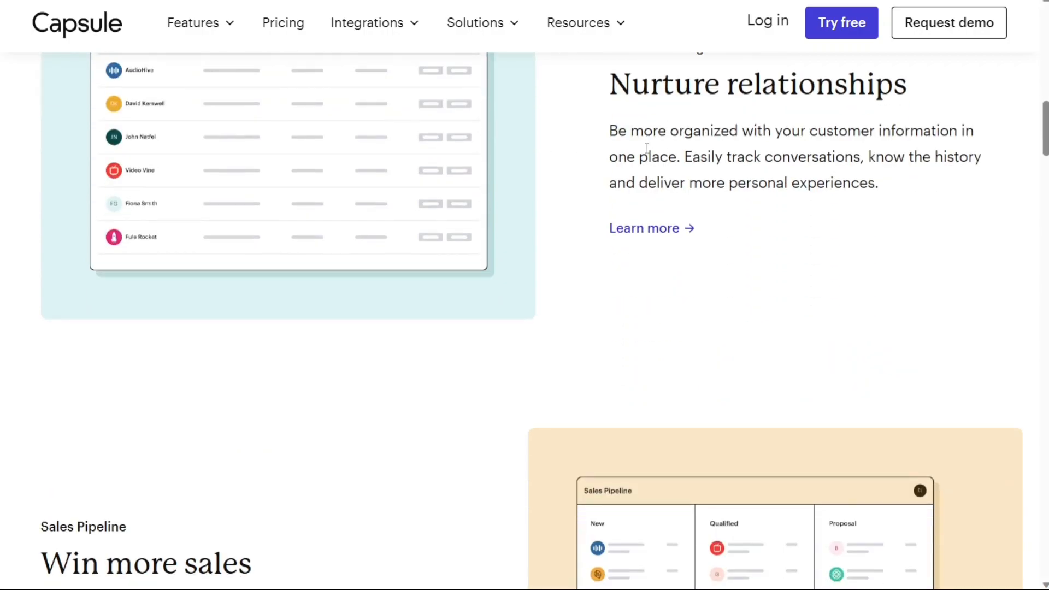
scroll(down, 3)
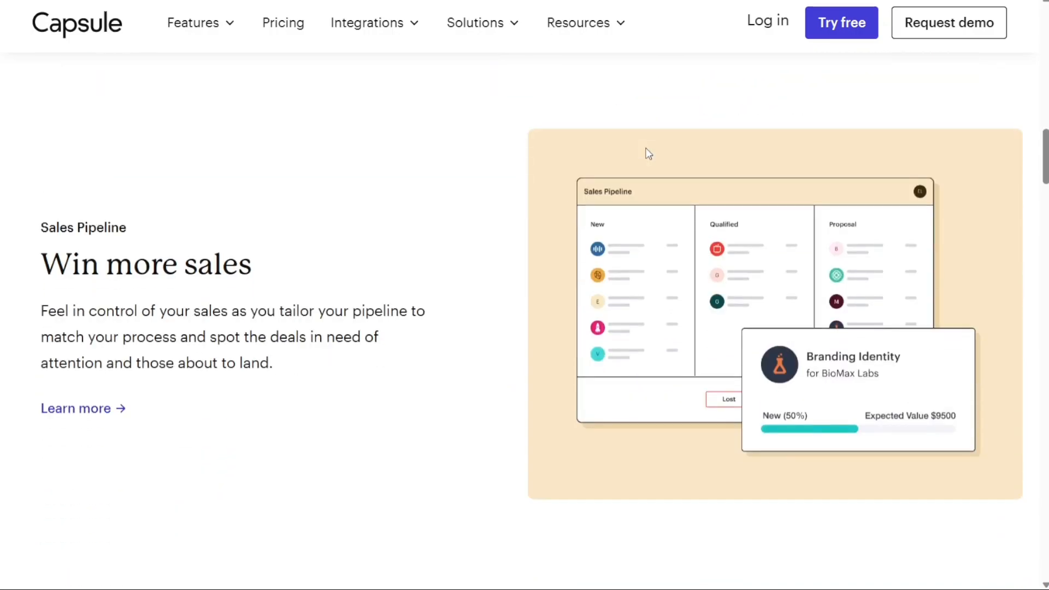
scroll(down, 3)
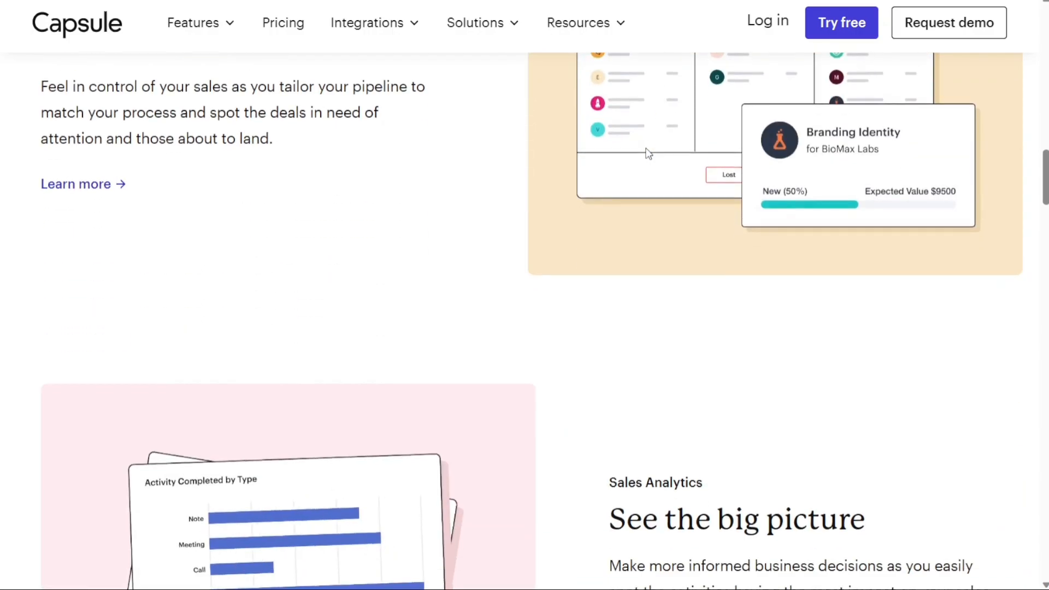
scroll(down, 3)
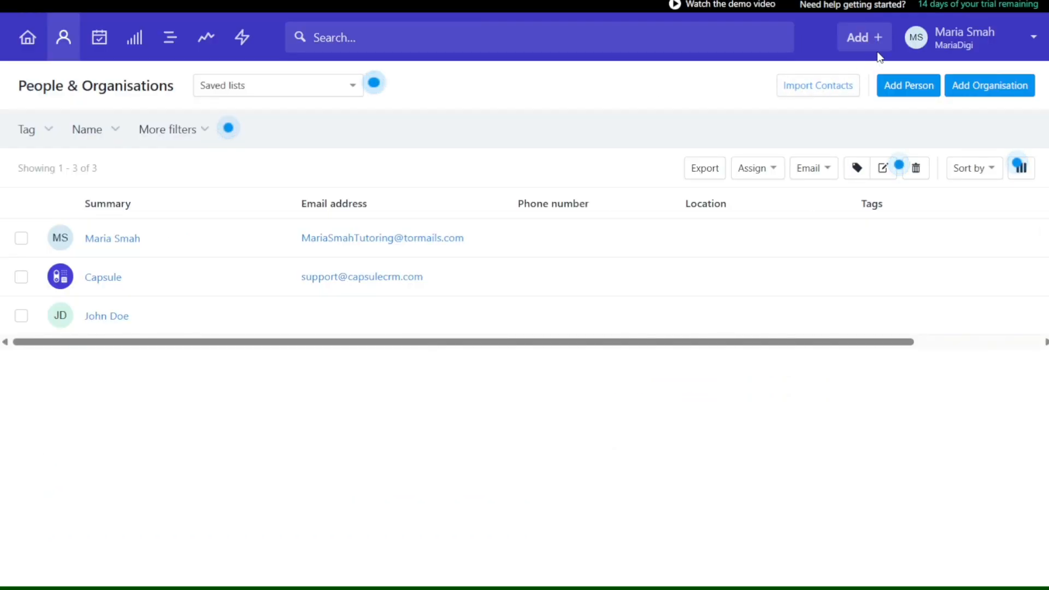
click(908, 85)
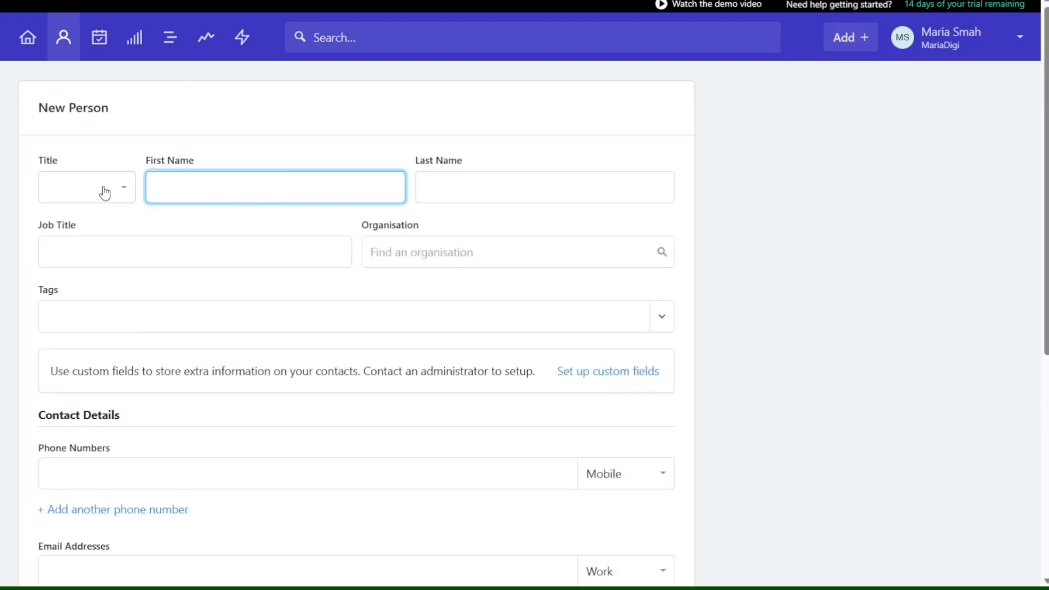
click(86, 187)
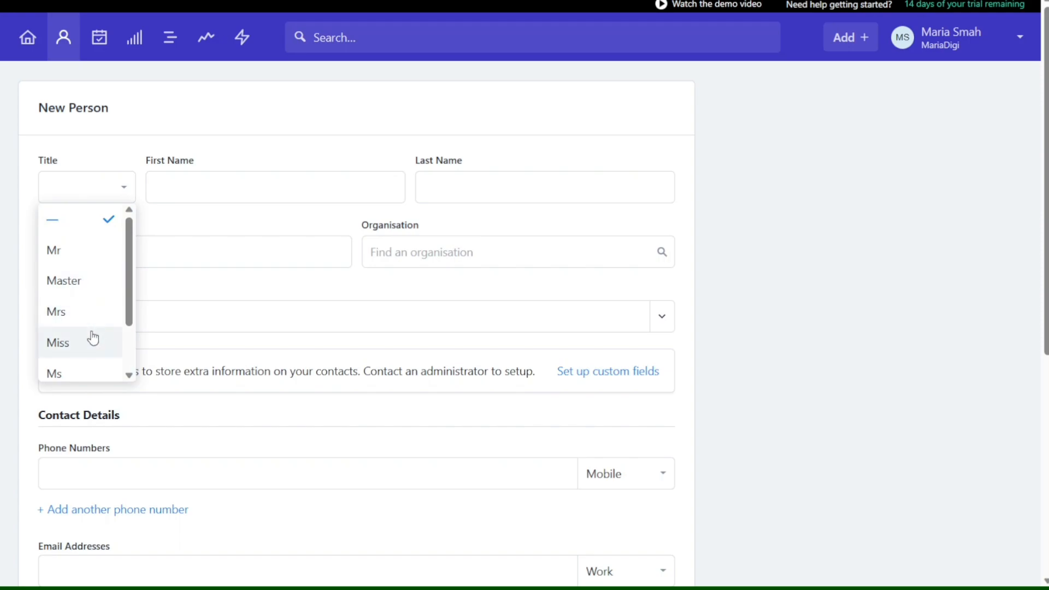
click(58, 342)
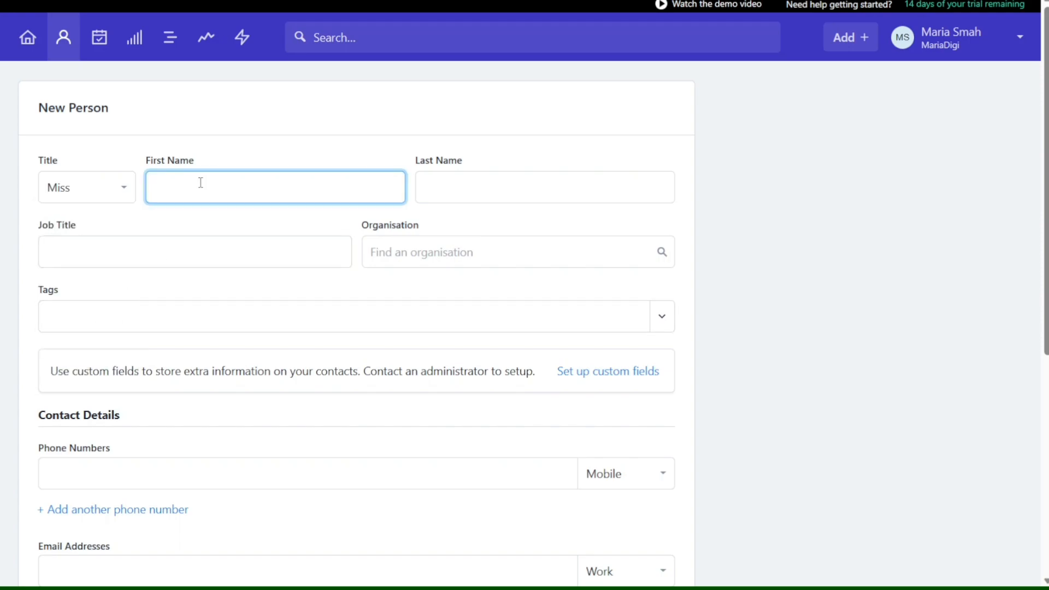
text(Emma)
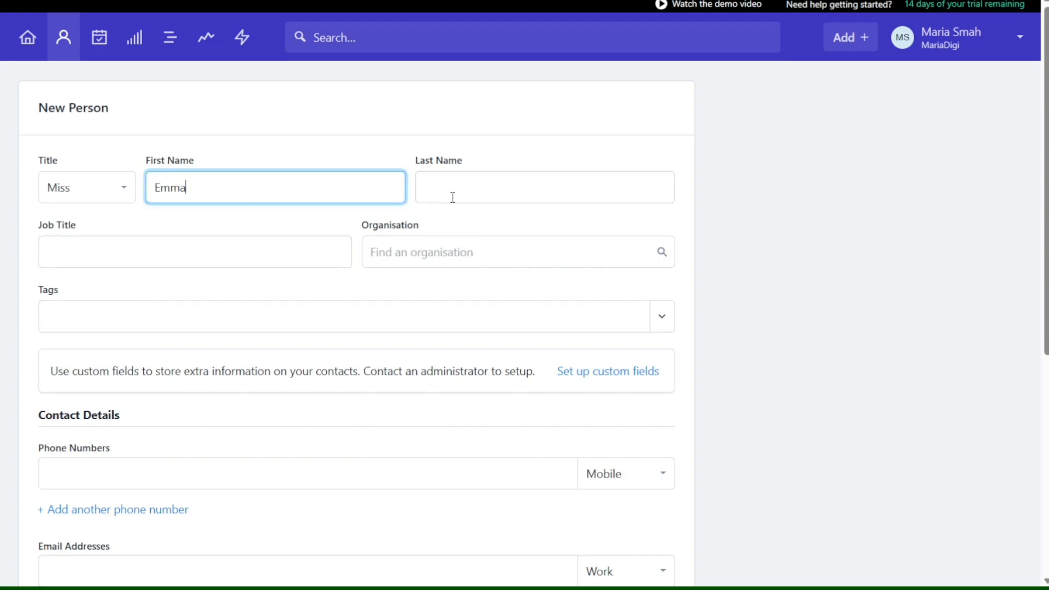
text(Smith)
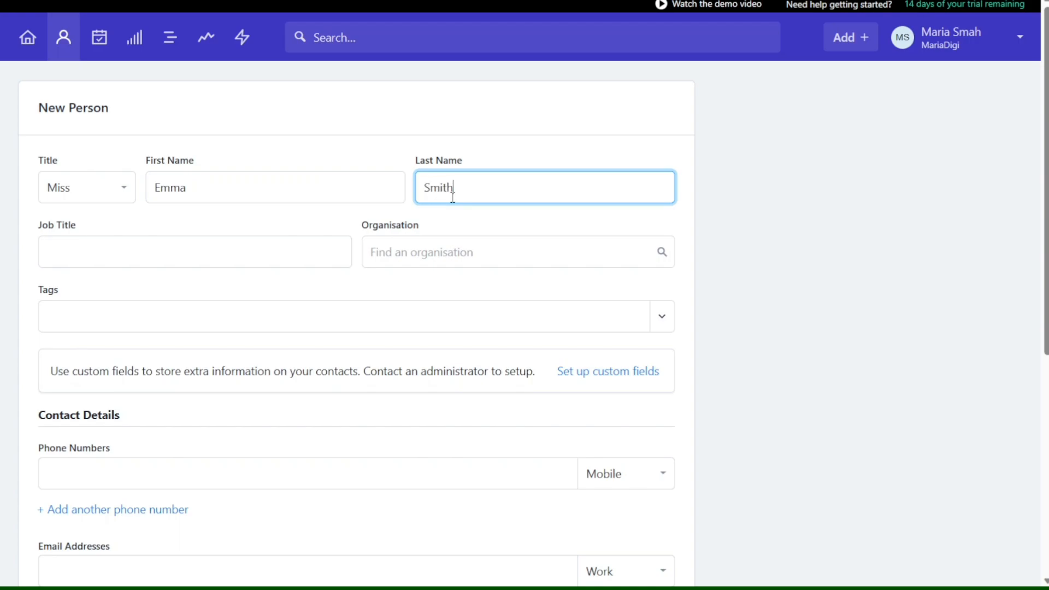
click(194, 252)
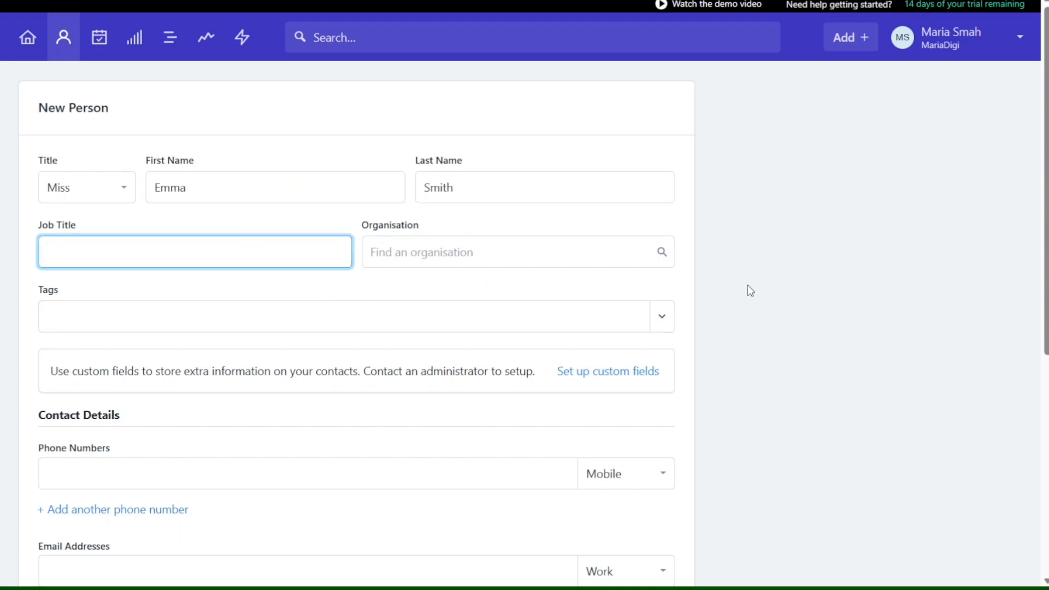
scroll(down, 3)
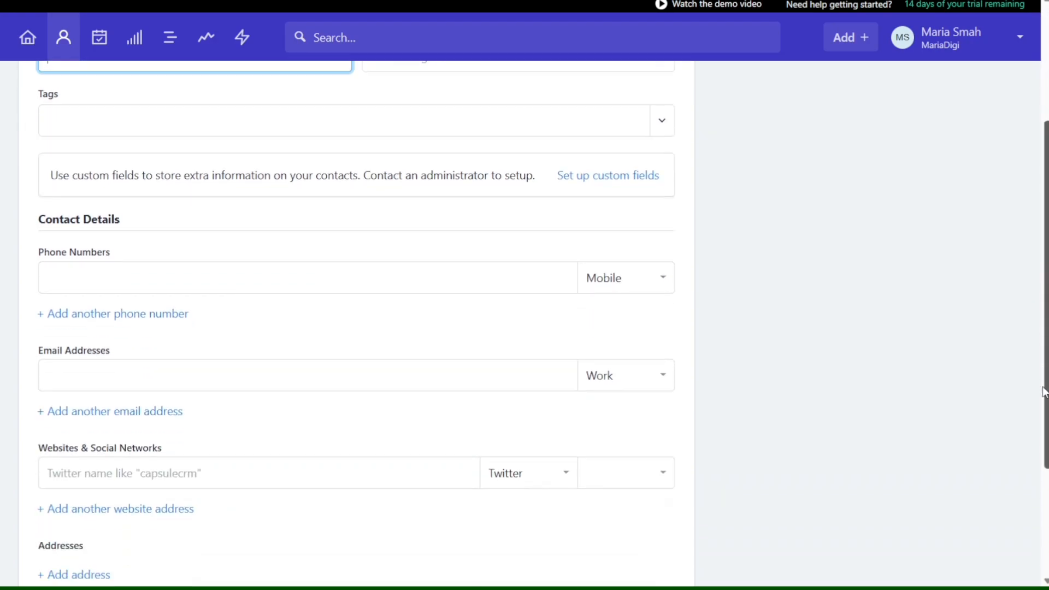
scroll(down, 3)
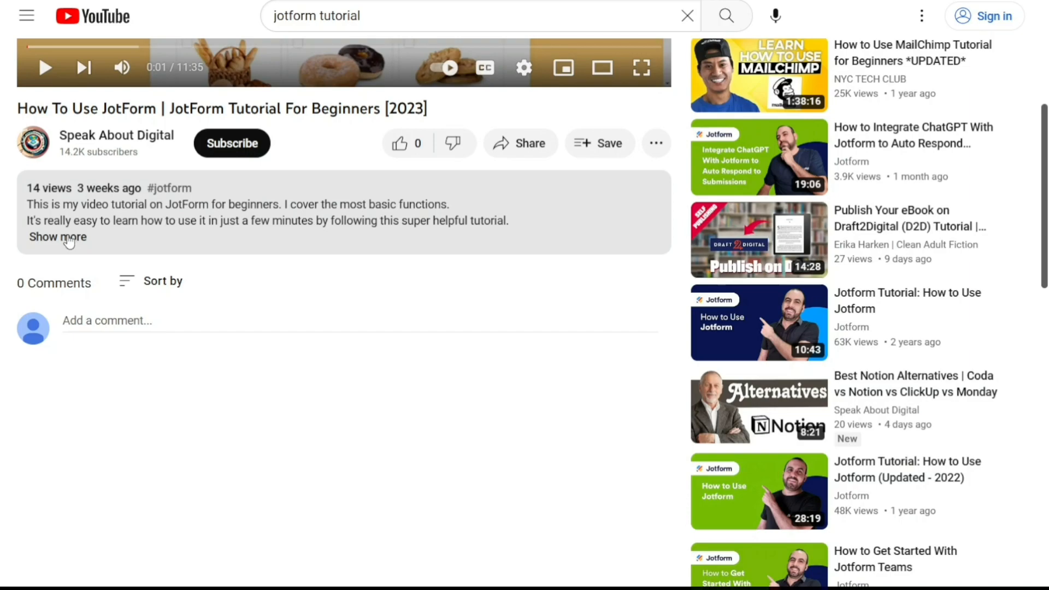
Expand the description under the JotForm beginners tutorial video.
click(58, 236)
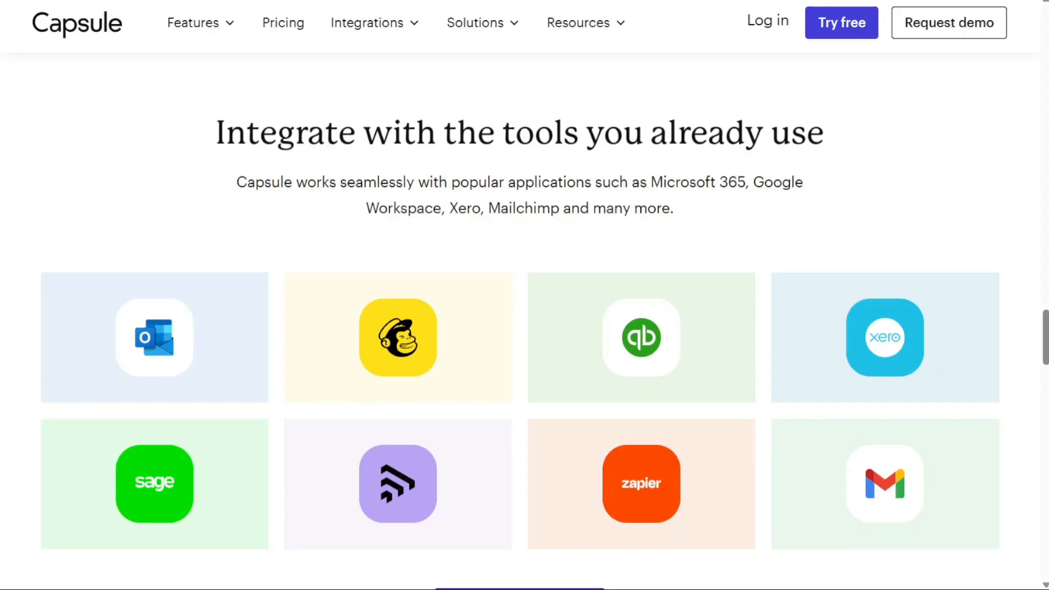
Go from the Capsule homepage integrations section to the Pricing page.
scroll(down, 3)
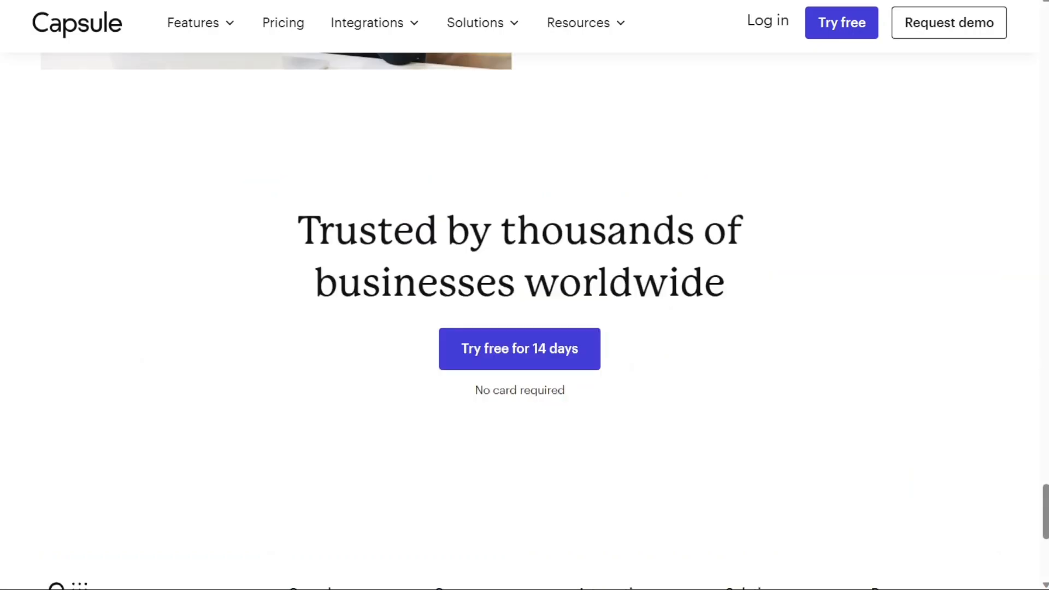
mouse_move(396, 347)
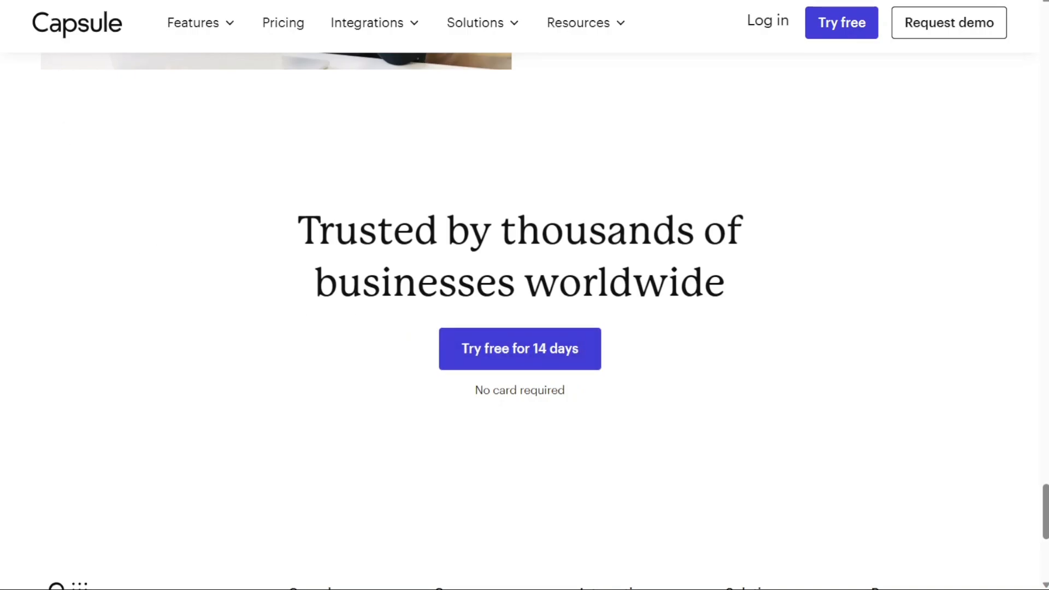
click(283, 22)
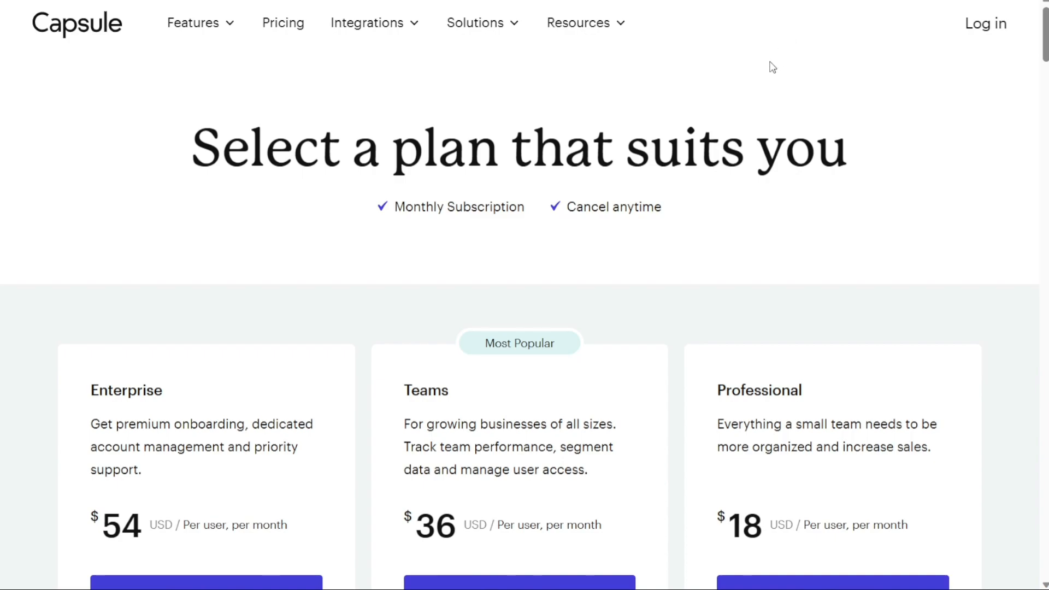
scroll(down, 3)
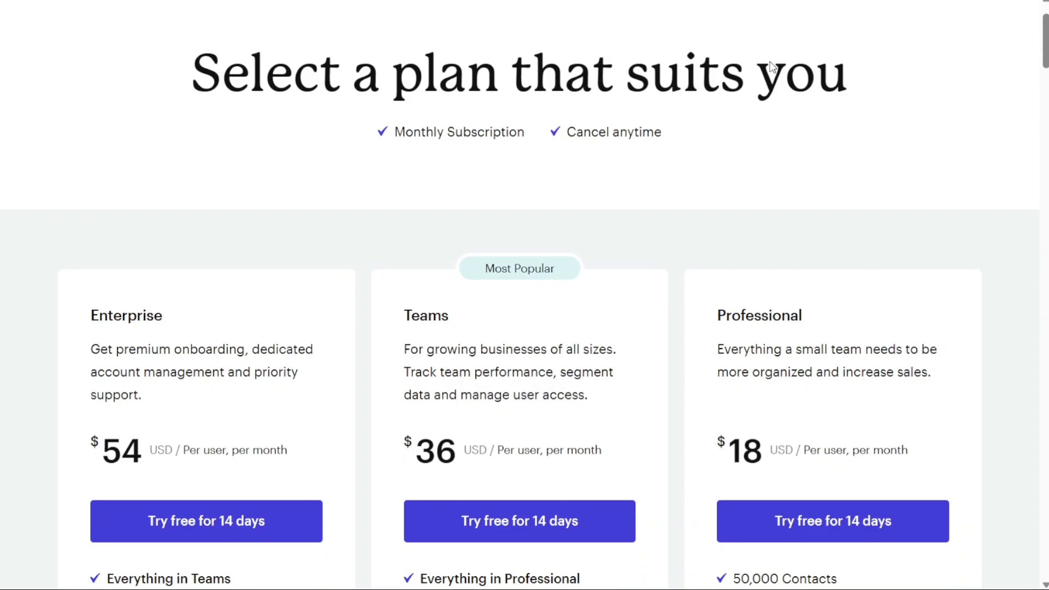
scroll(down, 3)
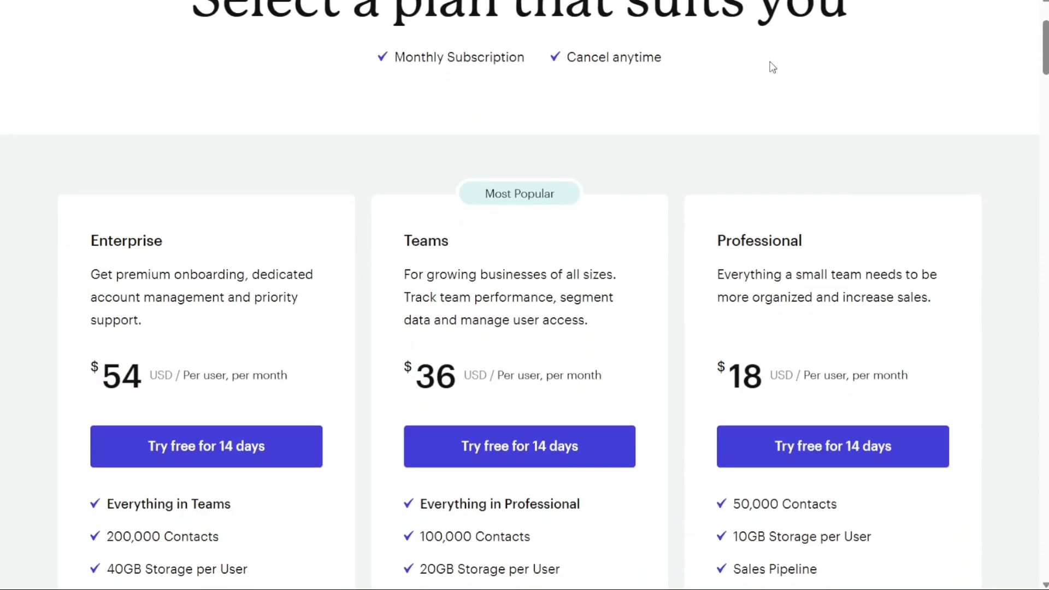
scroll(down, 3)
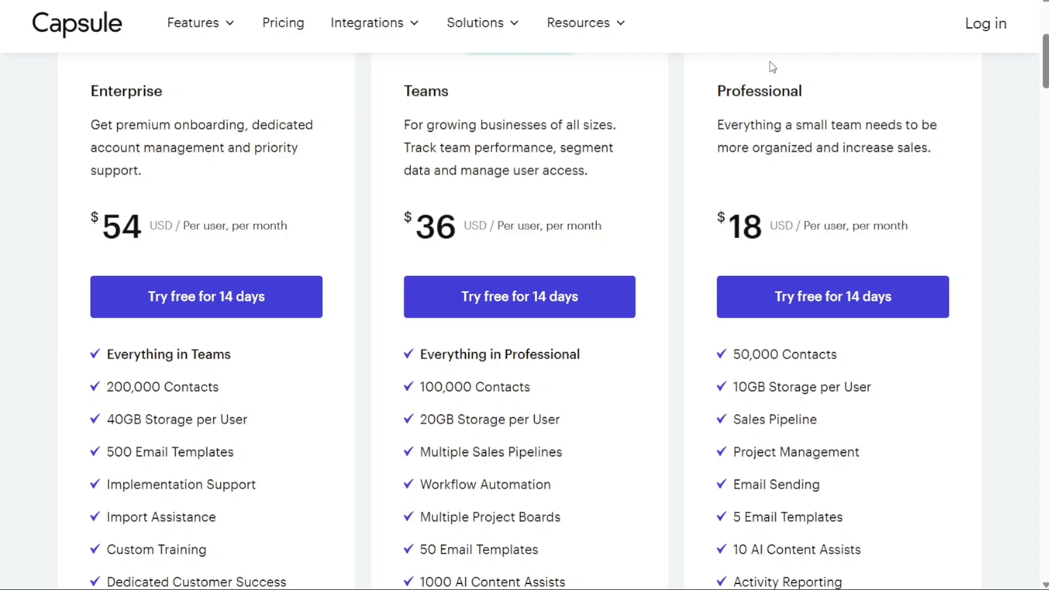
mouse_move(331, 123)
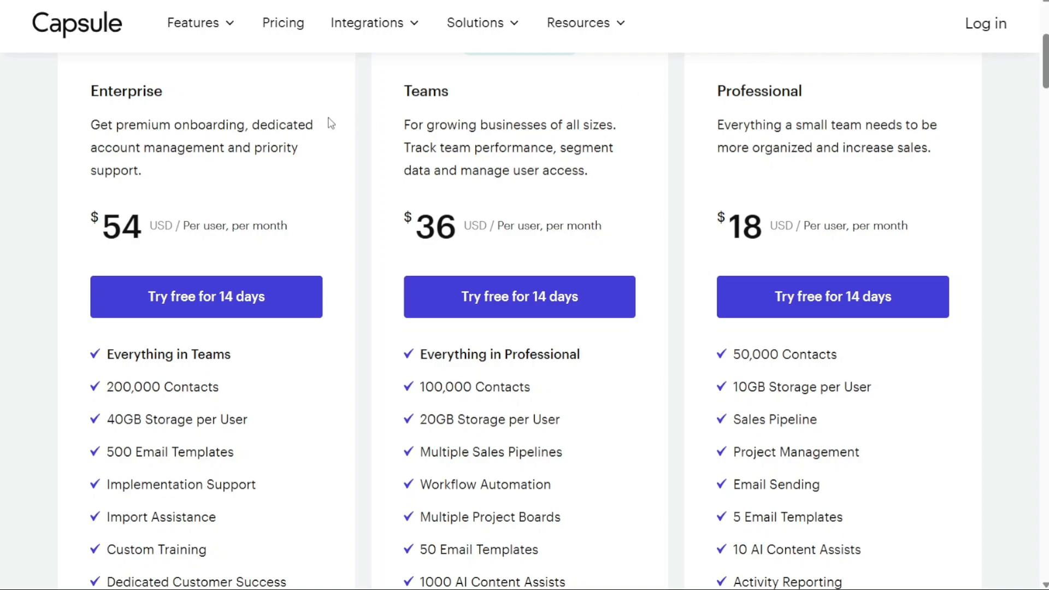
mouse_move(644, 152)
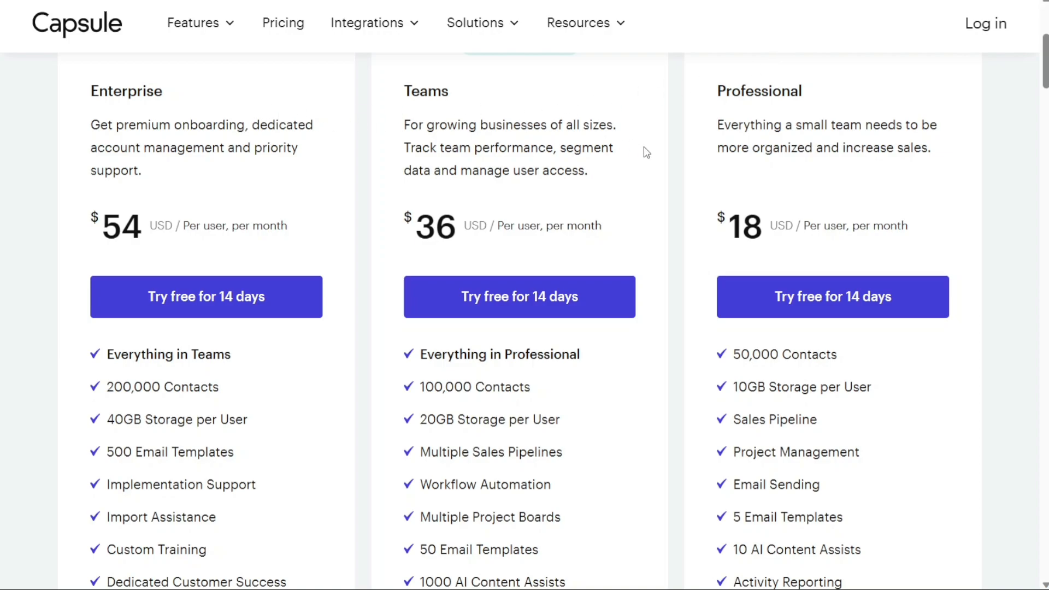
mouse_move(923, 239)
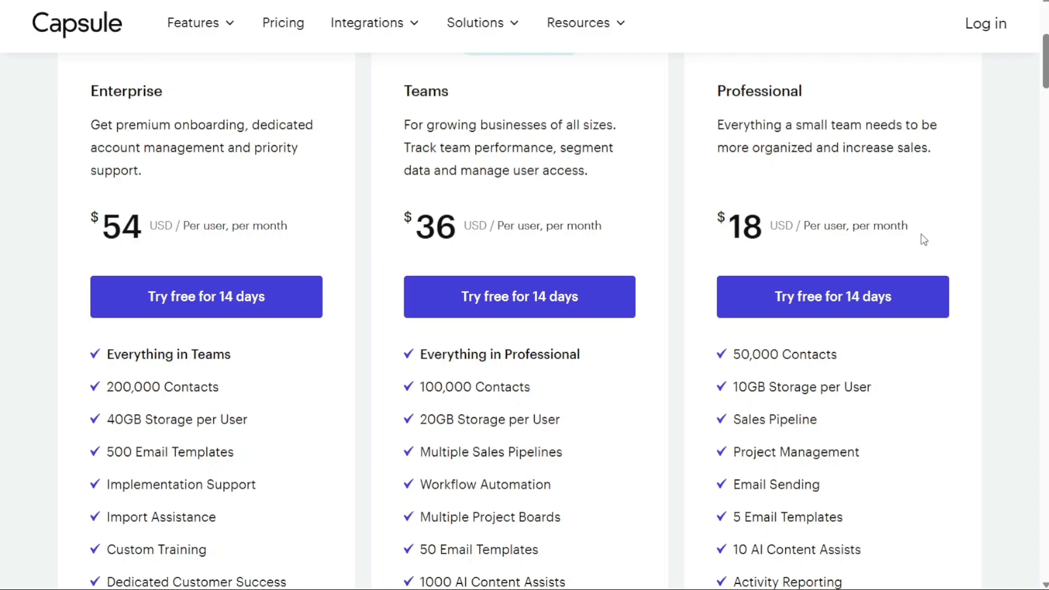
mouse_move(1010, 349)
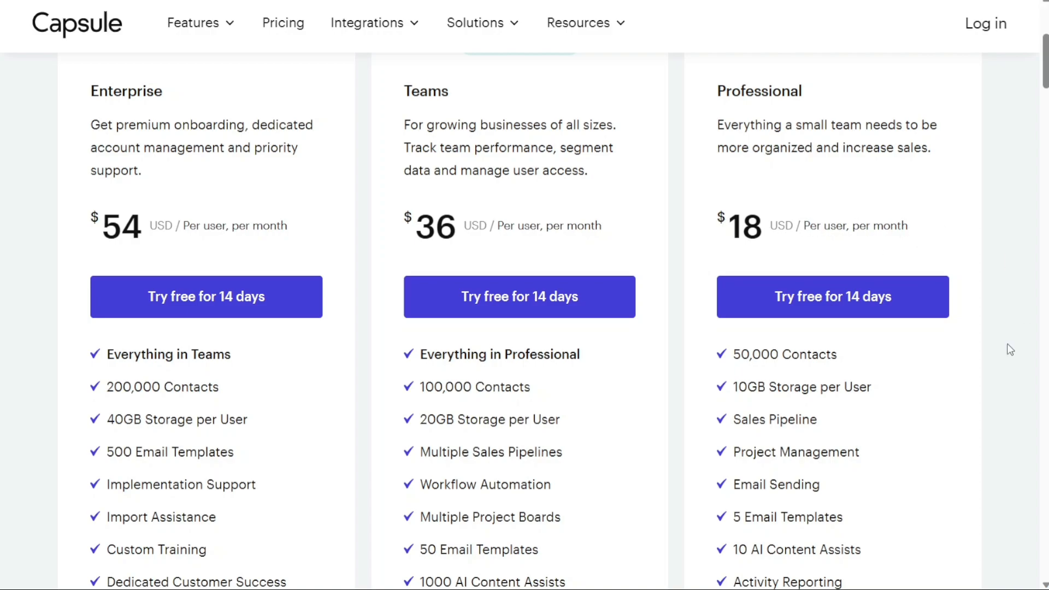
mouse_move(775, 523)
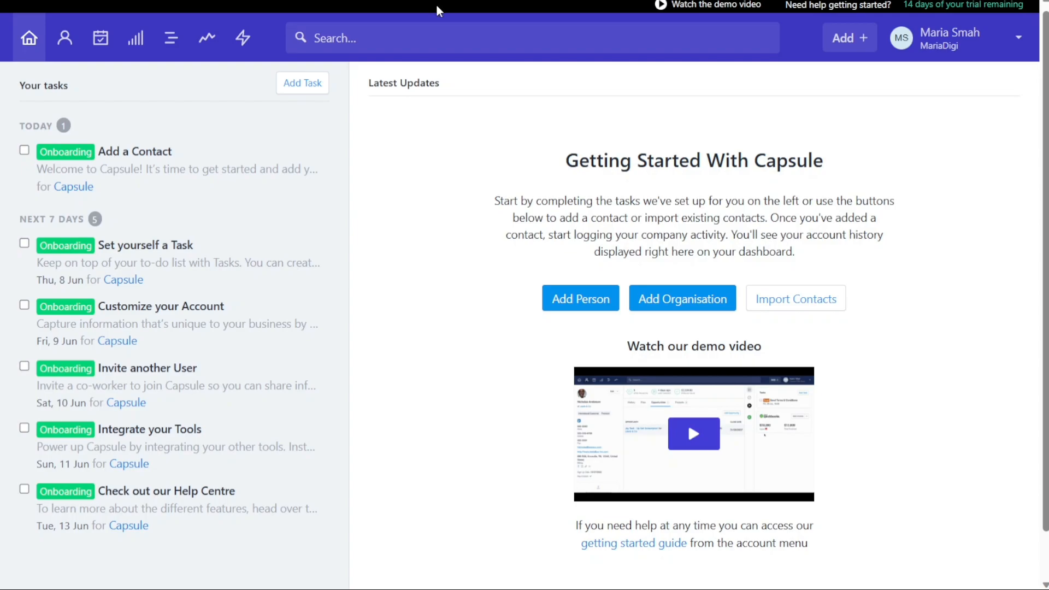
mouse_move(249, 16)
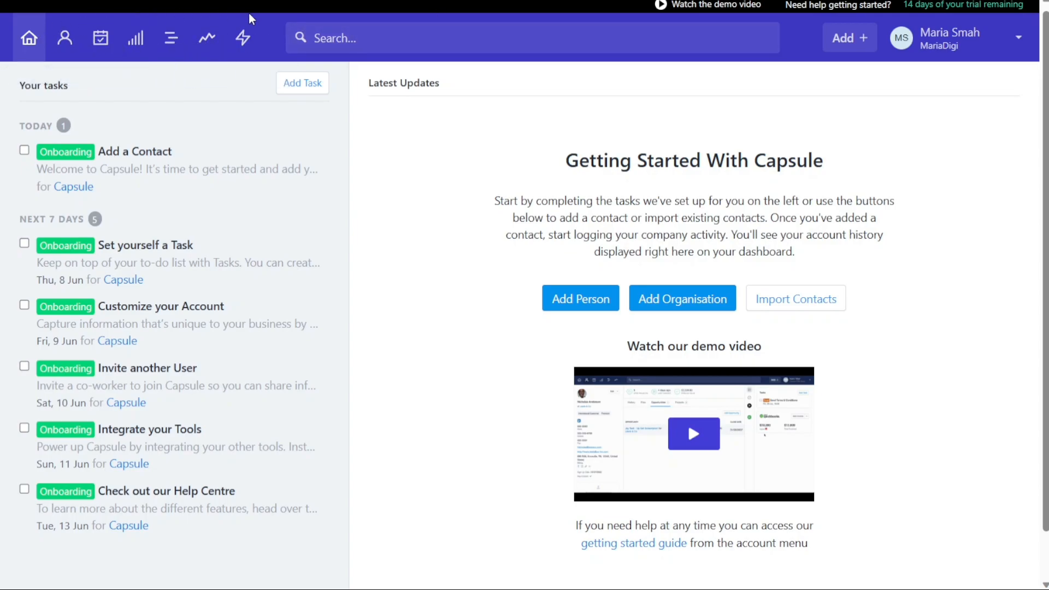
mouse_move(395, 158)
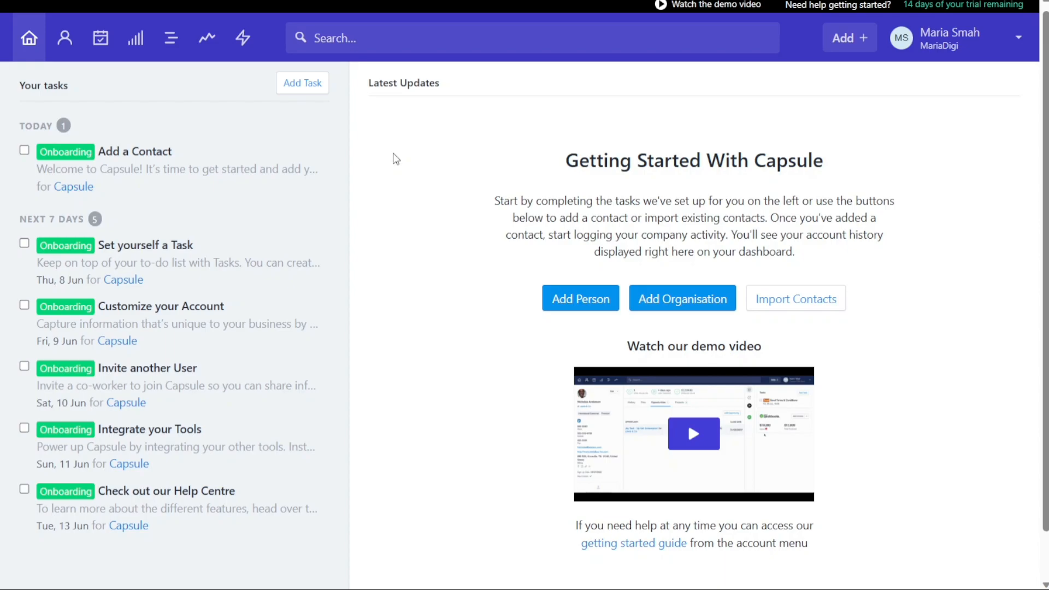
mouse_move(373, 147)
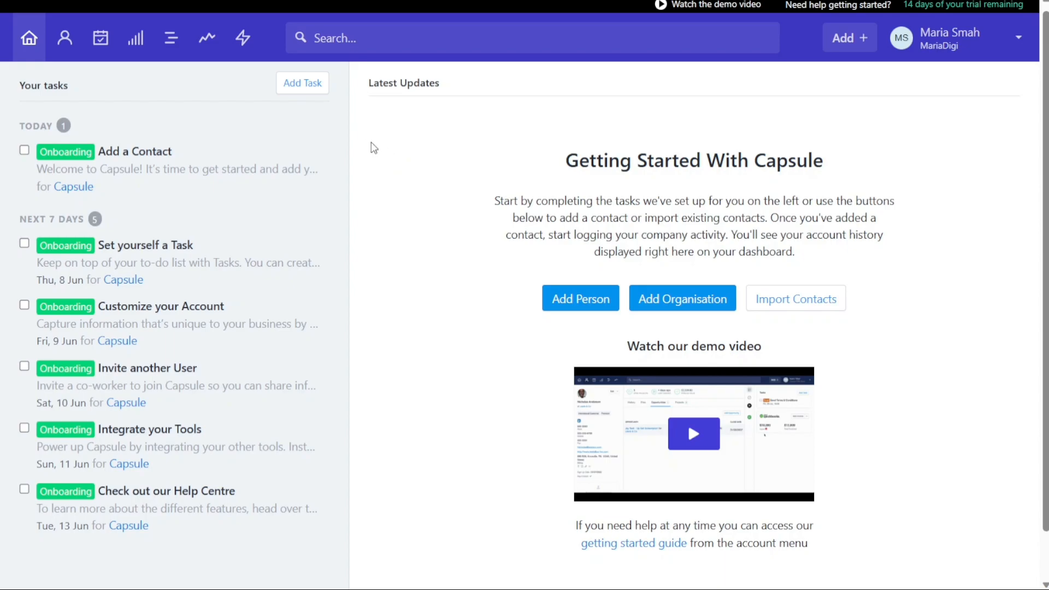
mouse_move(460, 169)
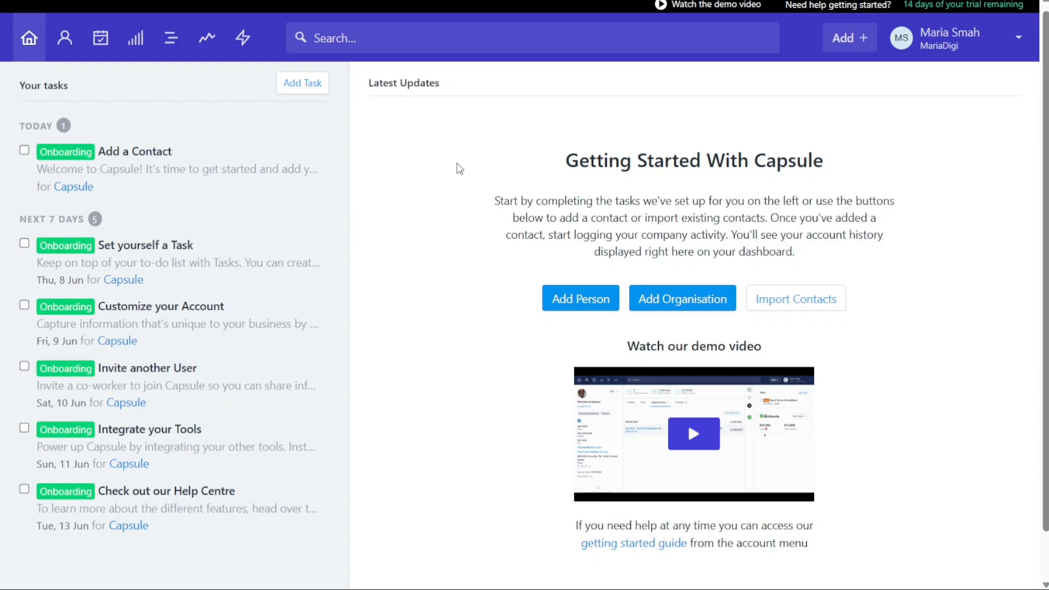
mouse_move(13, 45)
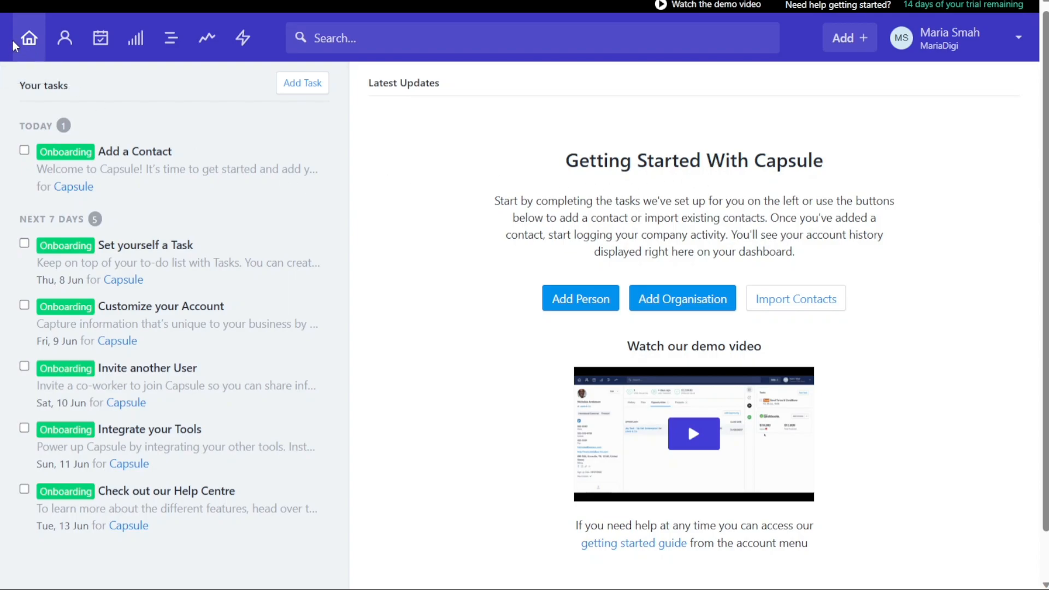
mouse_move(28, 38)
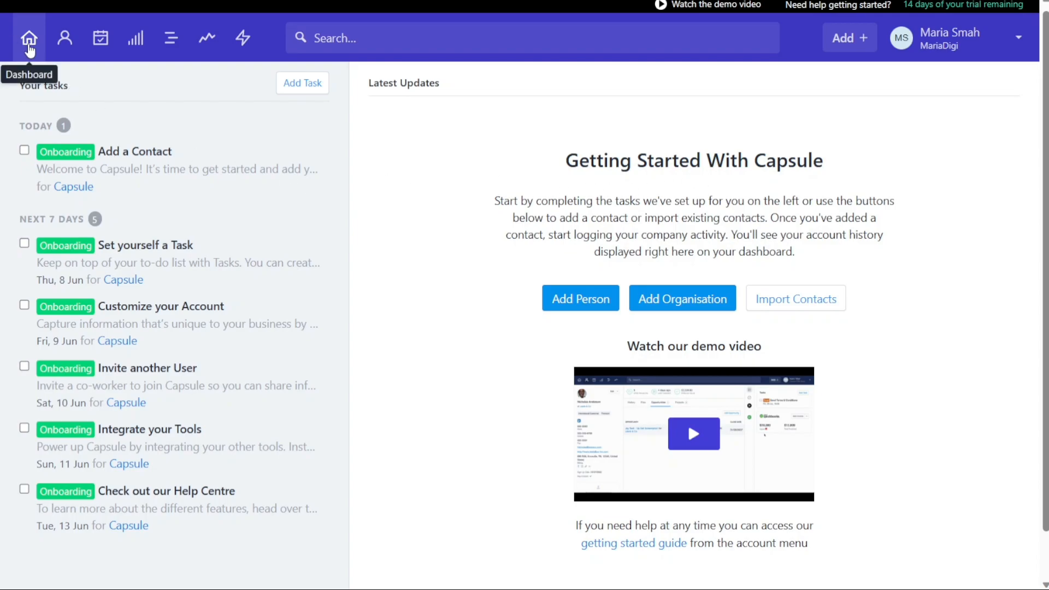
mouse_move(37, 70)
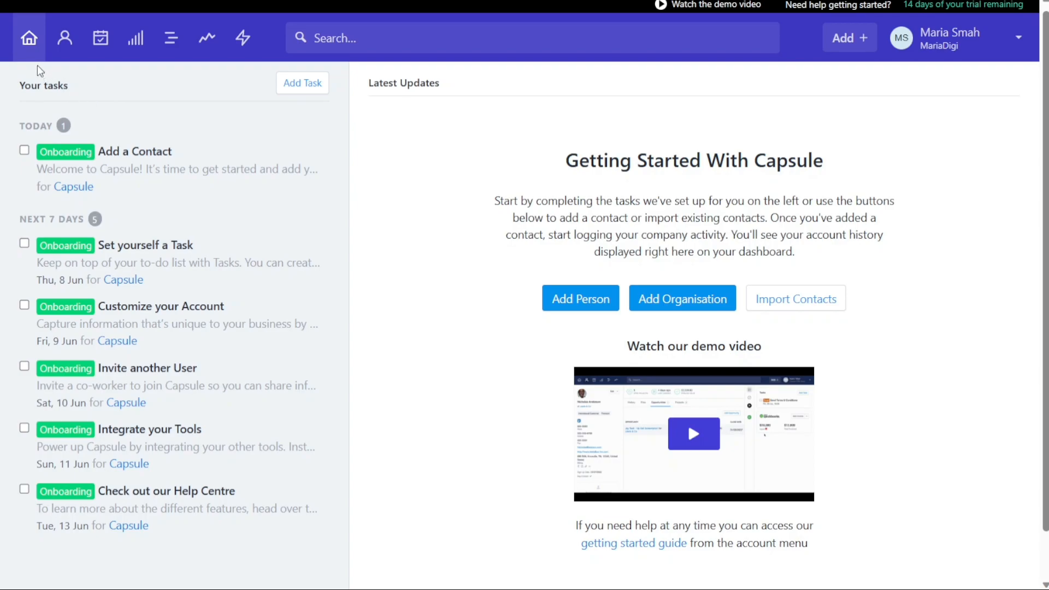
mouse_move(243, 37)
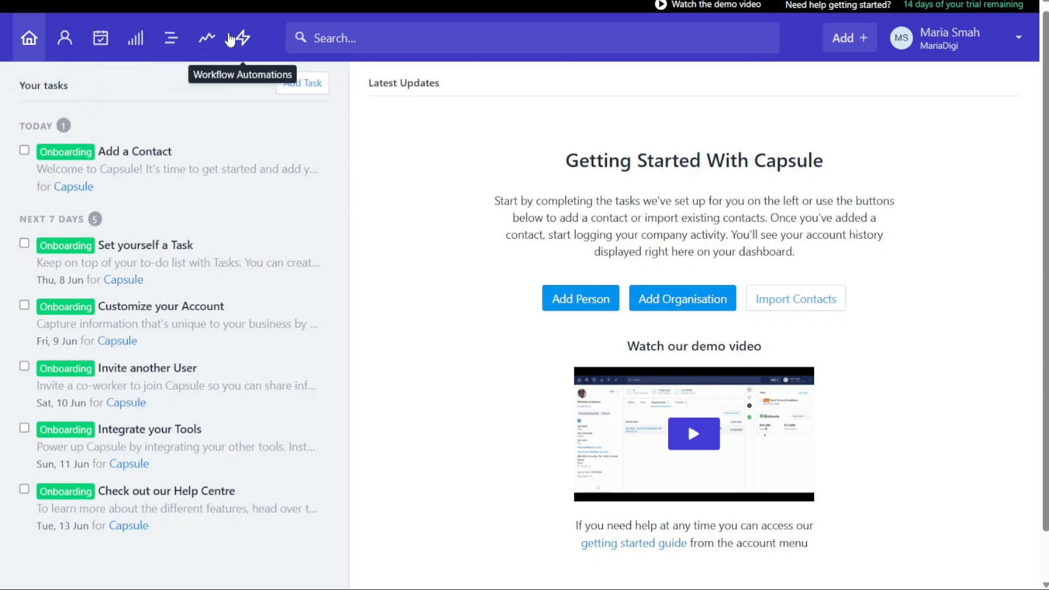
mouse_move(28, 38)
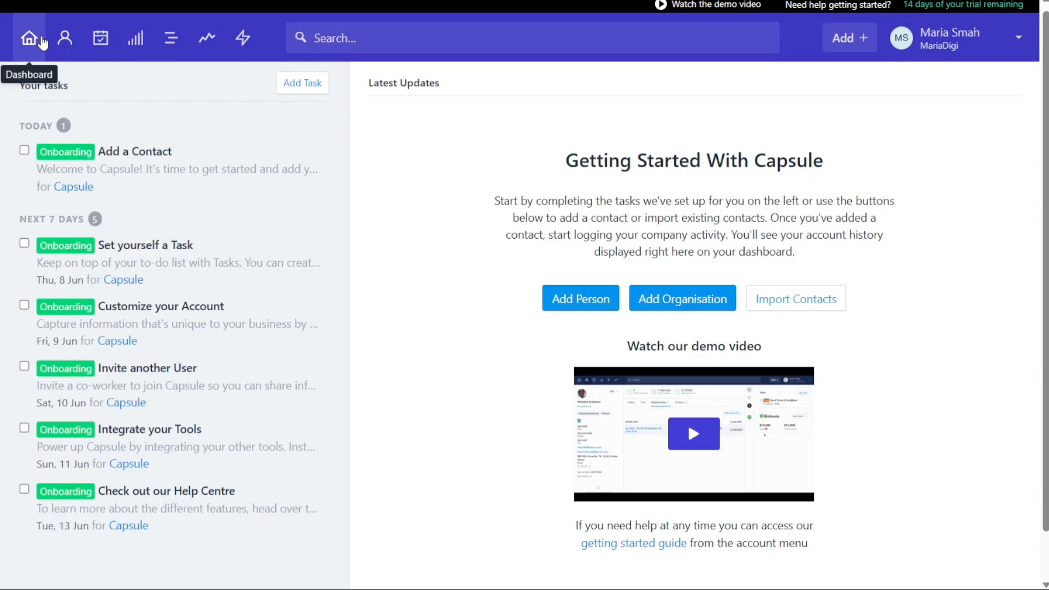
mouse_move(64, 37)
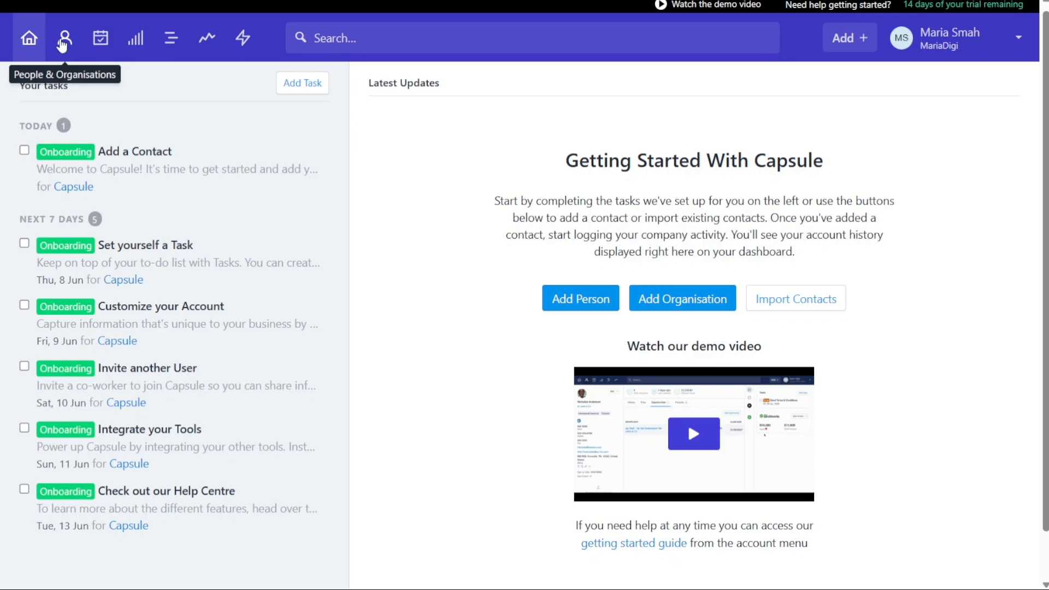
mouse_move(99, 38)
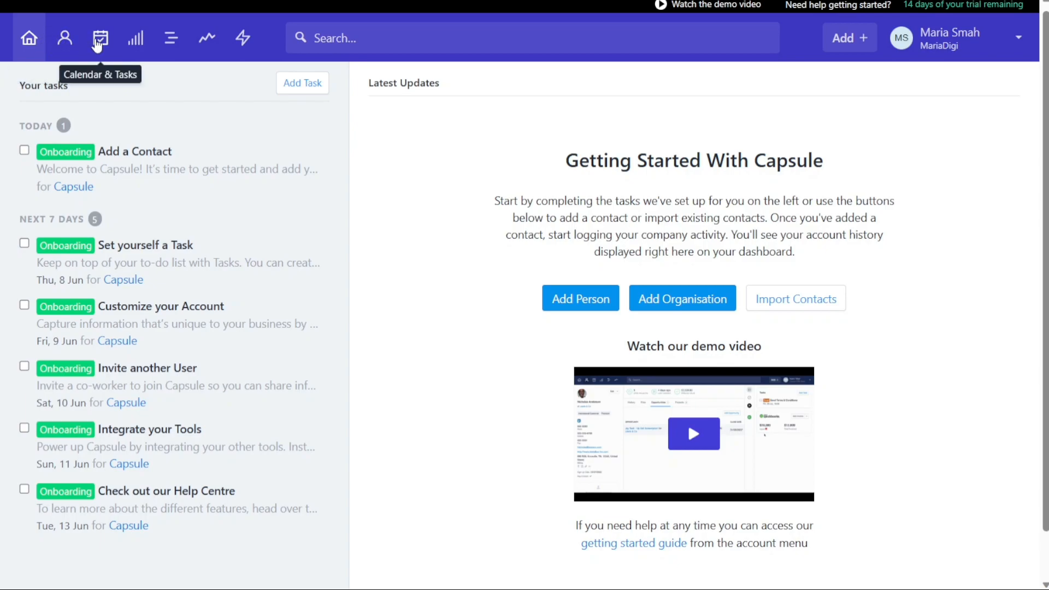
mouse_move(135, 37)
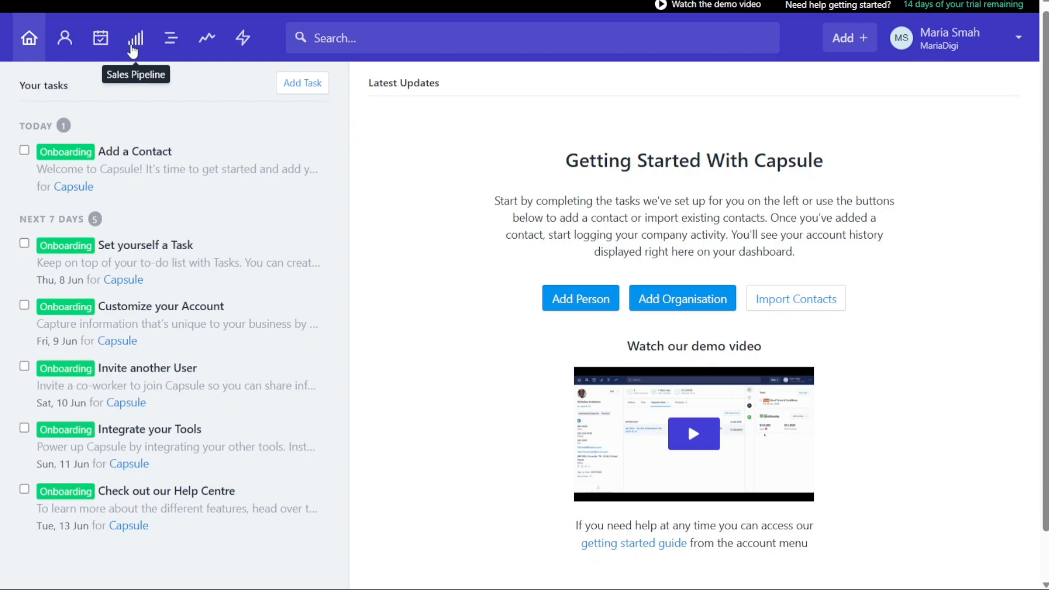
mouse_move(207, 38)
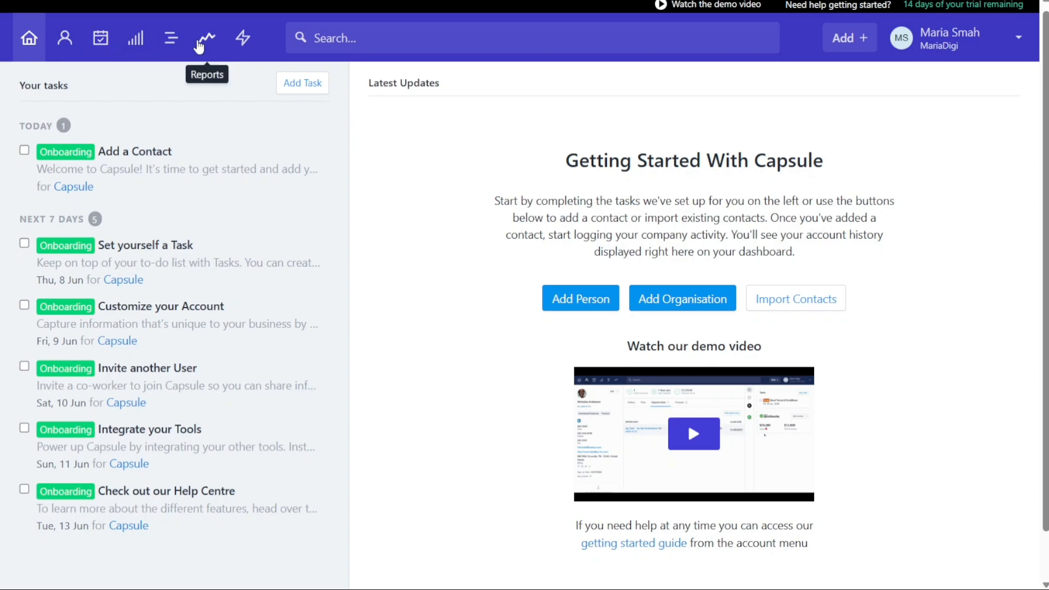
mouse_move(243, 38)
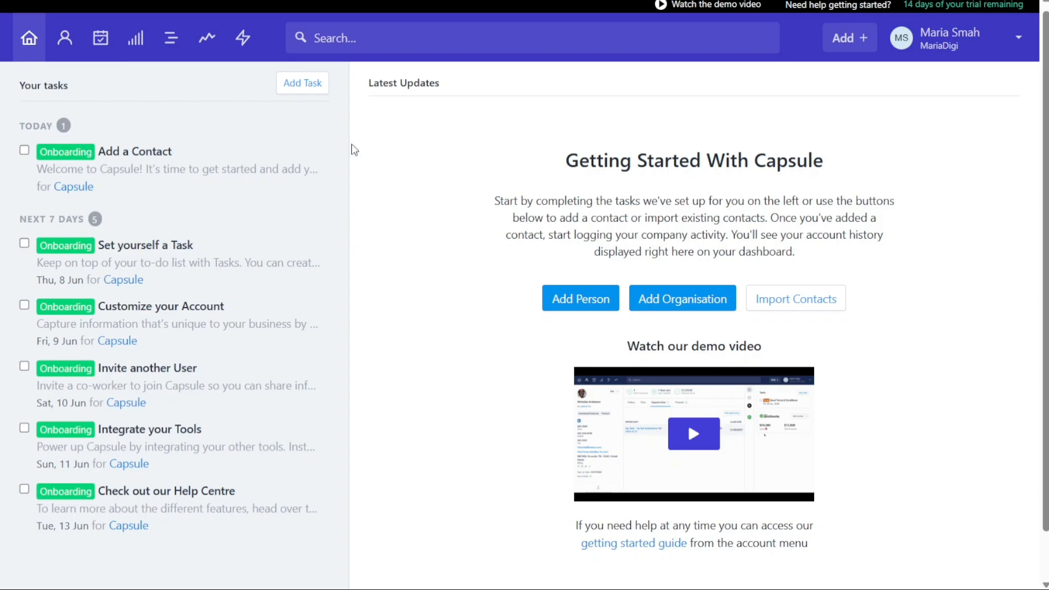
mouse_move(395, 155)
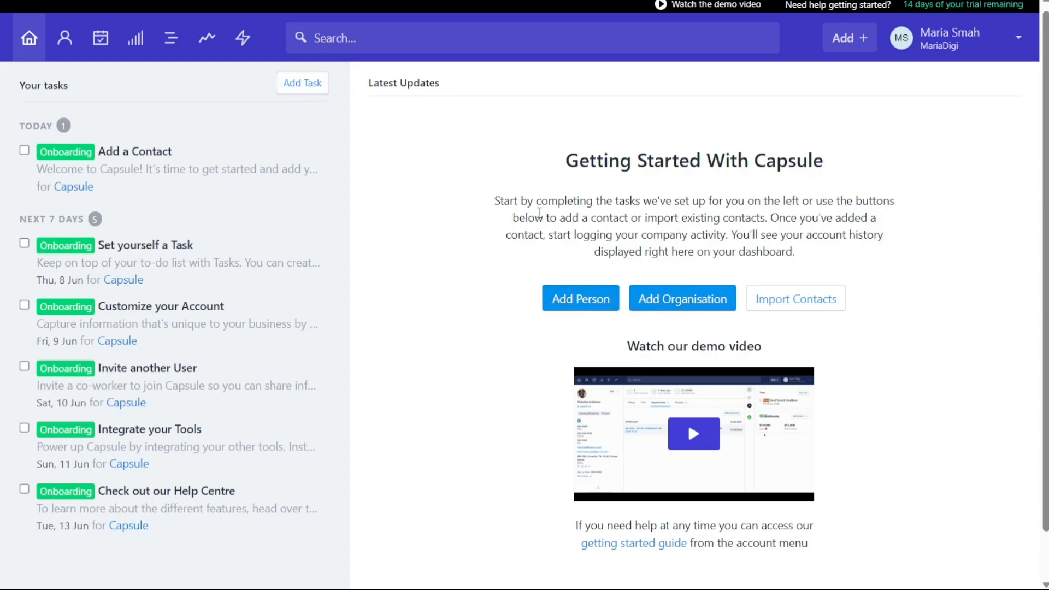
mouse_move(552, 230)
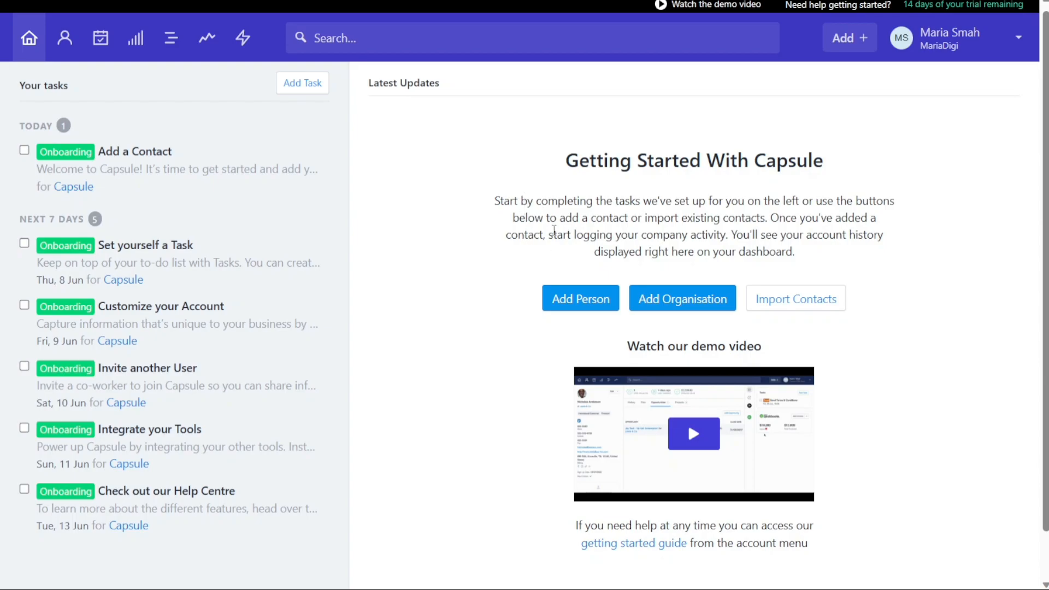
click(65, 37)
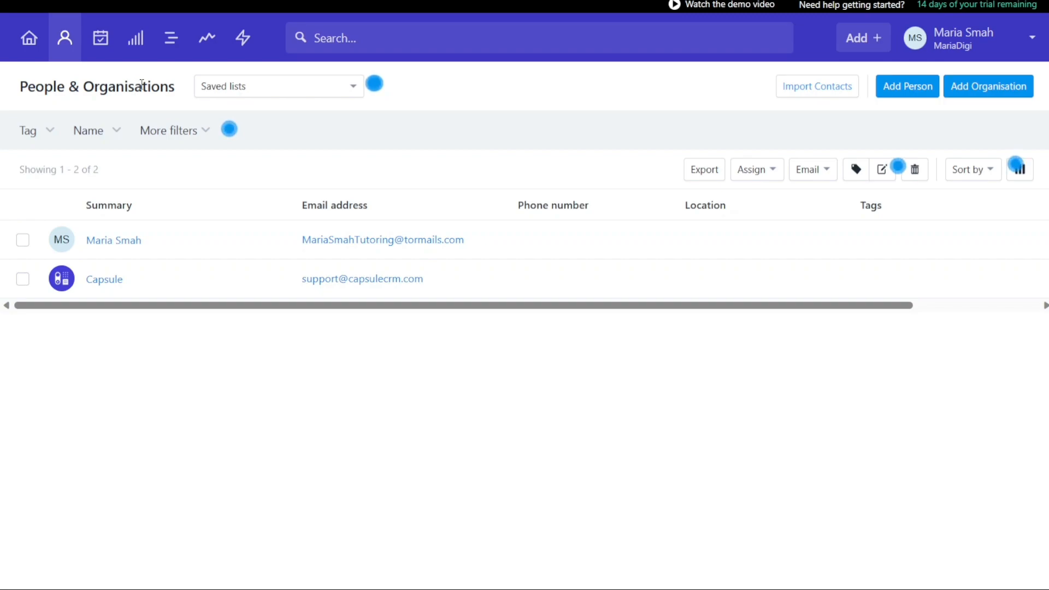
mouse_move(429, 121)
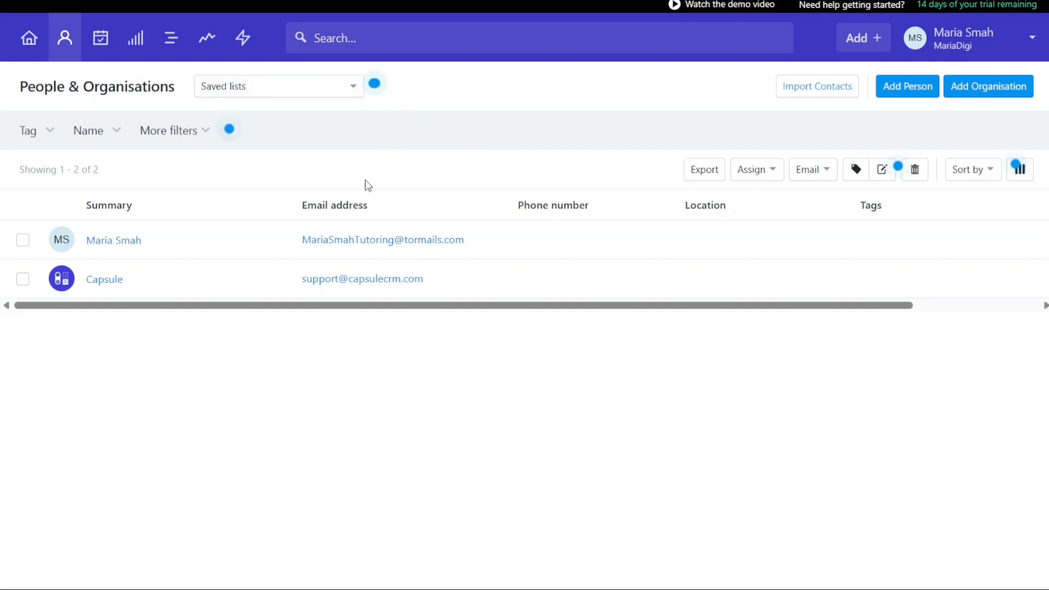
mouse_move(346, 390)
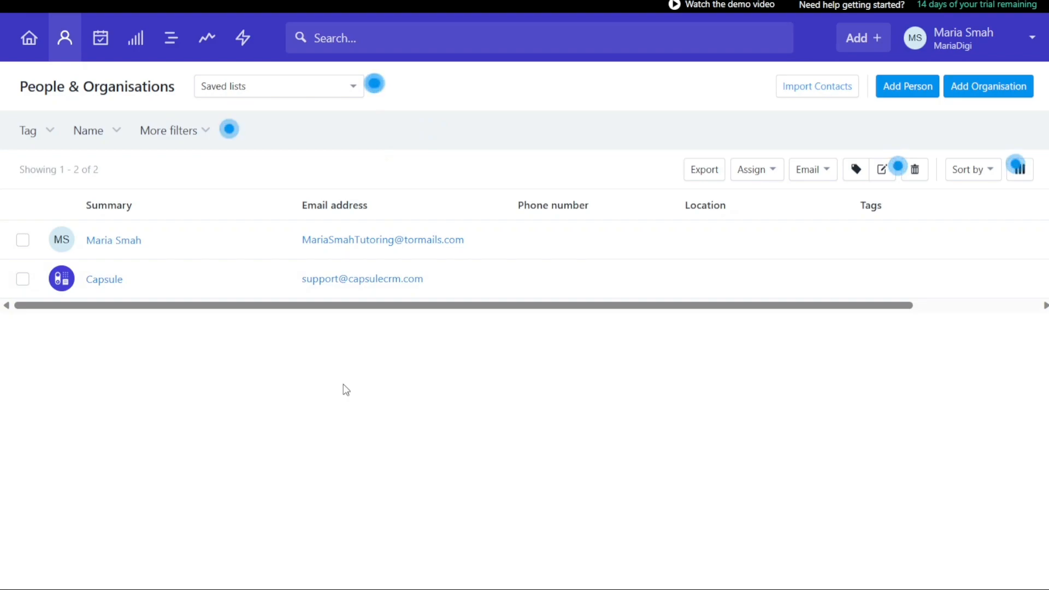
mouse_move(240, 339)
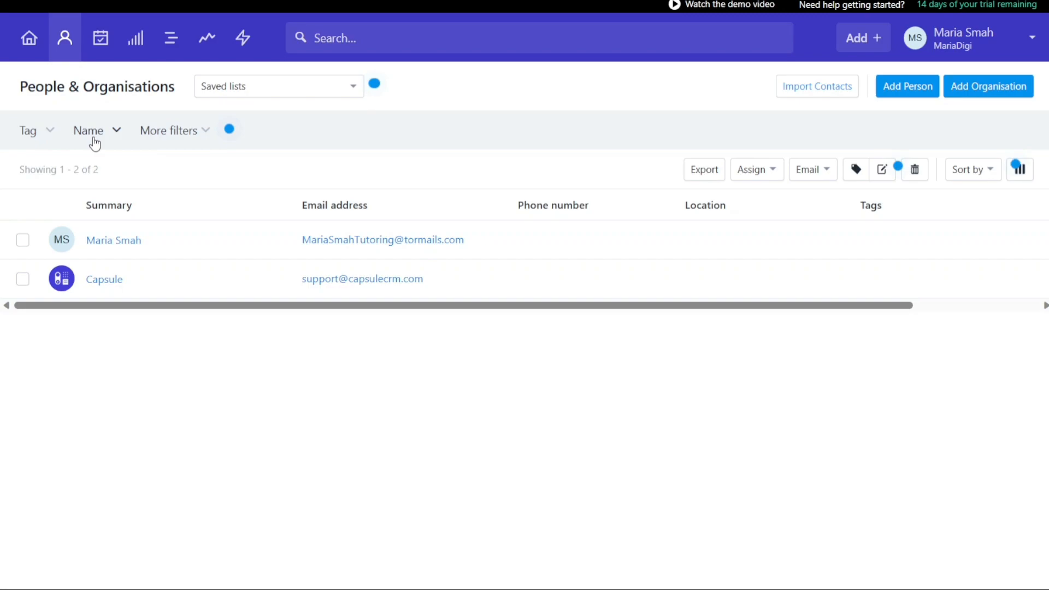
Expand and collapse the More filters list on People & Organisations without applying any.
click(168, 130)
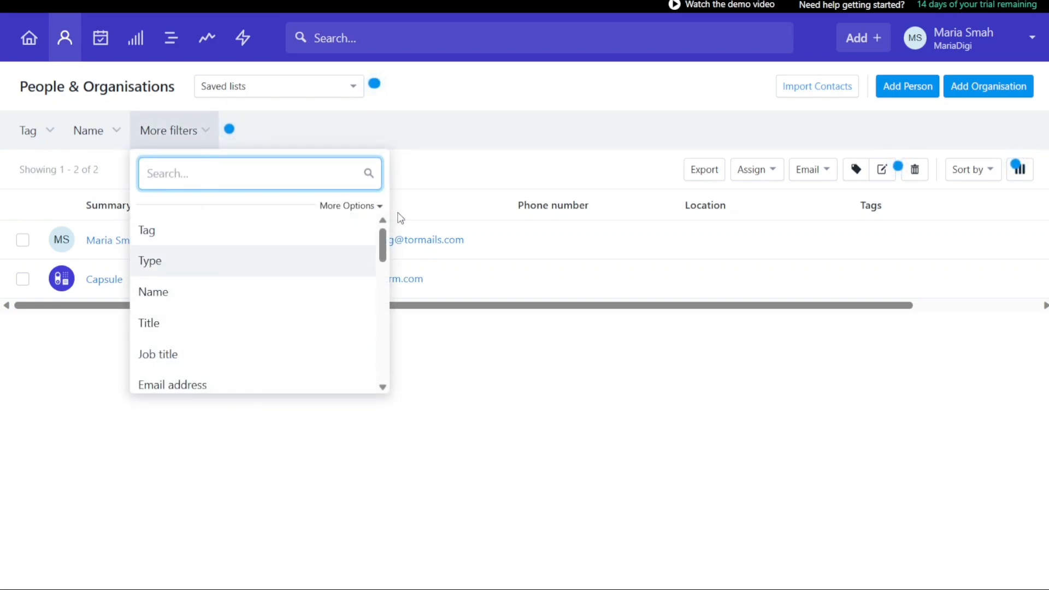
click(469, 141)
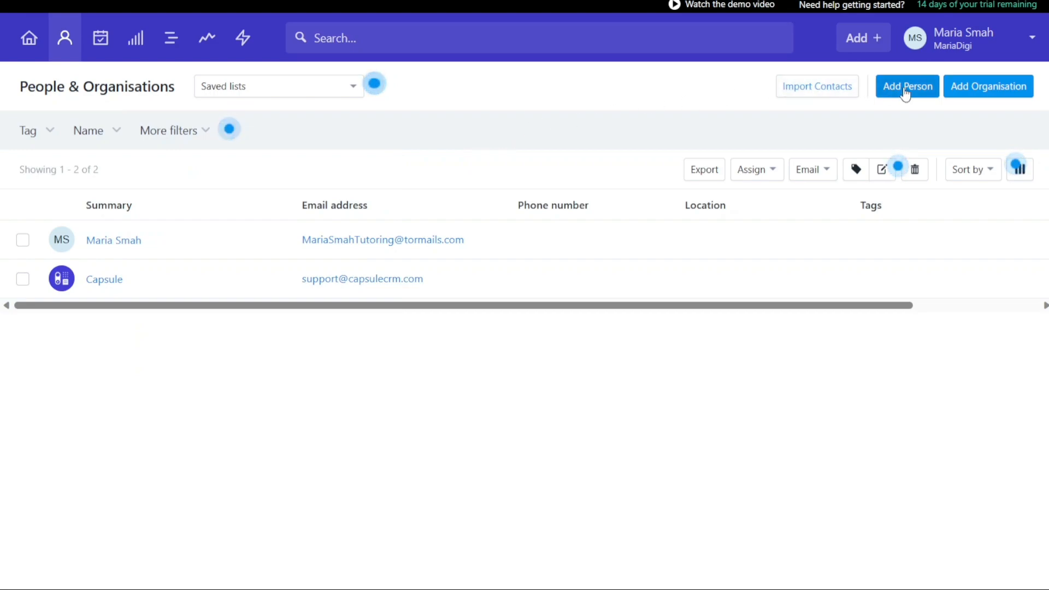
mouse_move(746, 136)
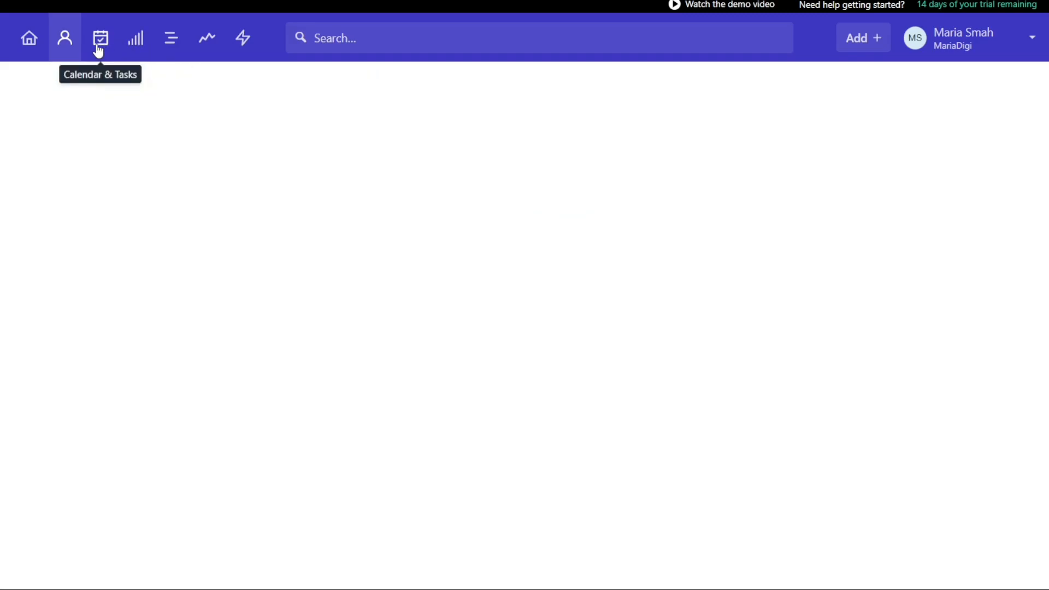
Go to Calendar & Tasks showing June 2023 with the onboarding tasks.
click(99, 37)
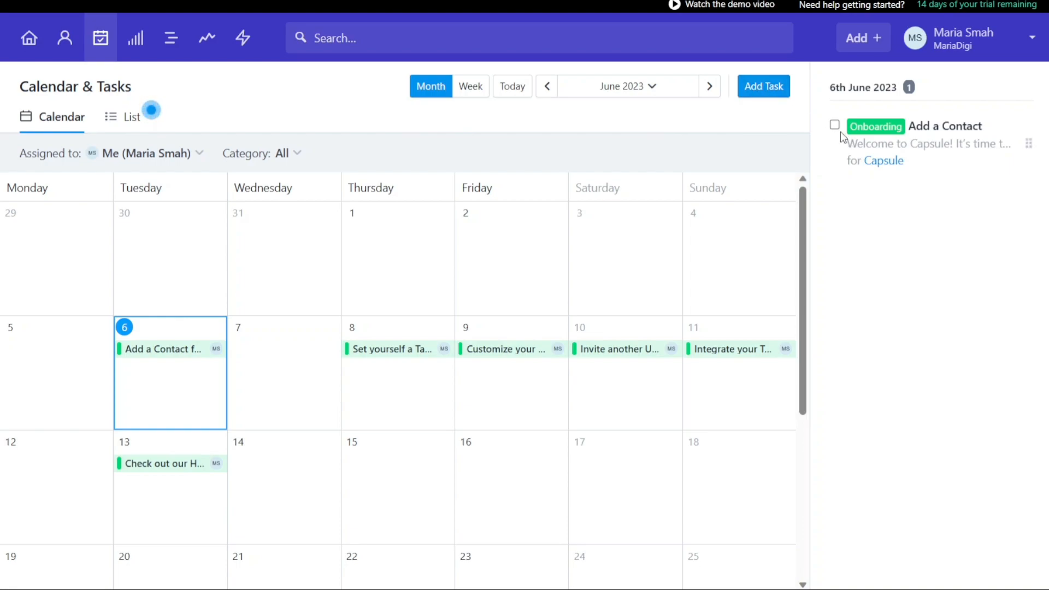
mouse_move(689, 148)
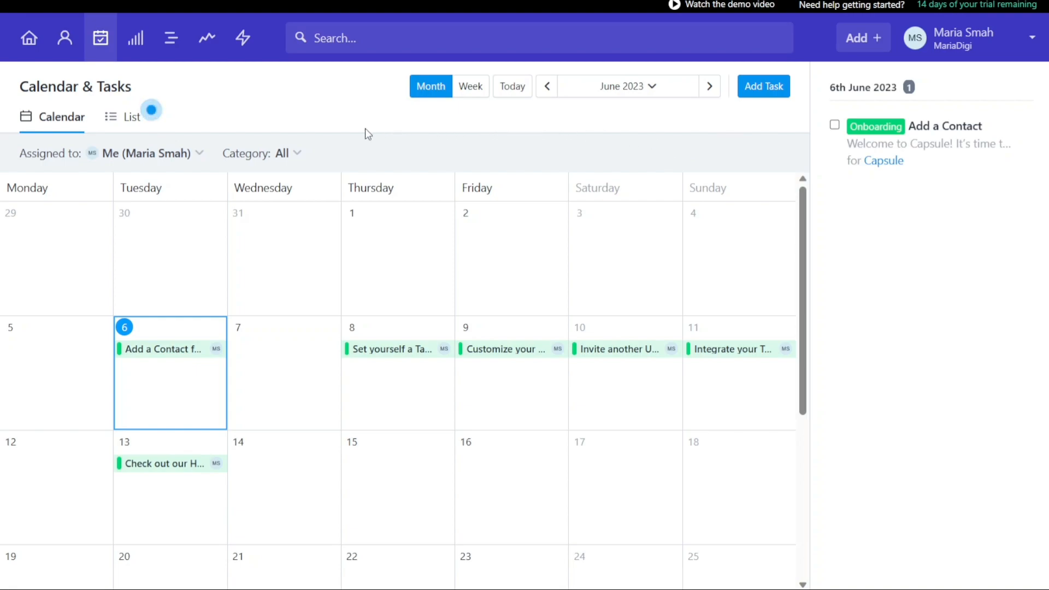
click(135, 37)
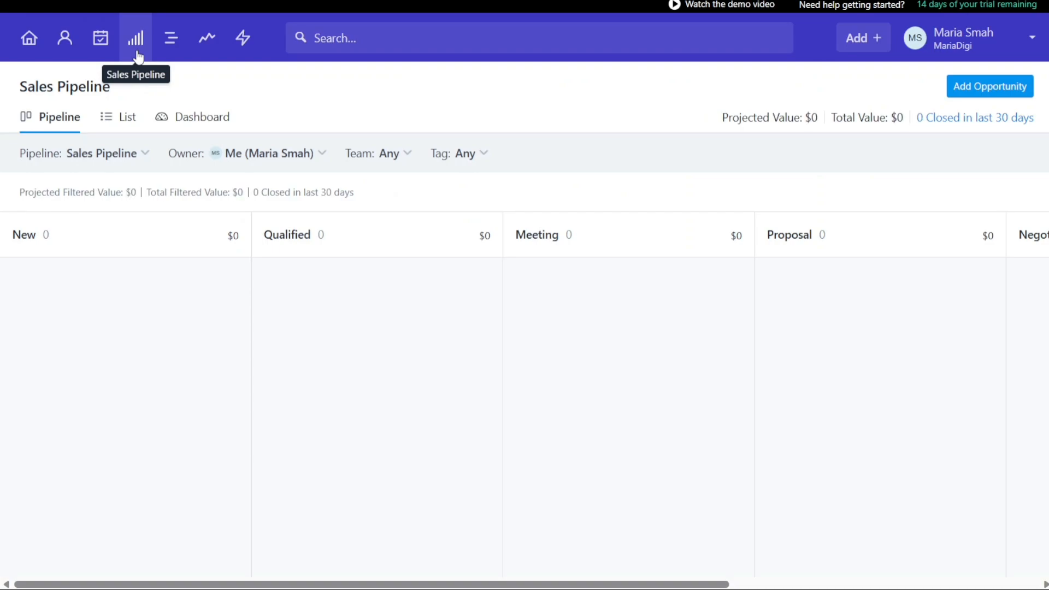
mouse_move(290, 92)
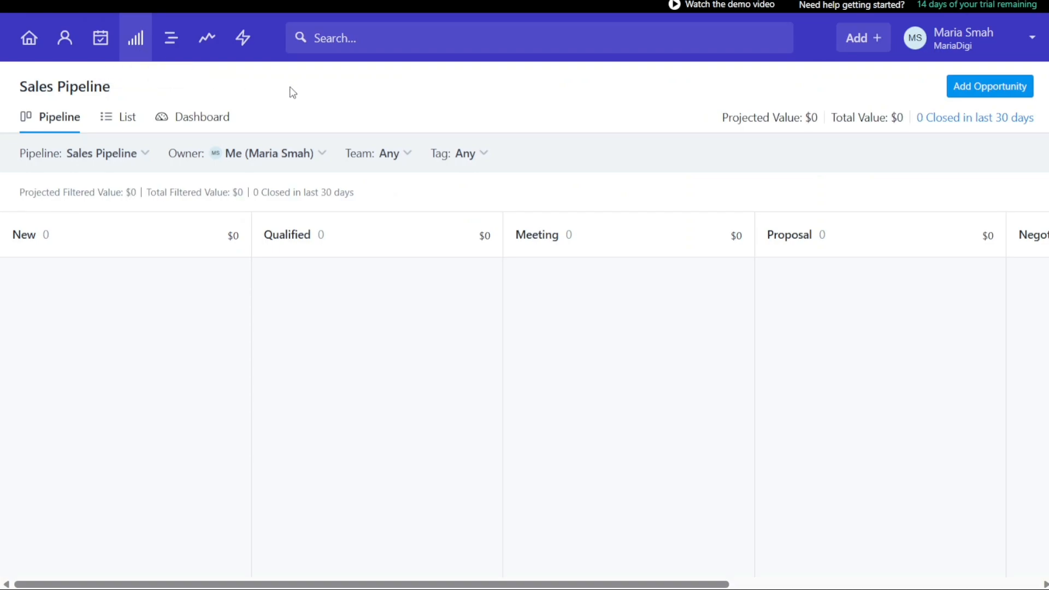
mouse_move(314, 92)
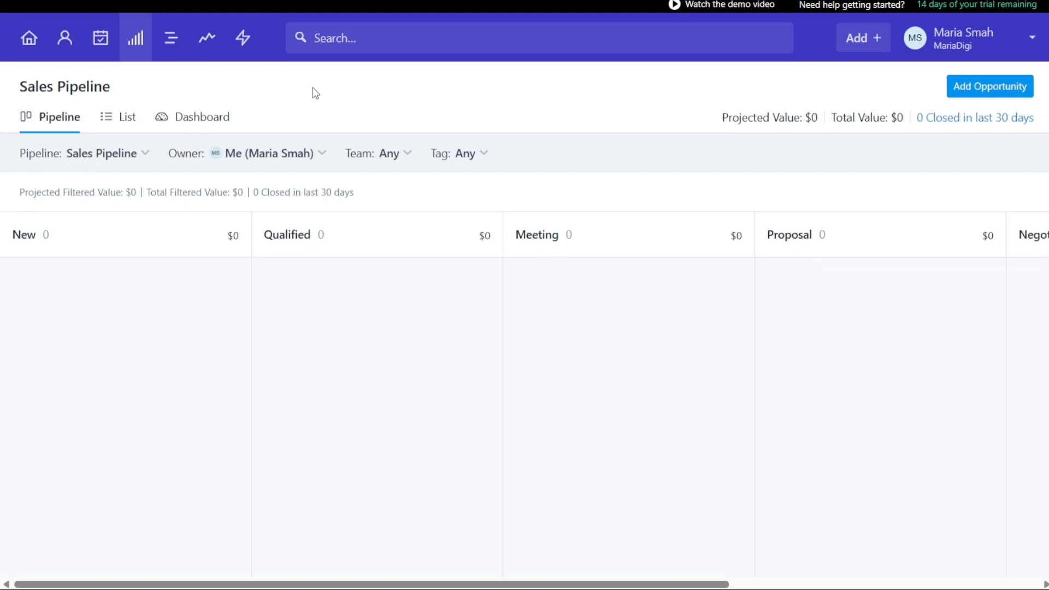
mouse_move(399, 255)
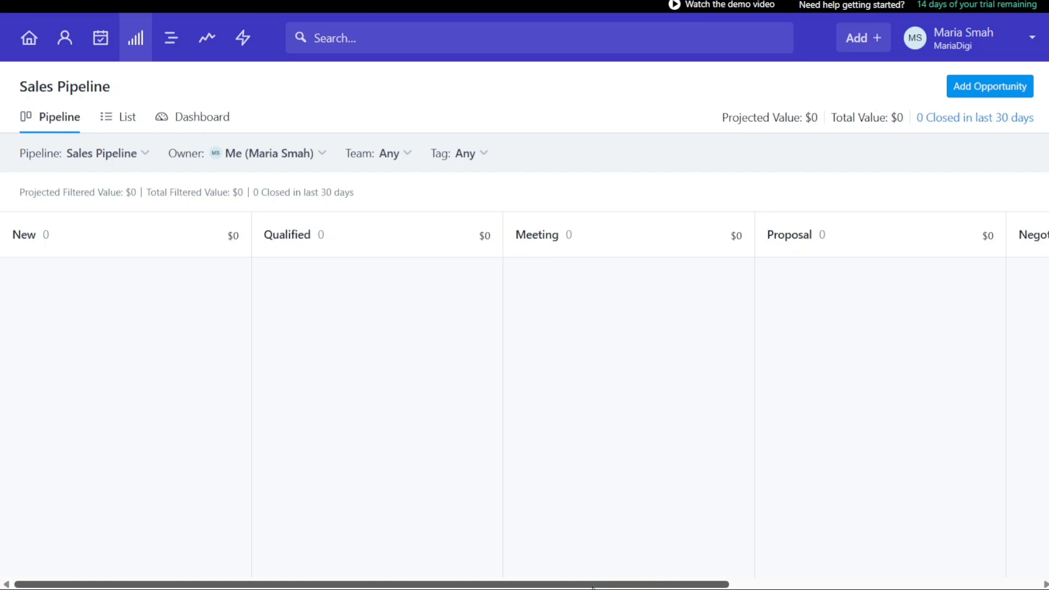
scroll(right, 3)
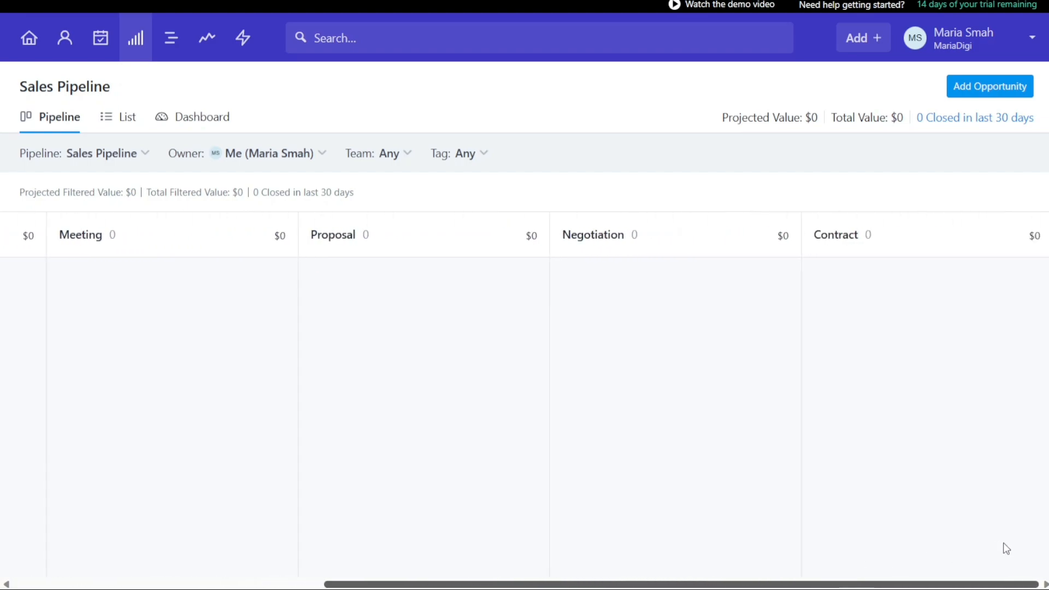
scroll(left, 3)
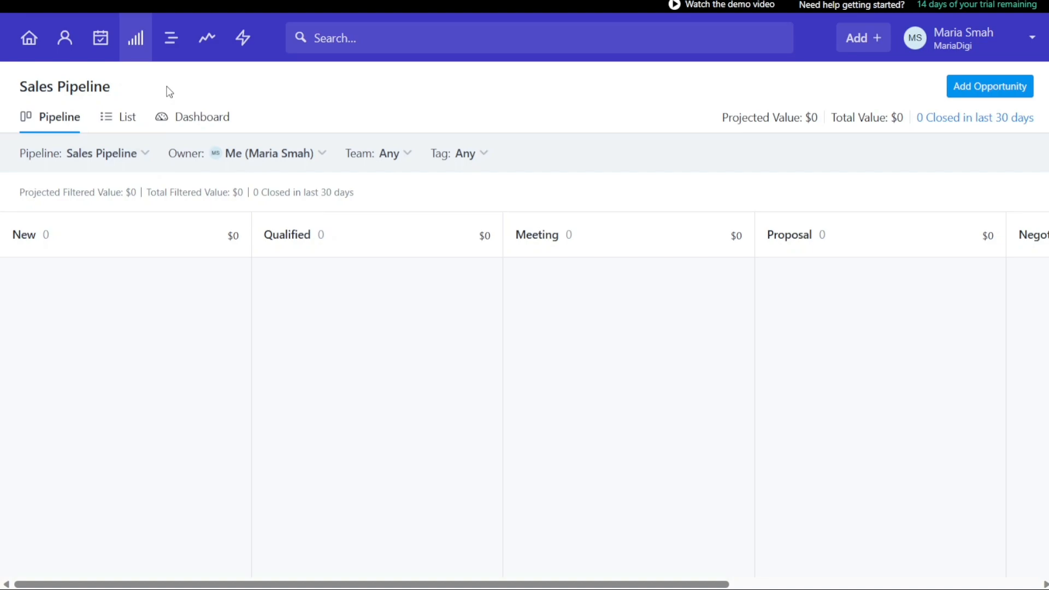
mouse_move(116, 123)
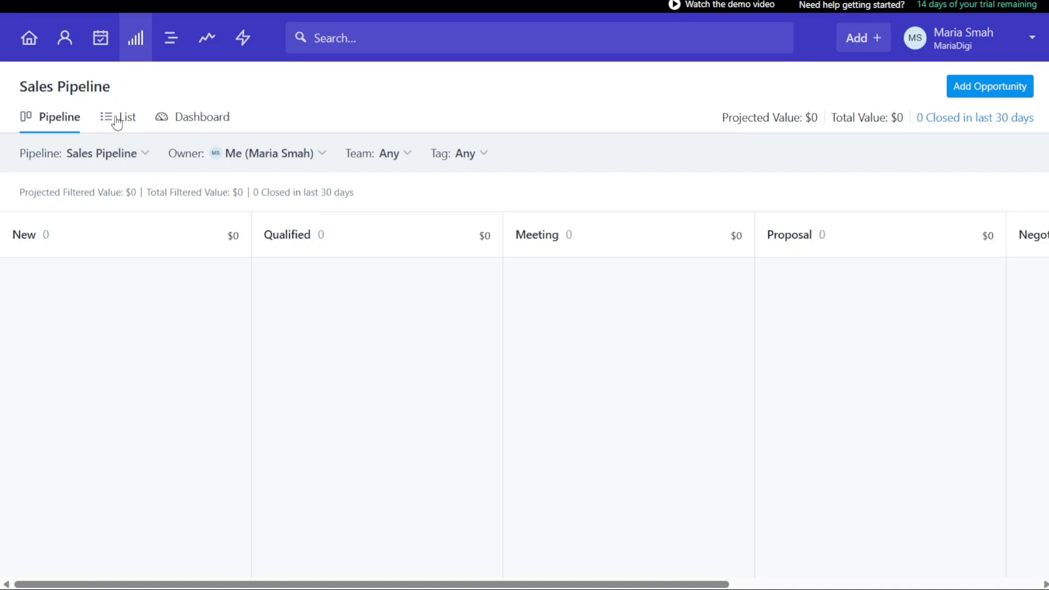
View the Sales Pipeline opportunities in List form, finding none.
click(125, 117)
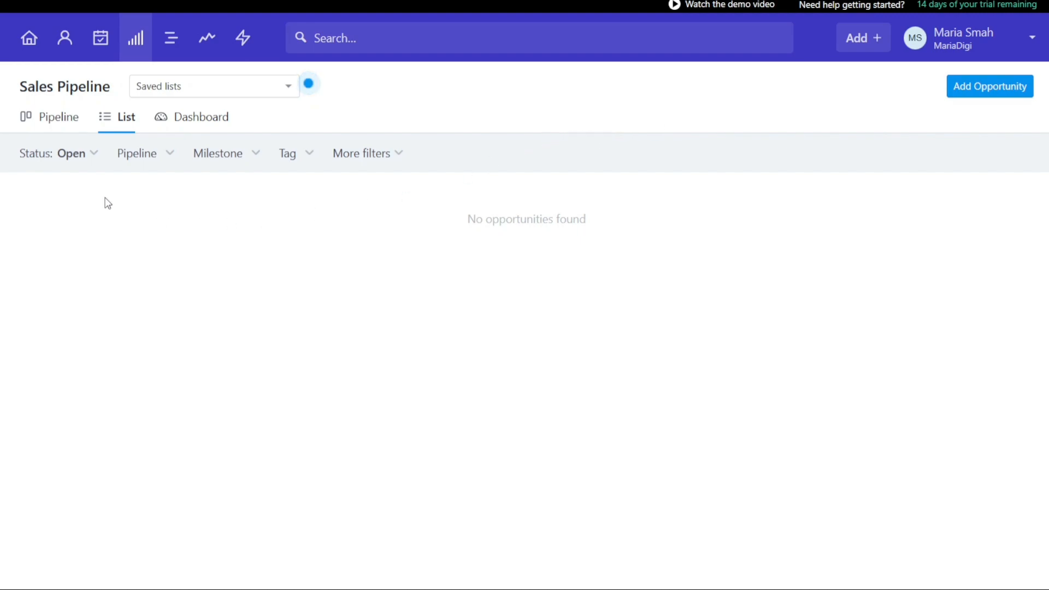
click(59, 153)
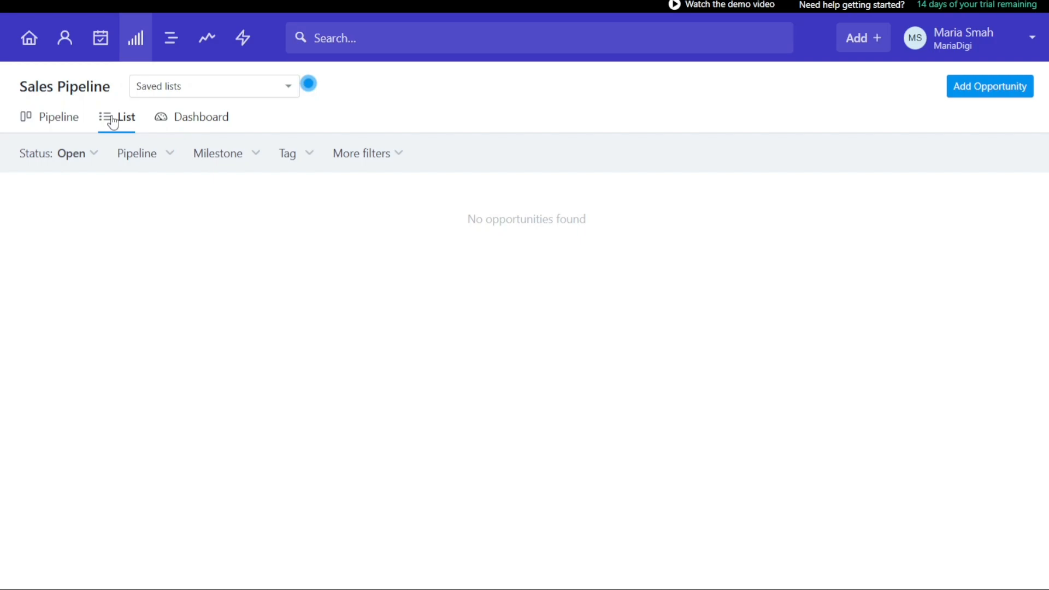
mouse_move(131, 72)
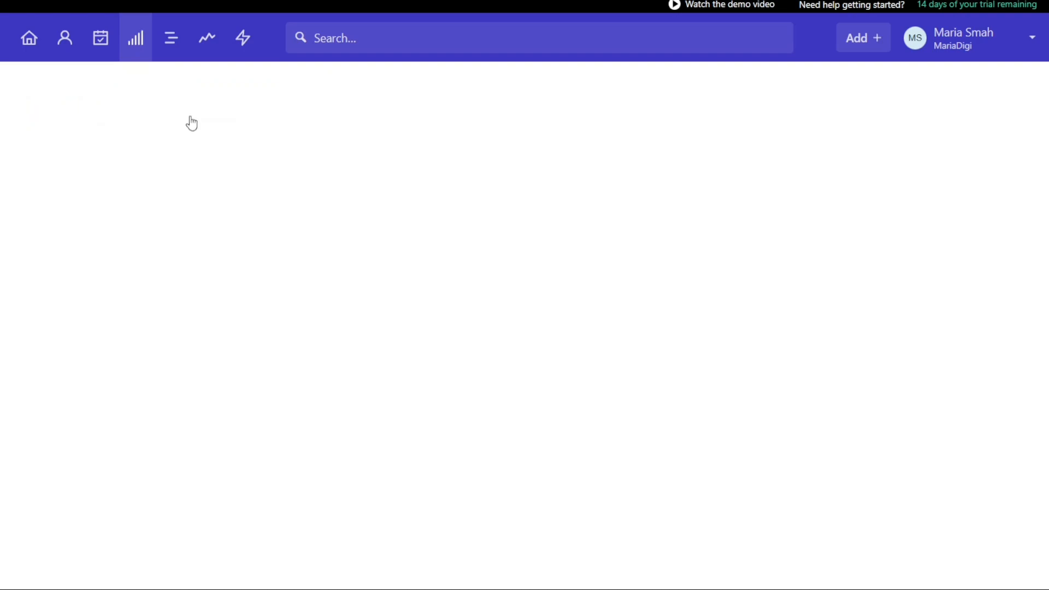
Browse the dashboard's Pipeline Forecast, Milestone, Tag and Conversion Rate panels, all empty.
click(135, 37)
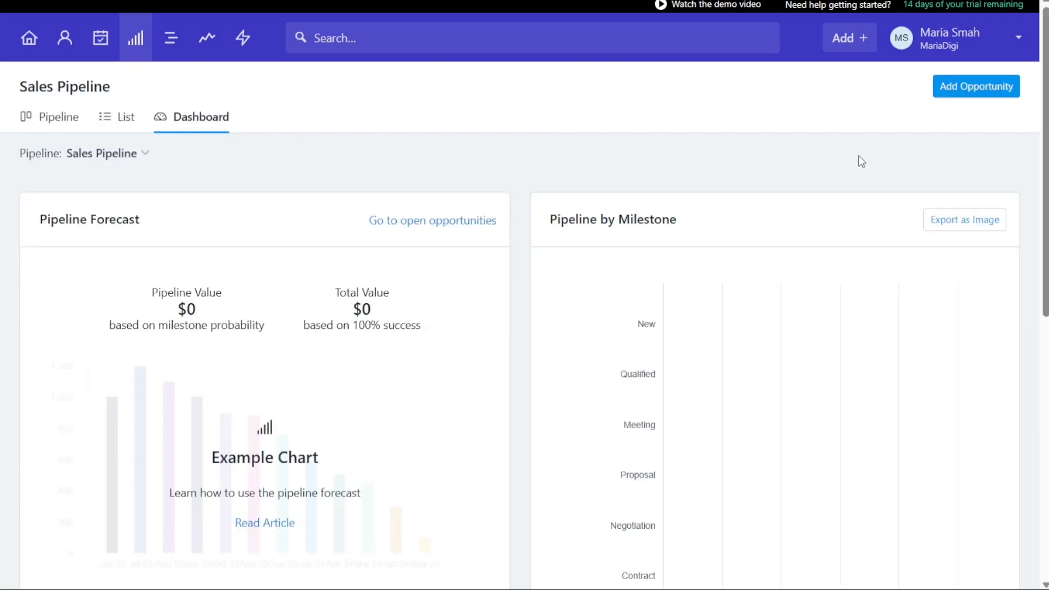
scroll(down, 3)
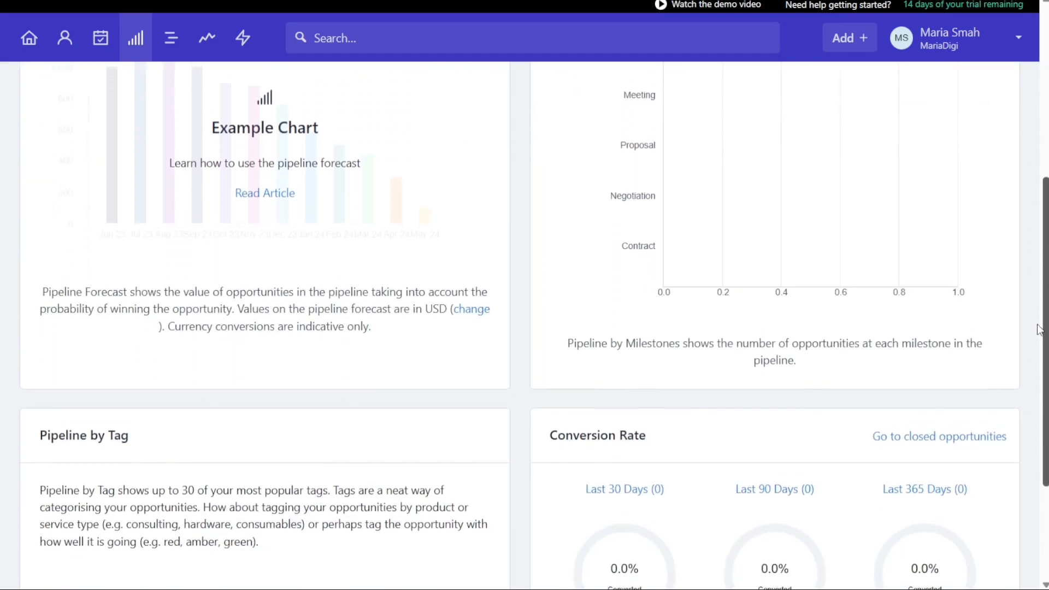
scroll(down, 3)
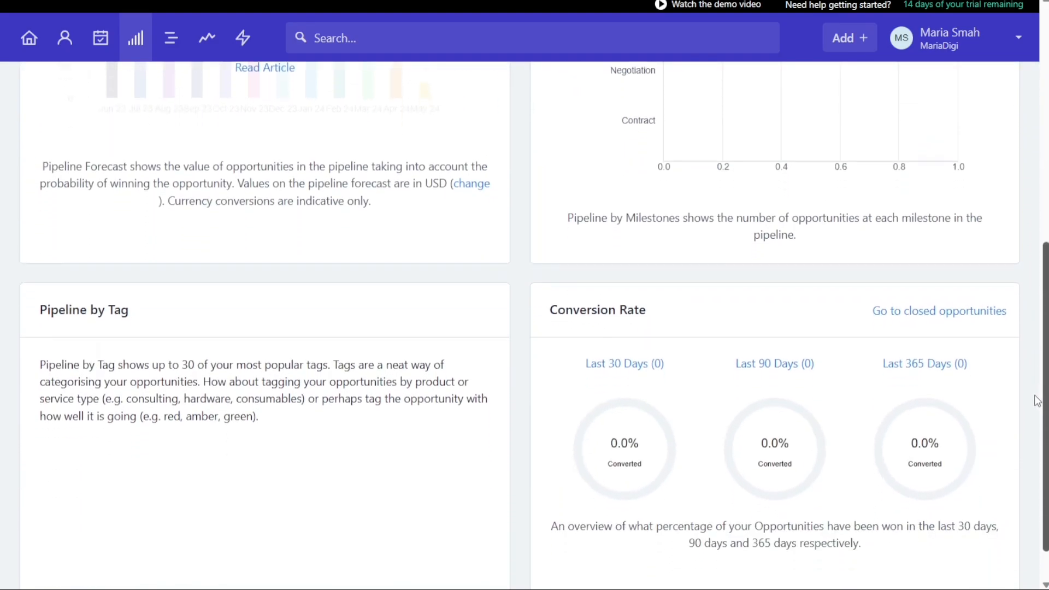
scroll(up, 3)
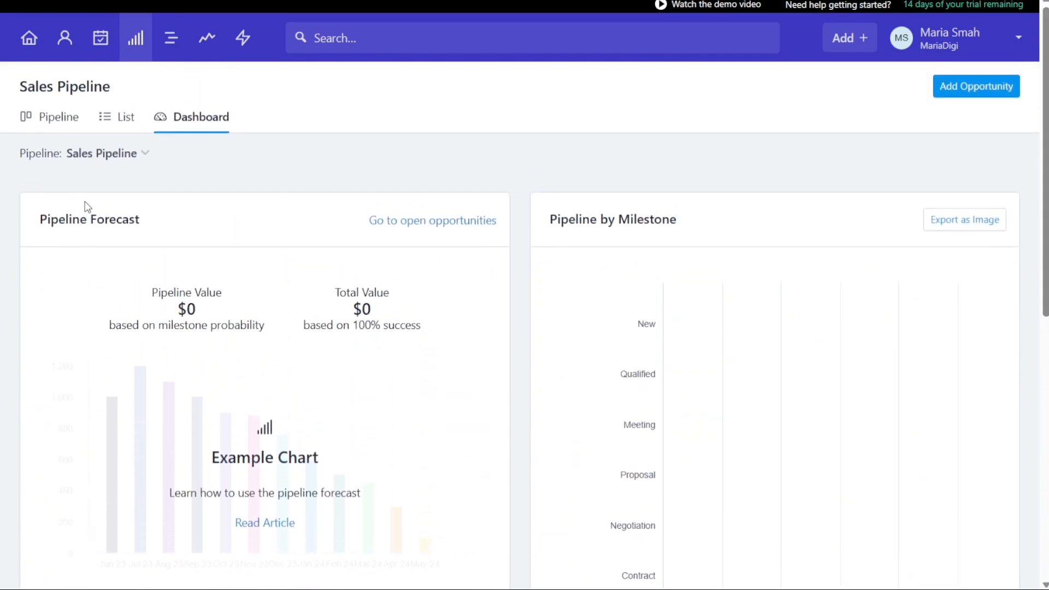
mouse_move(529, 392)
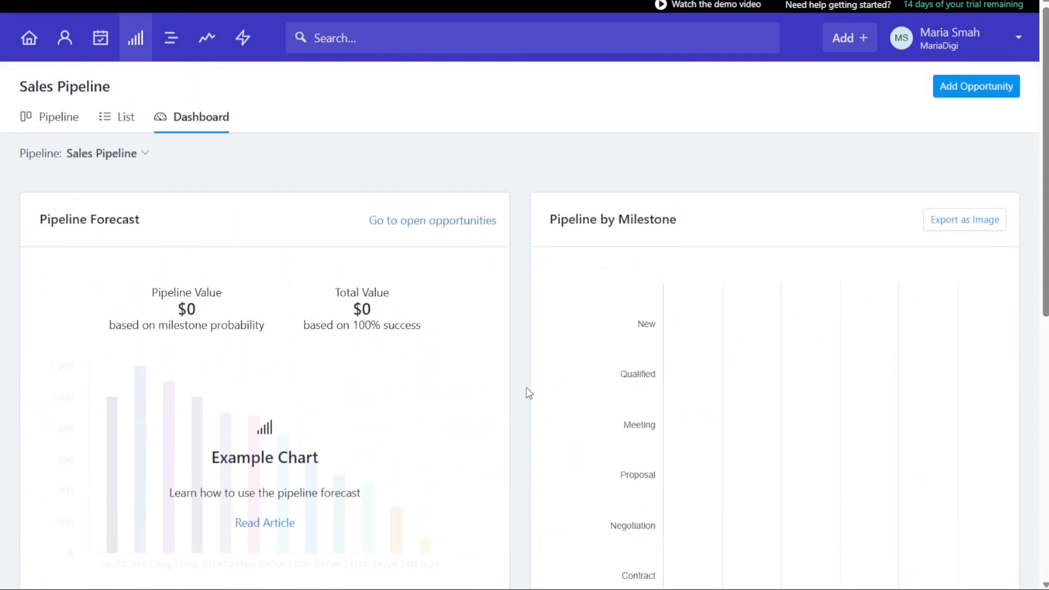
scroll(down, 3)
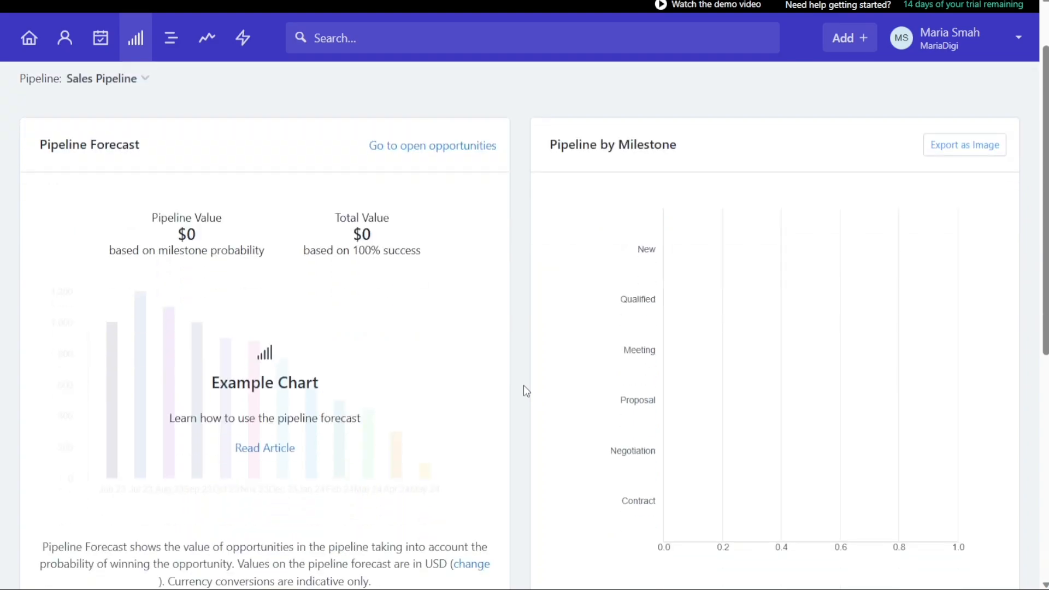
scroll(down, 3)
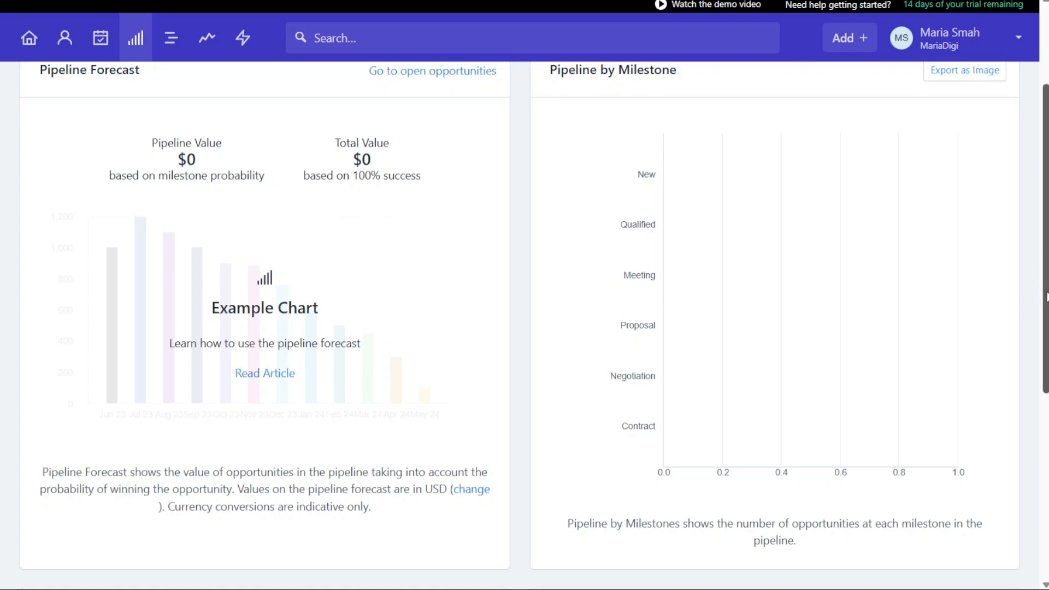
scroll(down, 3)
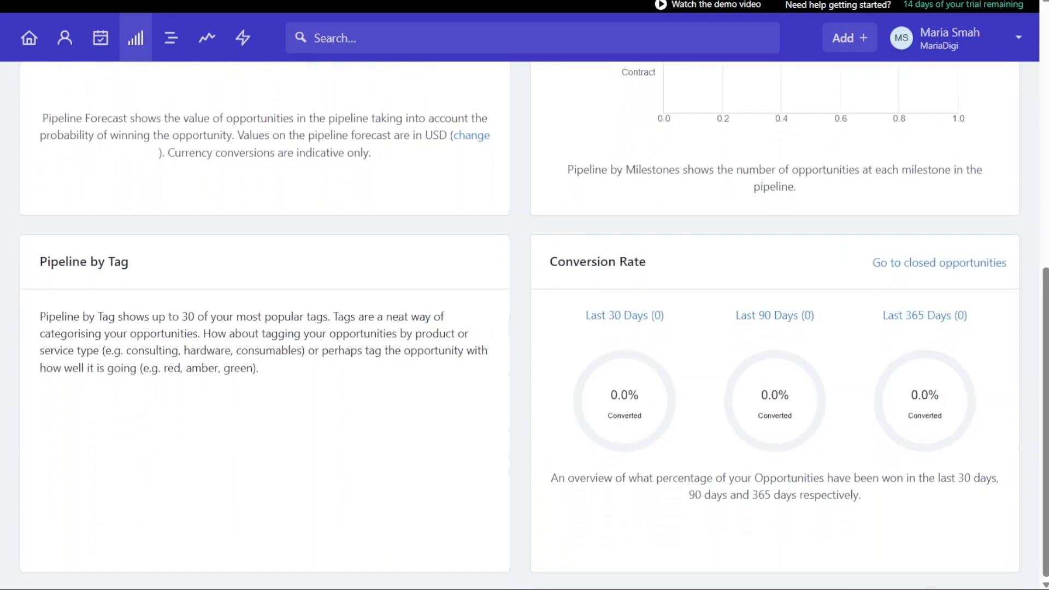
mouse_move(301, 415)
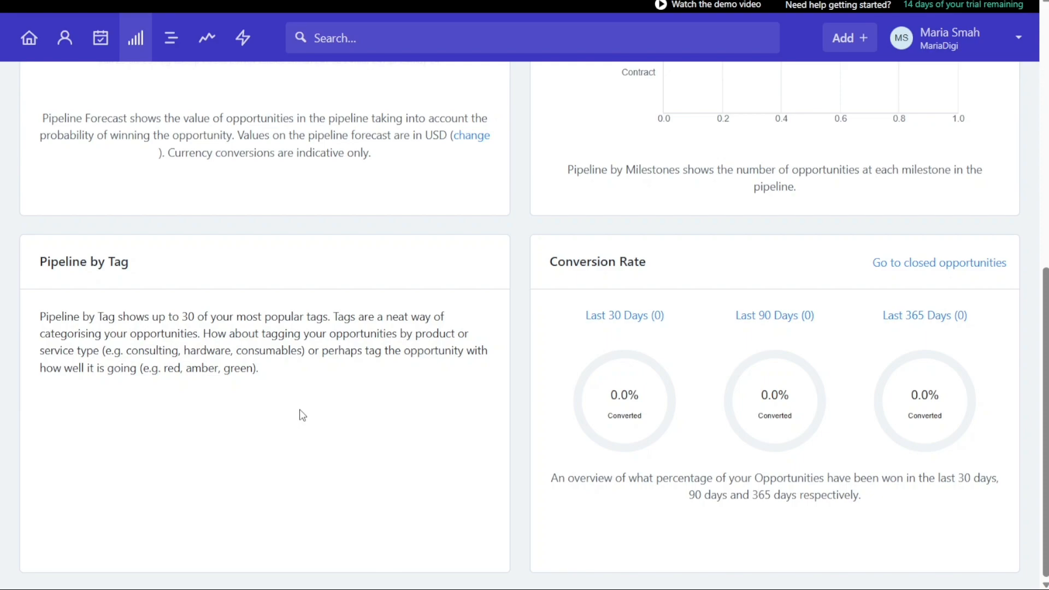
mouse_move(594, 279)
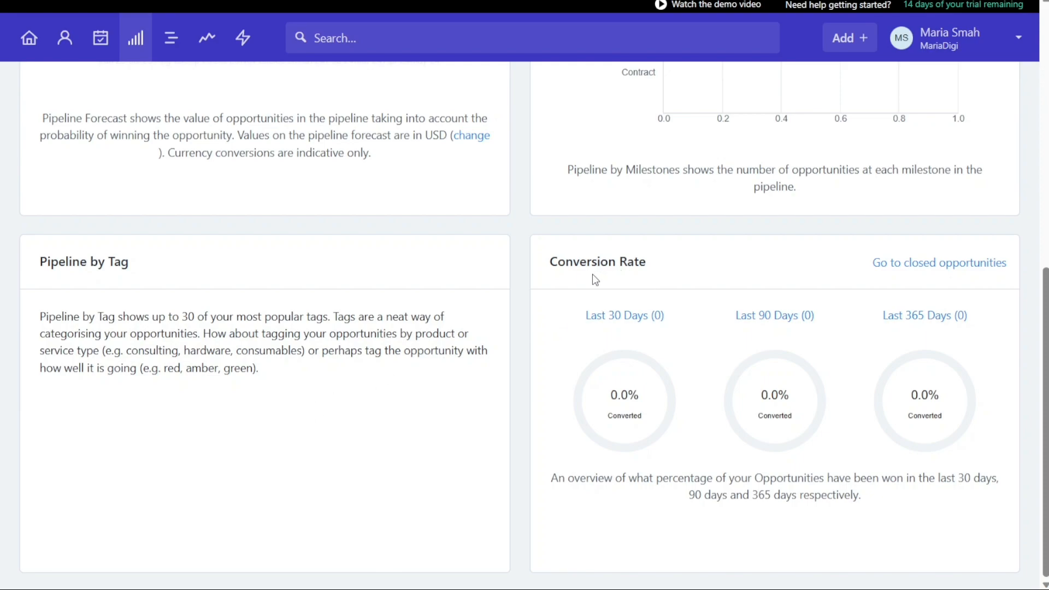
mouse_move(704, 306)
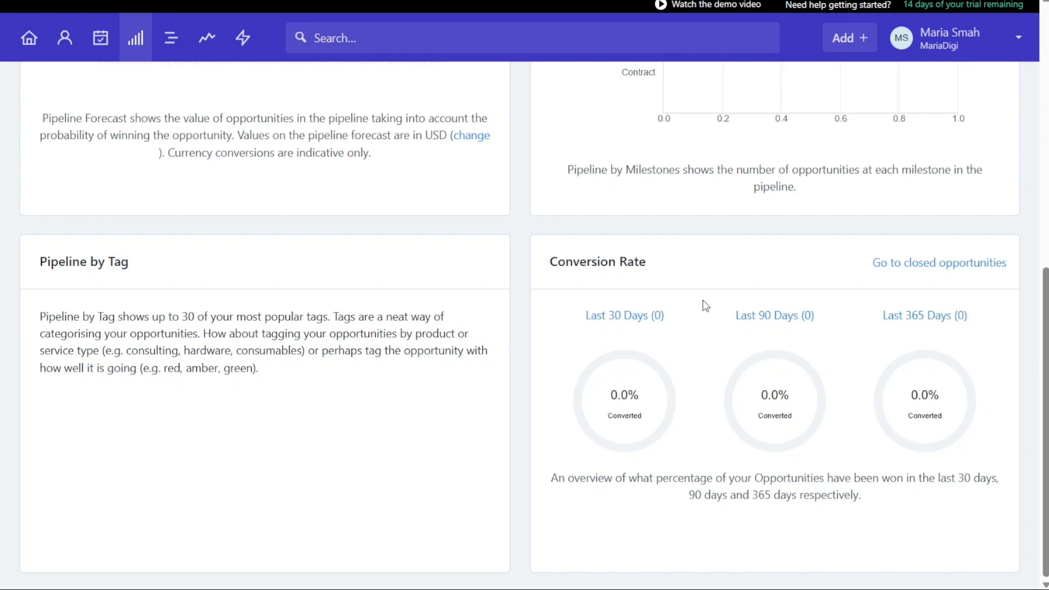
mouse_move(1041, 331)
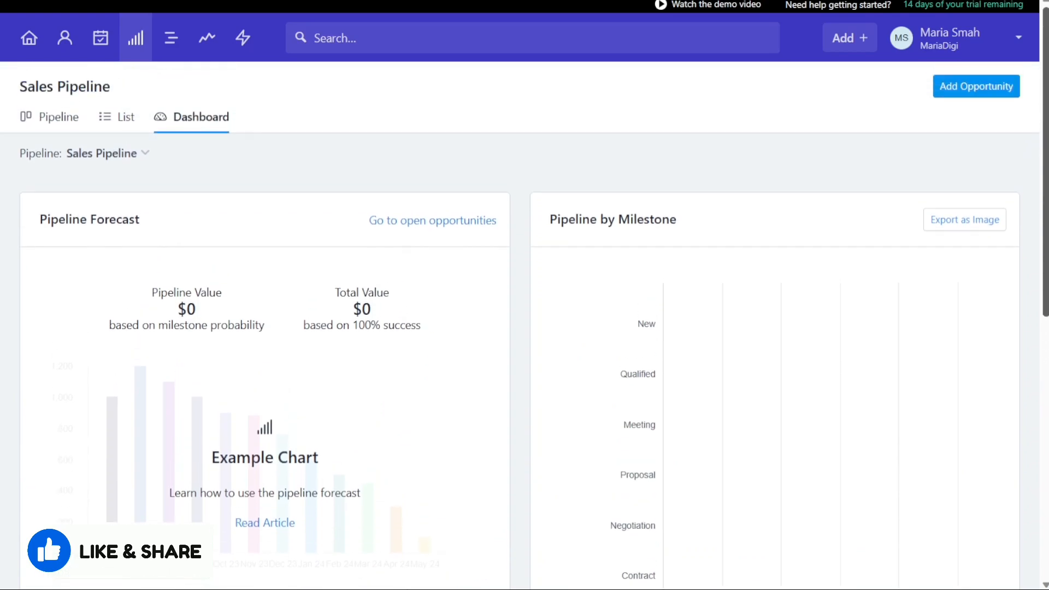
mouse_move(171, 37)
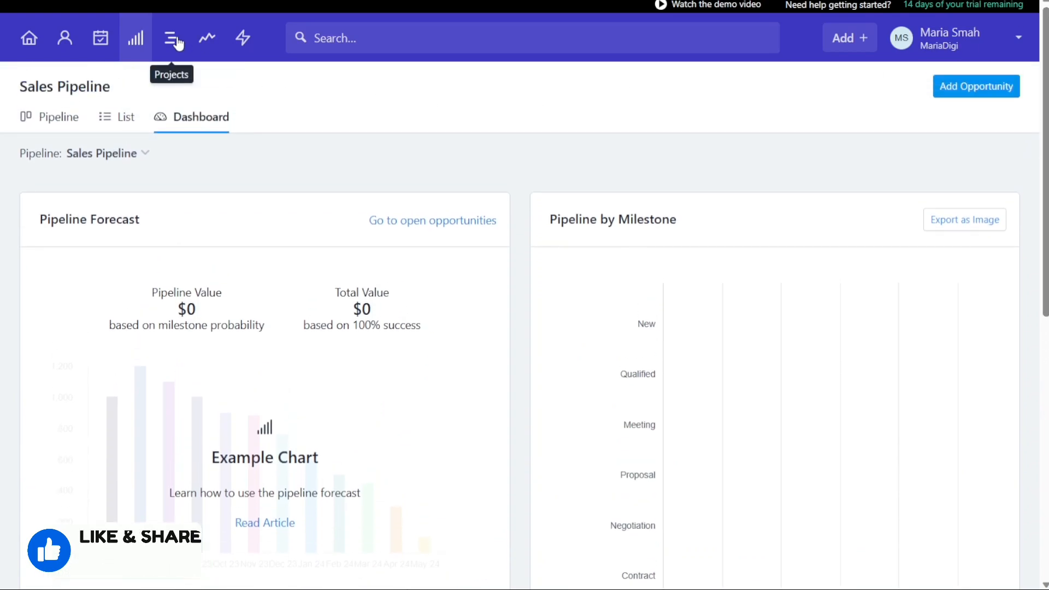
Go to the Projects area showing the Manage Projects introduction with no boards.
click(172, 37)
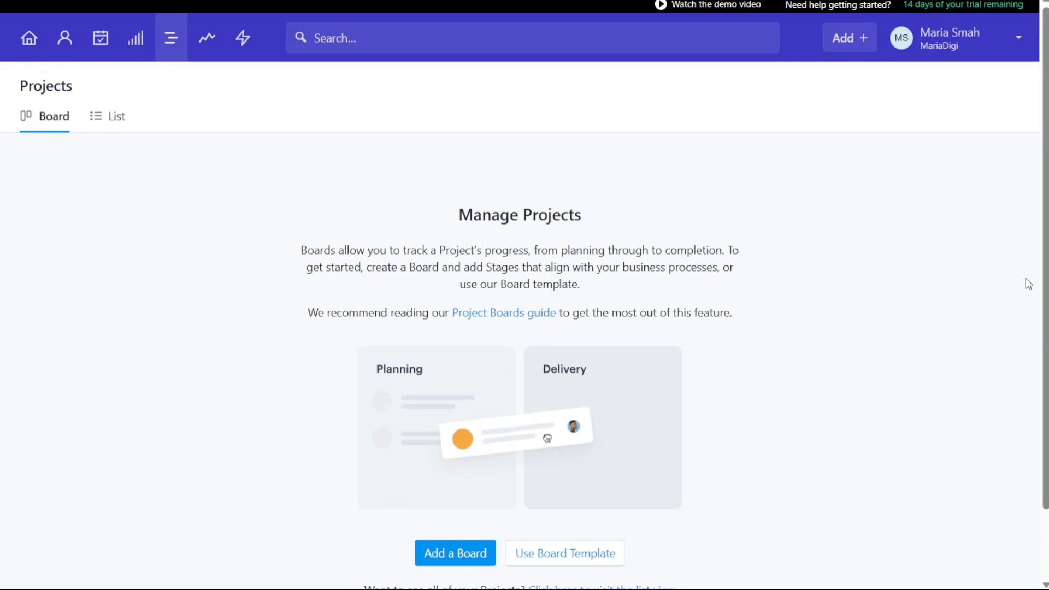
mouse_move(435, 192)
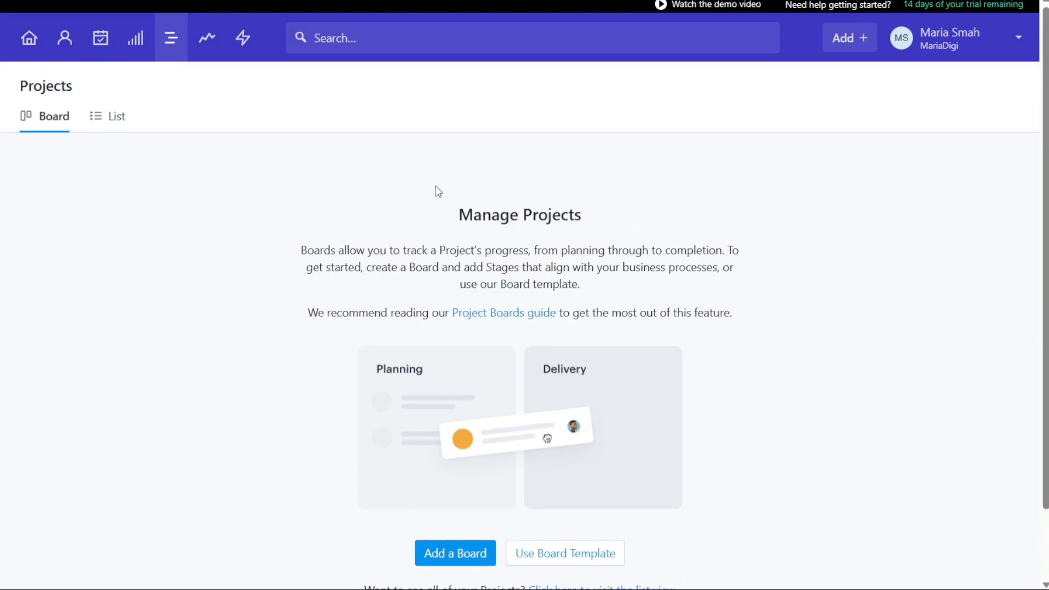
mouse_move(317, 216)
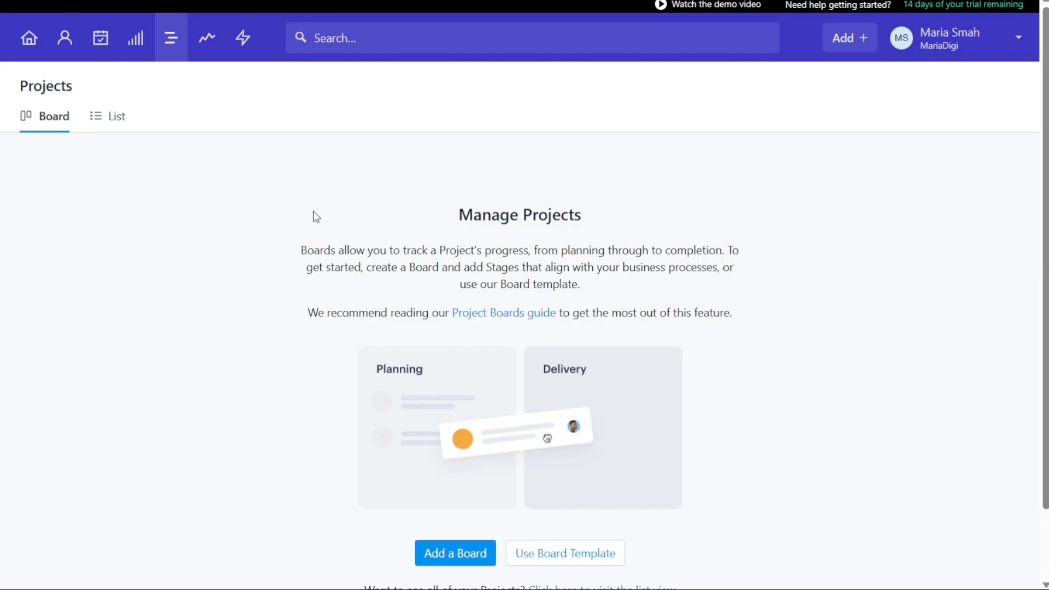
View the Activity Completed by User report, cancelling out of the This Year date range picker.
click(206, 38)
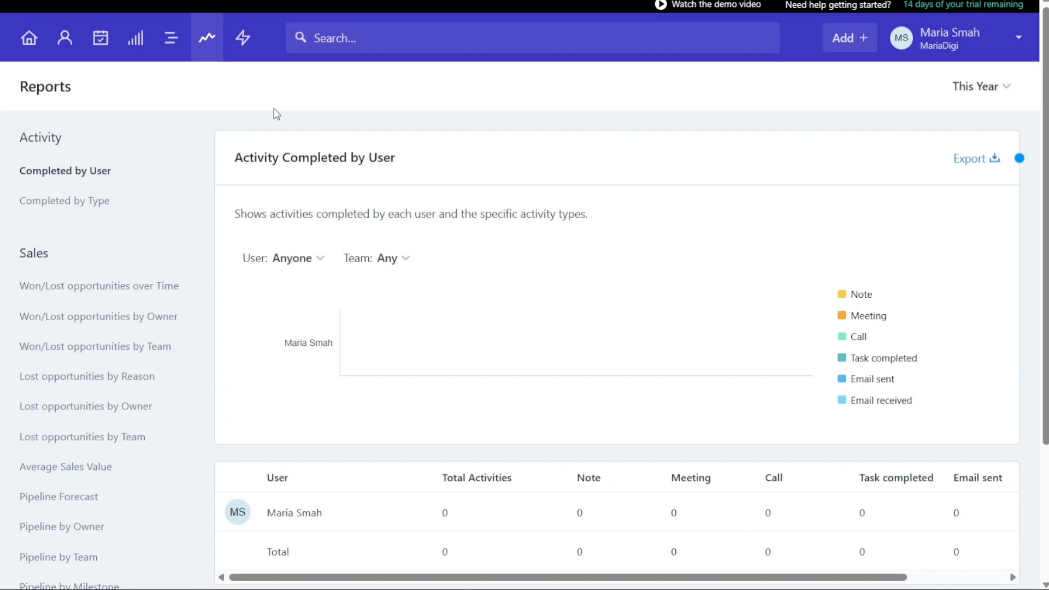
mouse_move(680, 98)
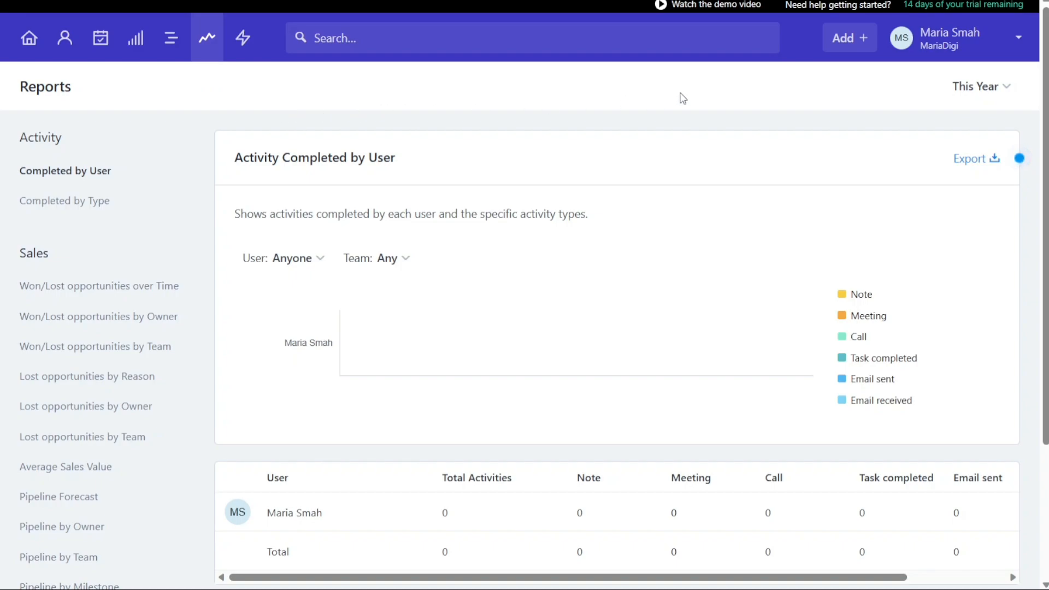
click(980, 85)
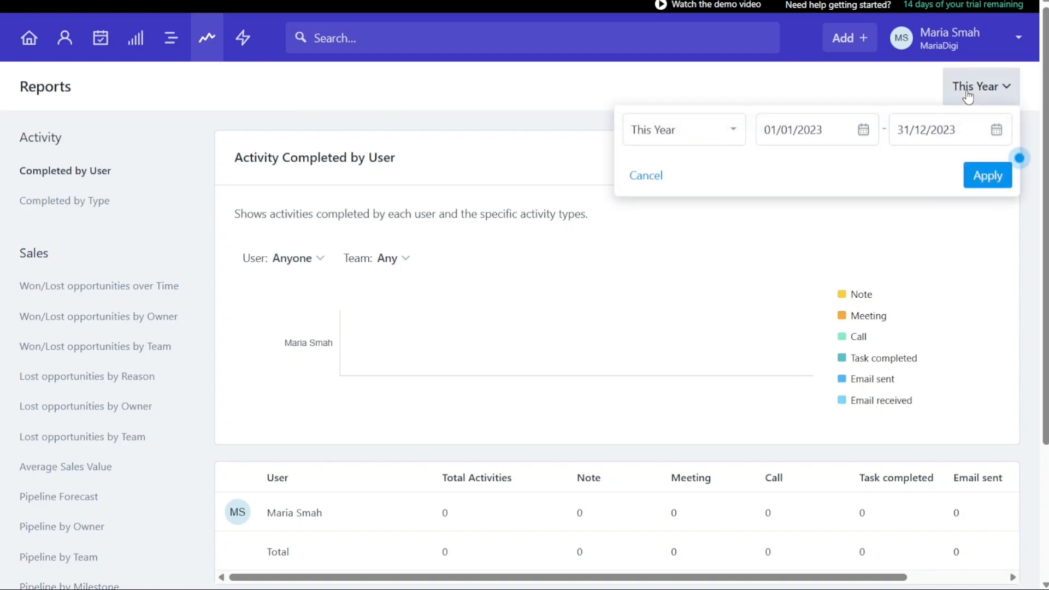
click(680, 129)
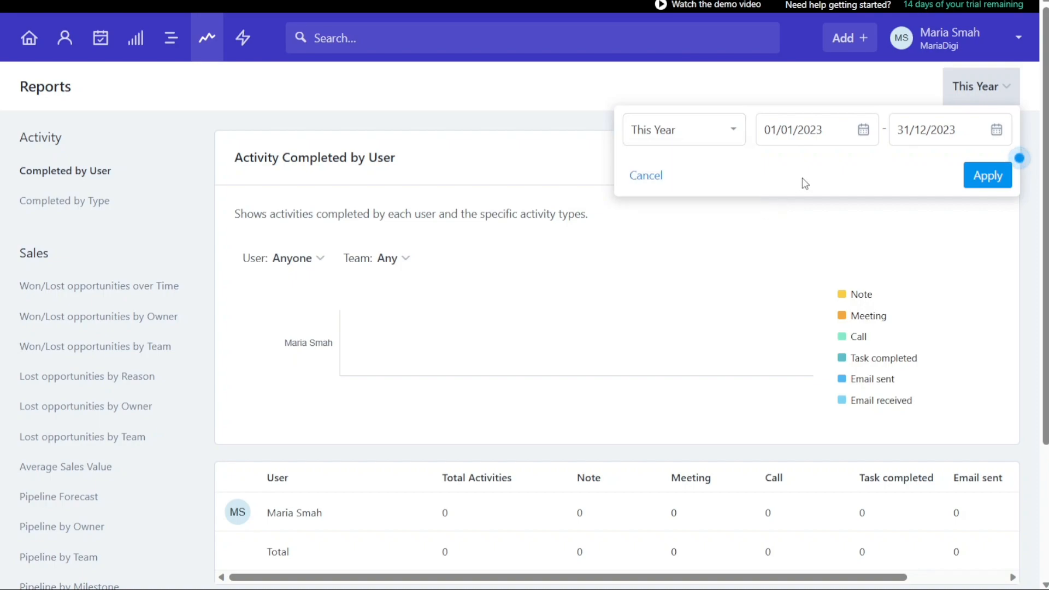
mouse_move(645, 175)
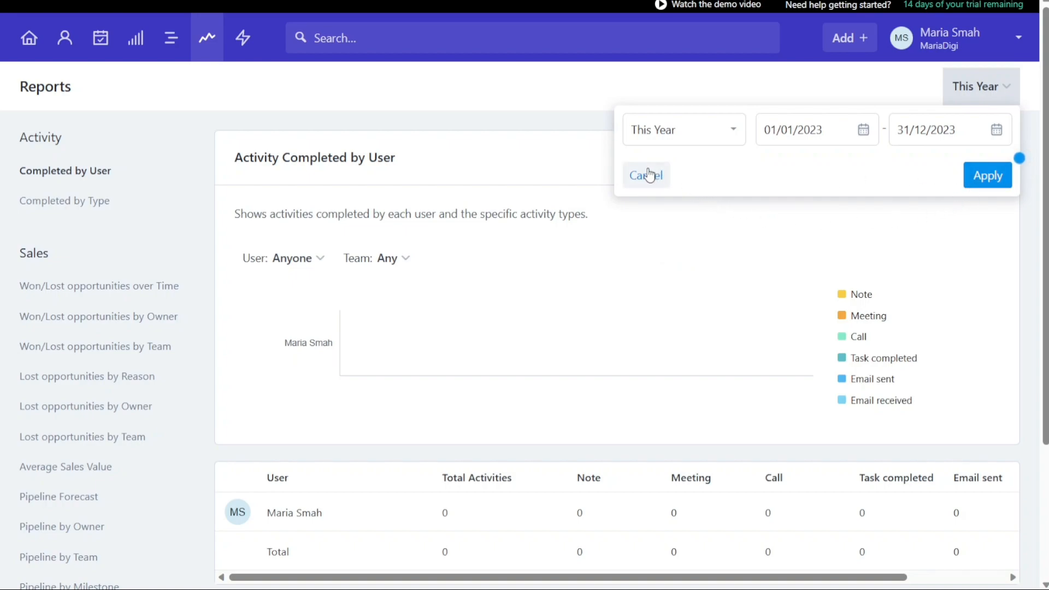
click(644, 175)
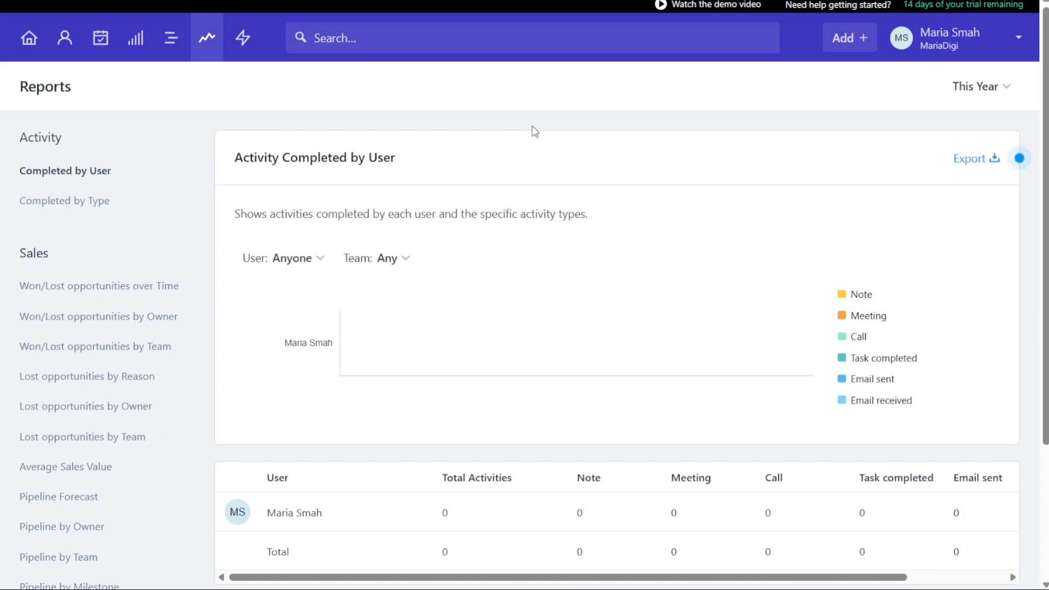
Explore Add Automation for Opportunities and Projects, then cancel leaving no automations.
click(243, 37)
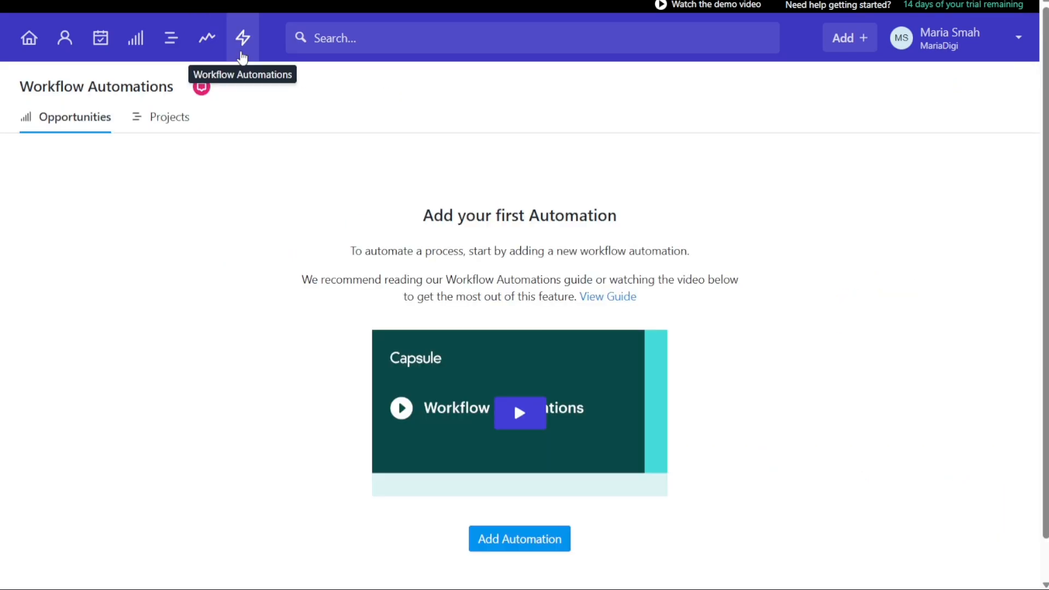
mouse_move(244, 151)
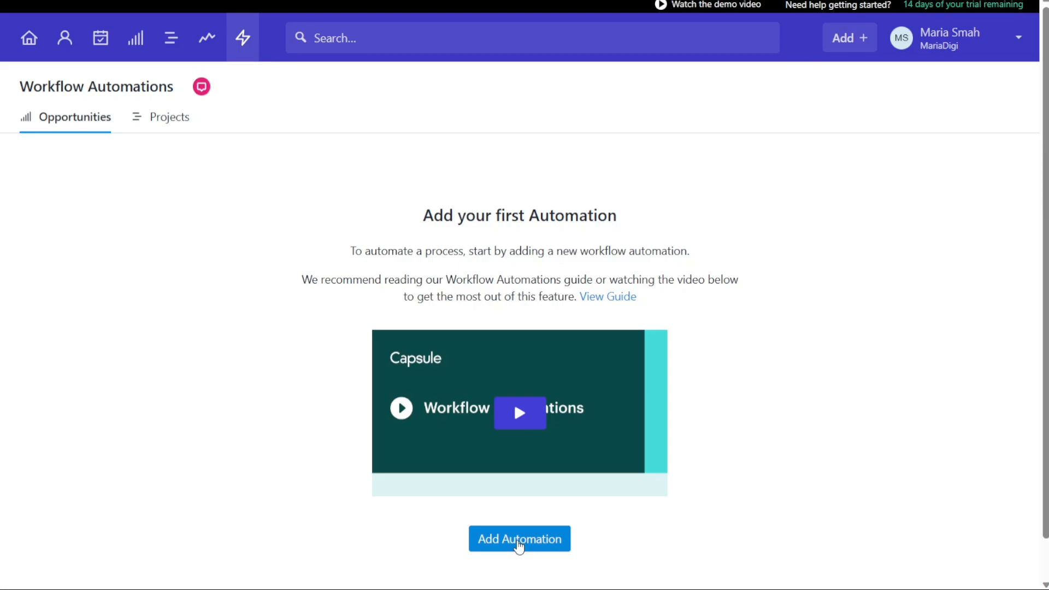
click(519, 539)
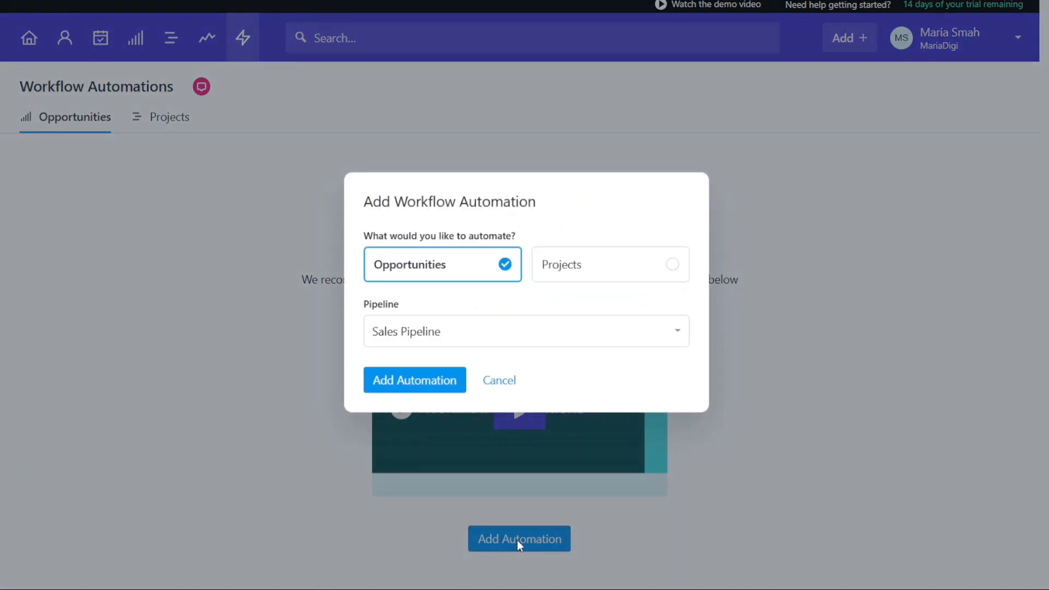
click(525, 330)
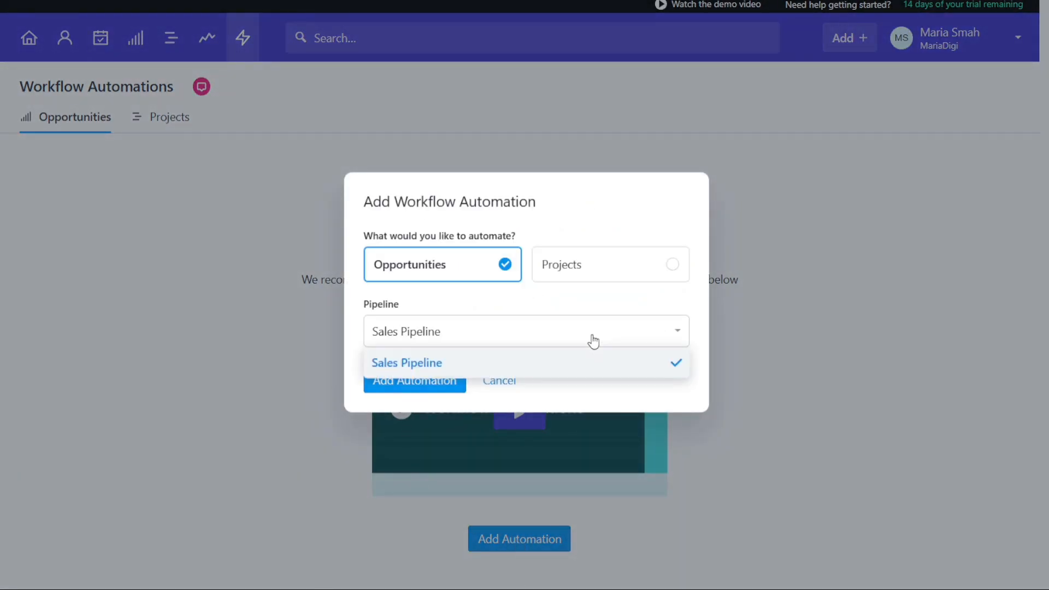
click(406, 363)
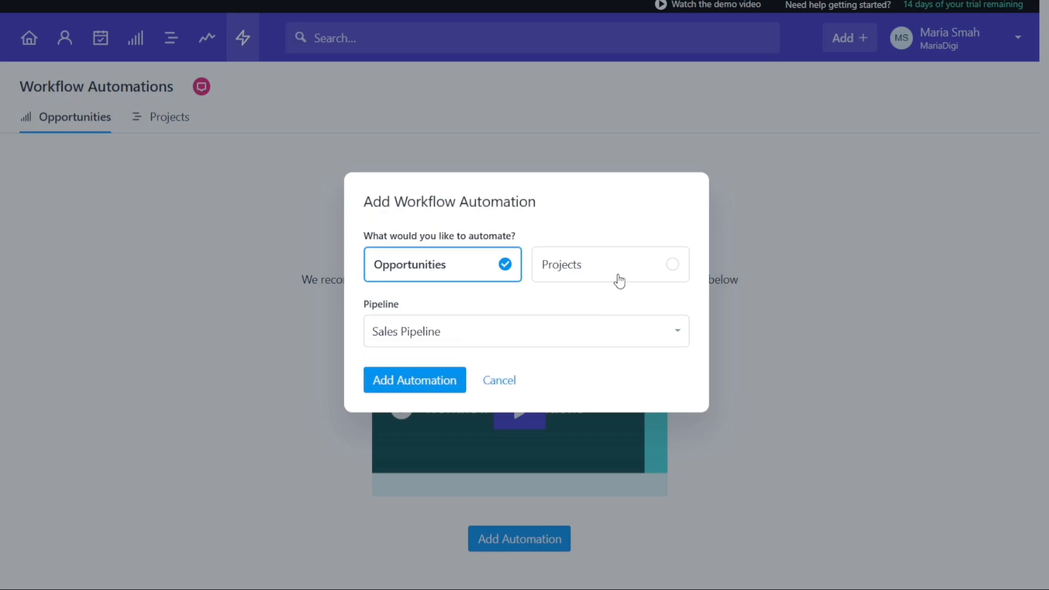
click(609, 263)
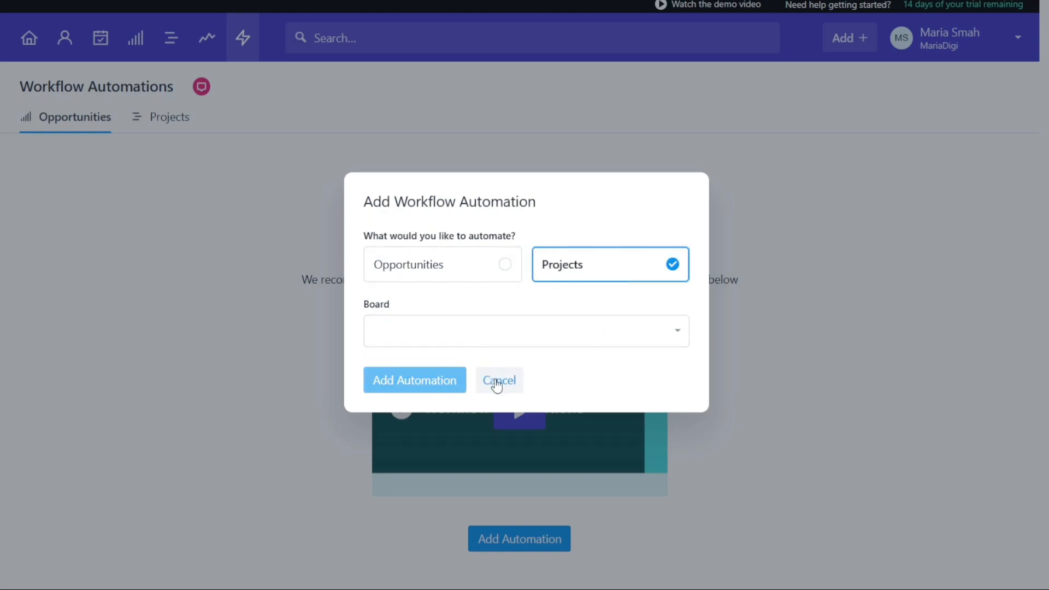
click(498, 380)
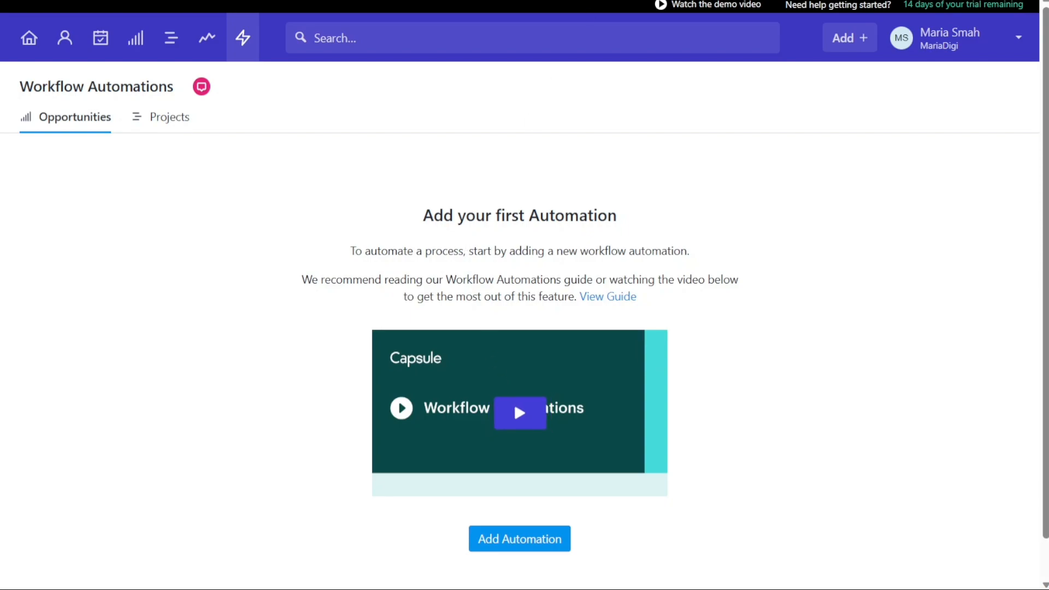
click(518, 539)
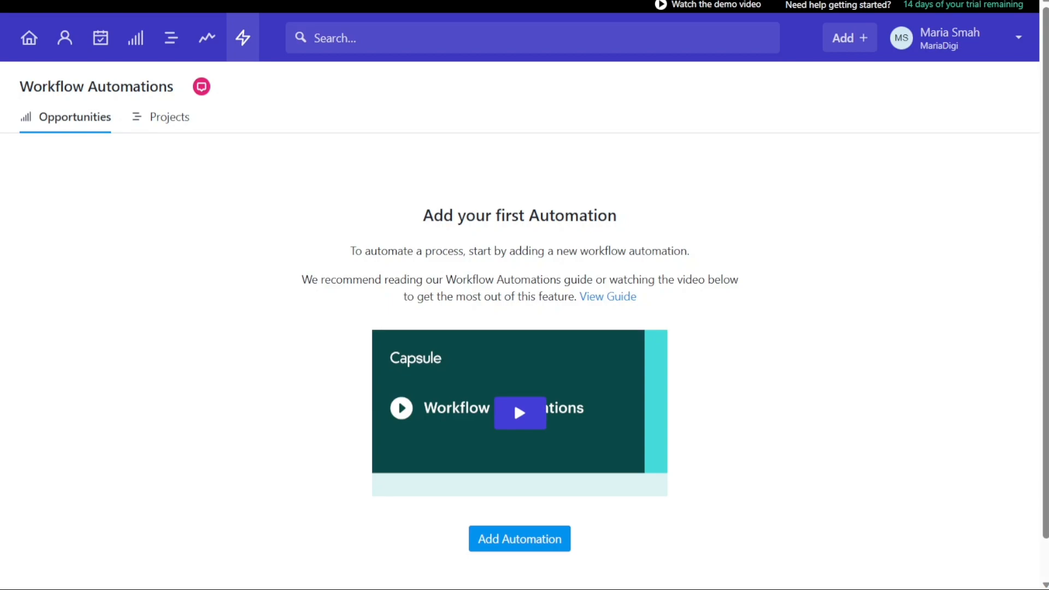
mouse_move(590, 105)
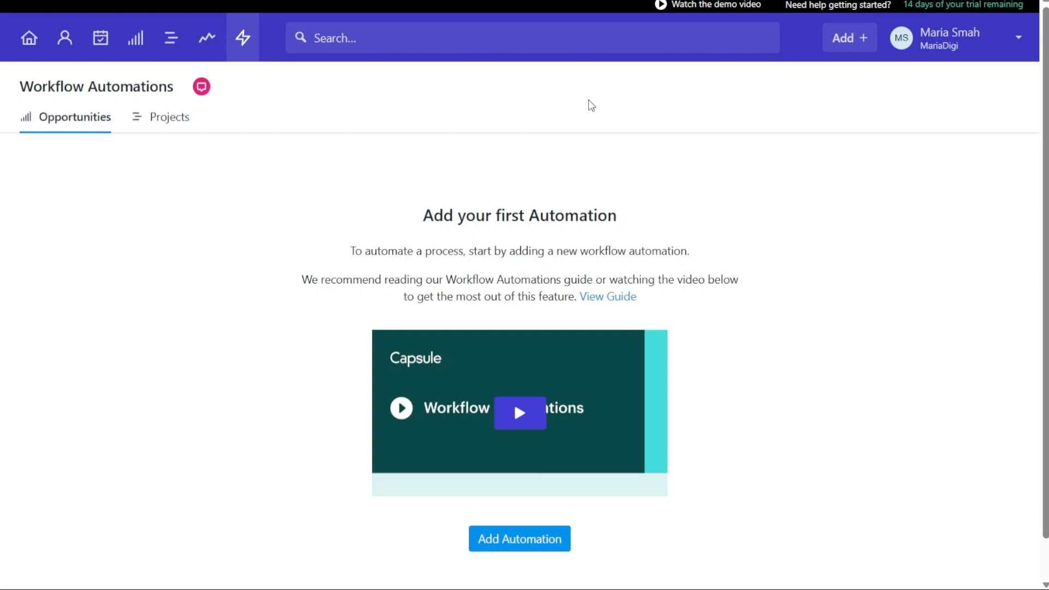
mouse_move(850, 37)
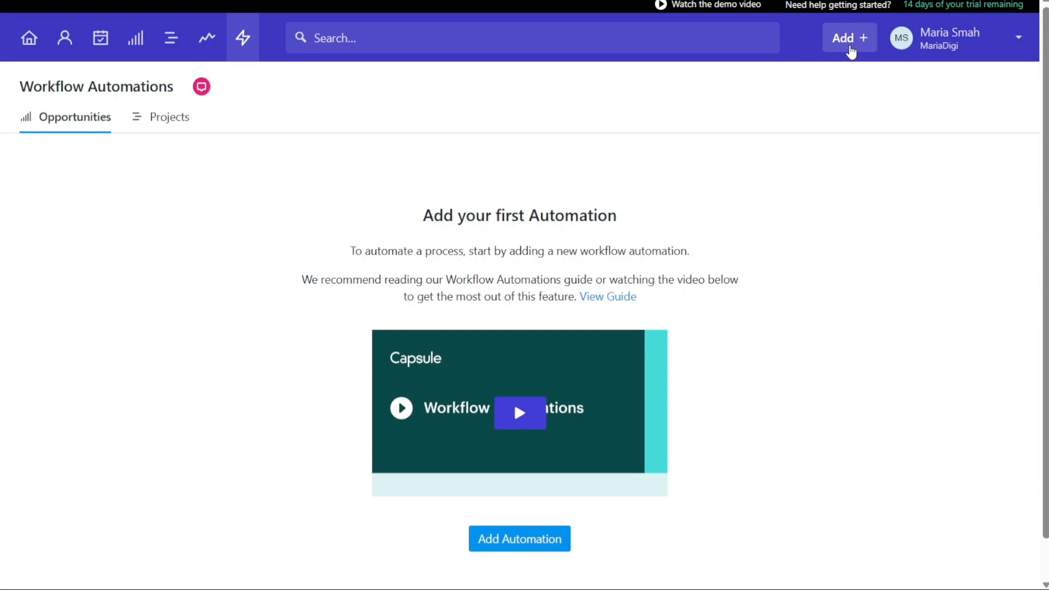
Check the Add menu's record types, then go to Account Settings from the user menu.
click(847, 38)
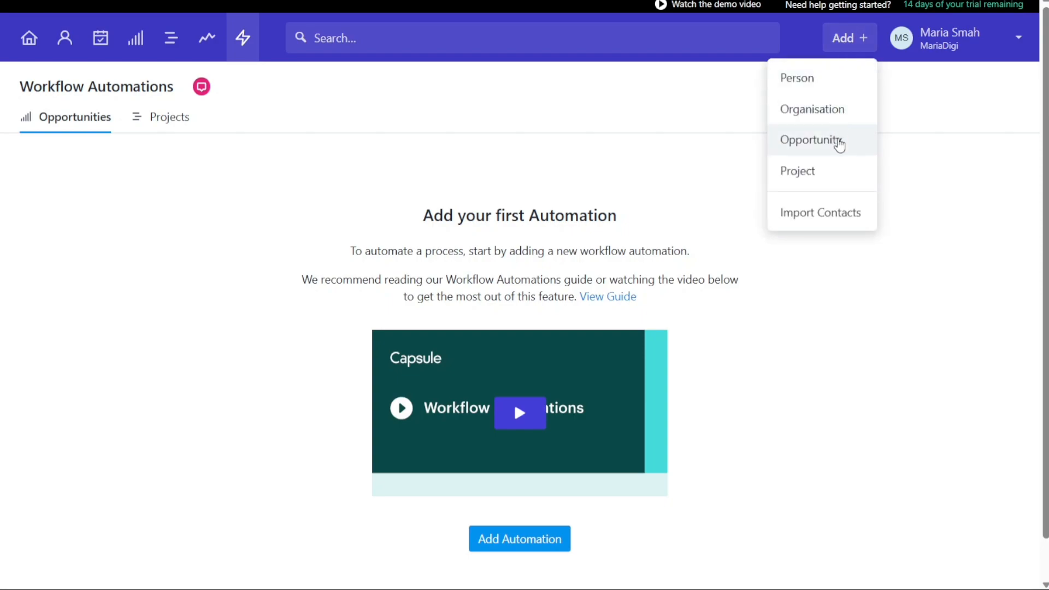
mouse_move(892, 106)
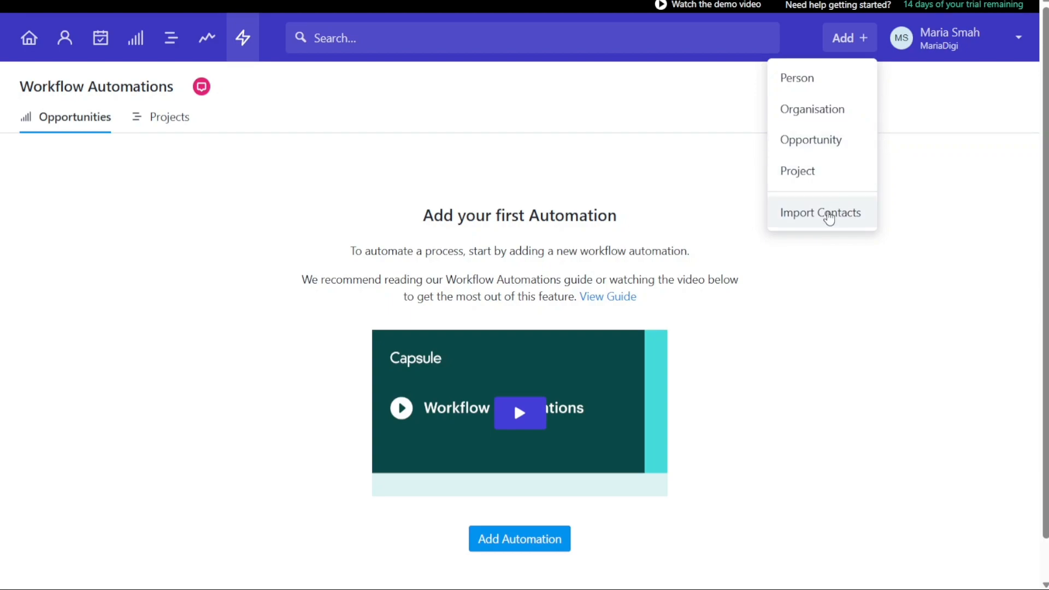
mouse_move(952, 165)
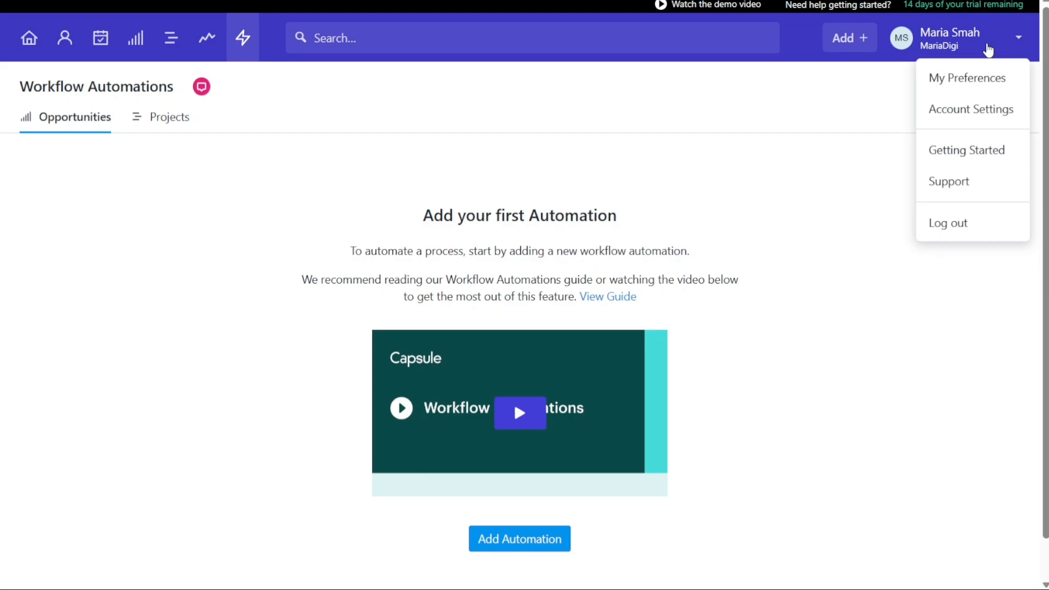
mouse_move(984, 73)
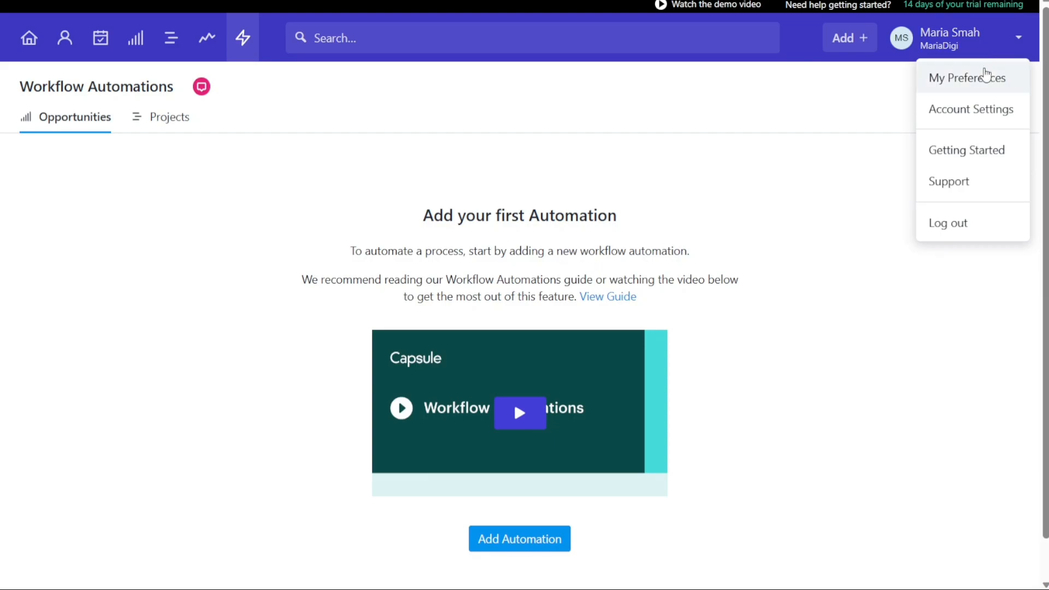
click(961, 76)
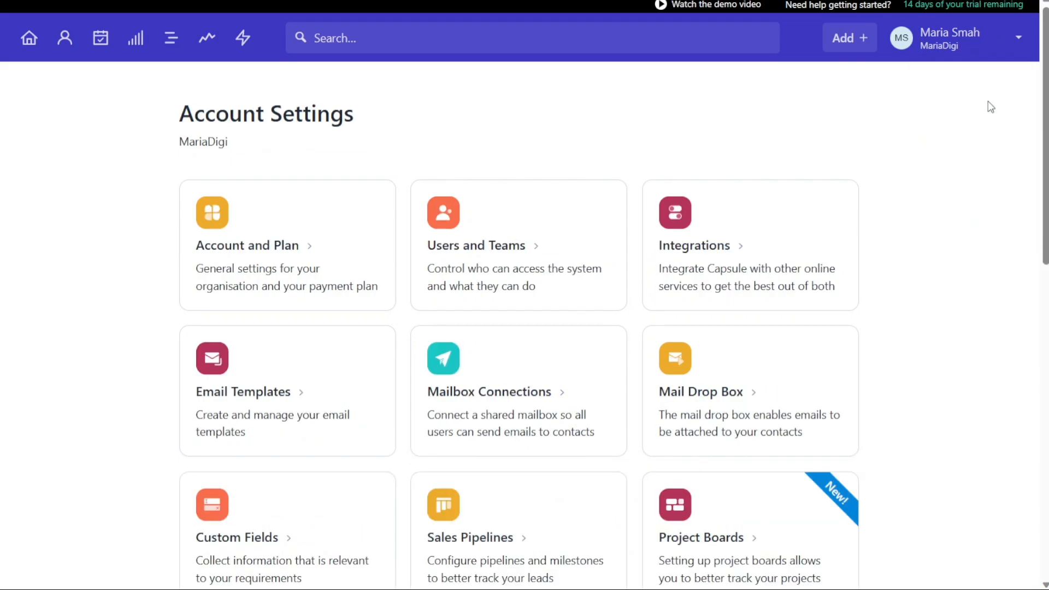
mouse_move(694, 246)
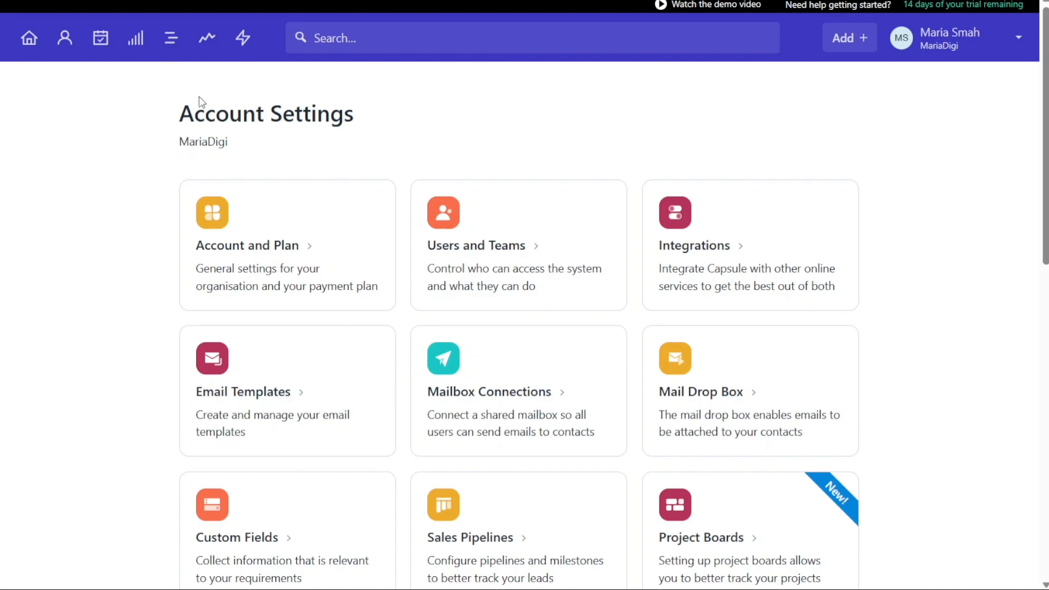
mouse_move(407, 110)
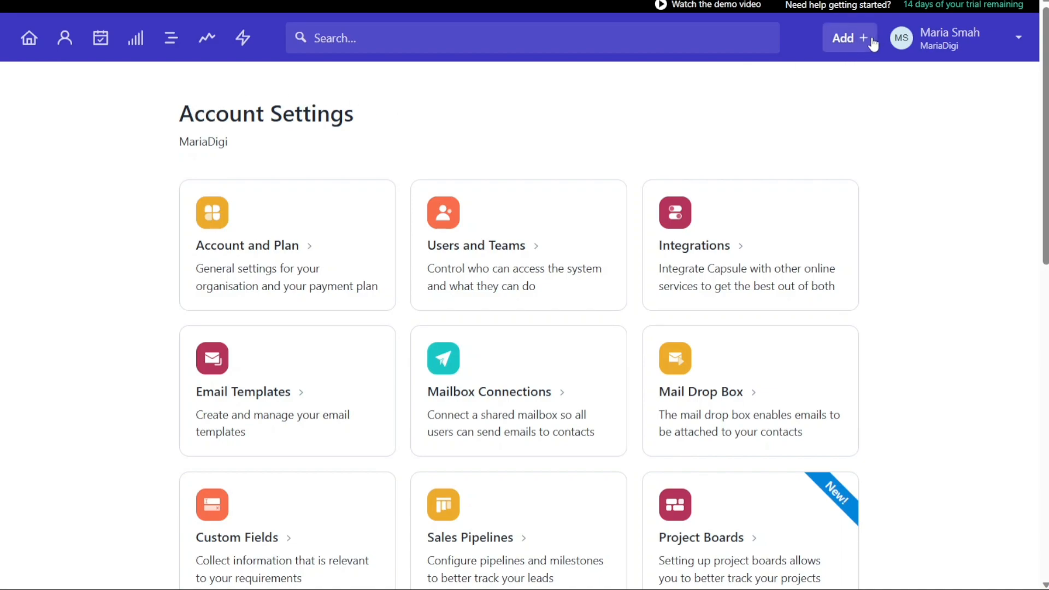
Start a new project from the Add menu named WebDev and look at who it relates to.
click(848, 38)
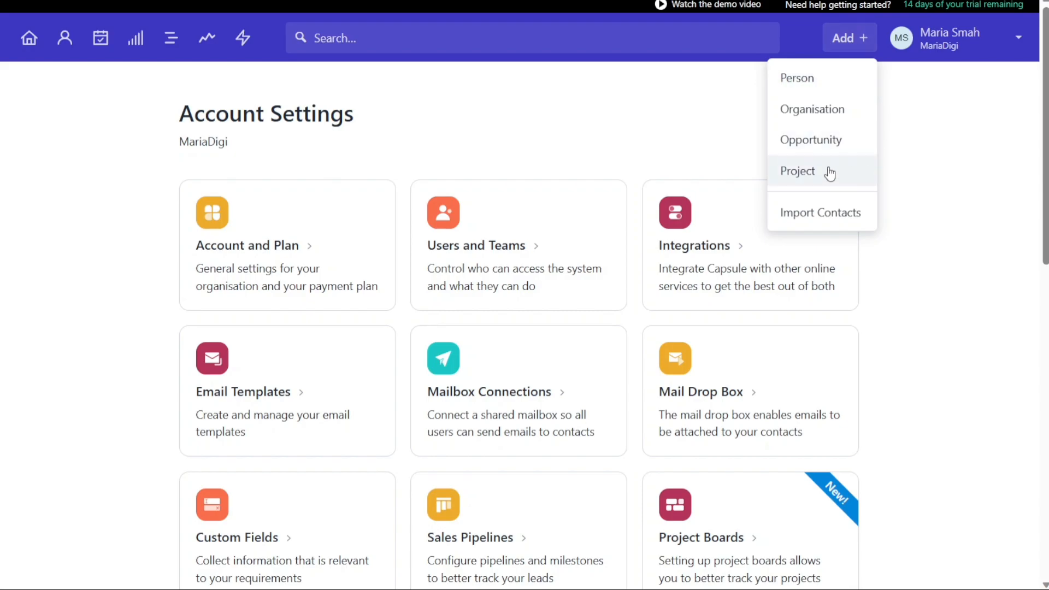
click(797, 172)
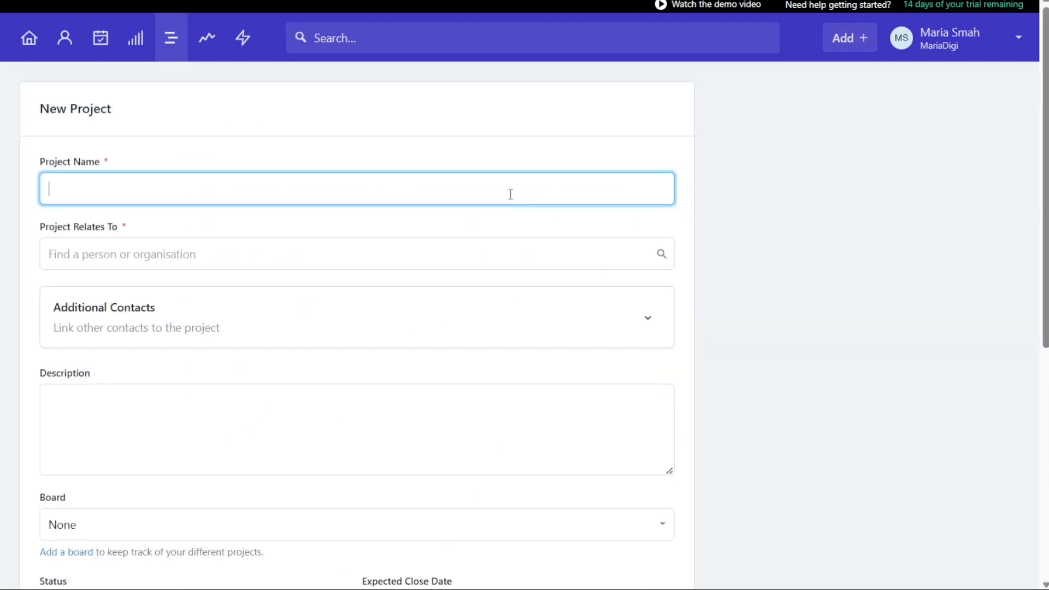
text(WebDev)
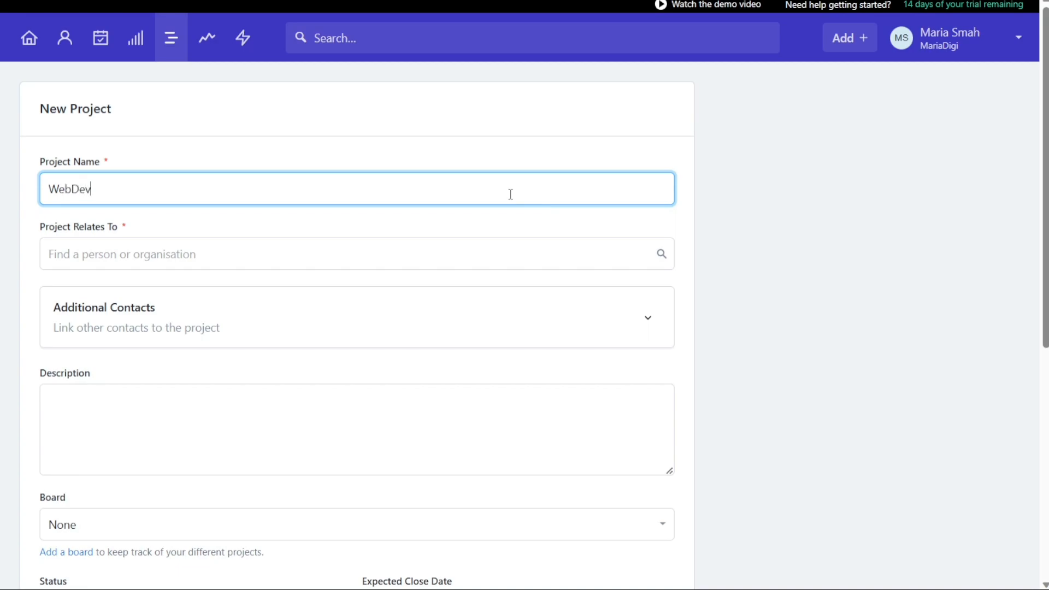
mouse_move(499, 228)
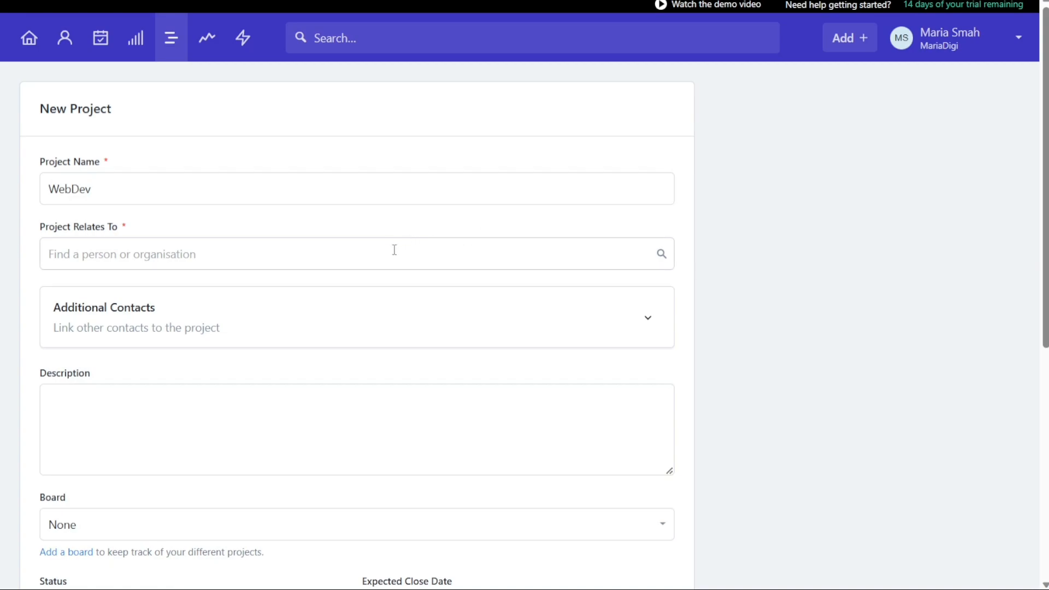
click(356, 254)
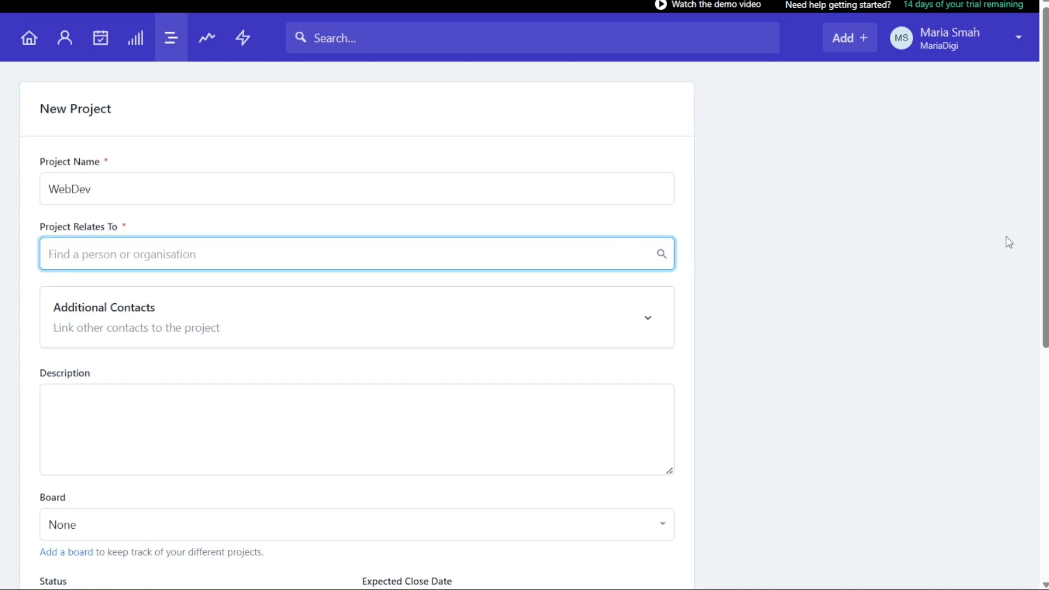
scroll(down, 3)
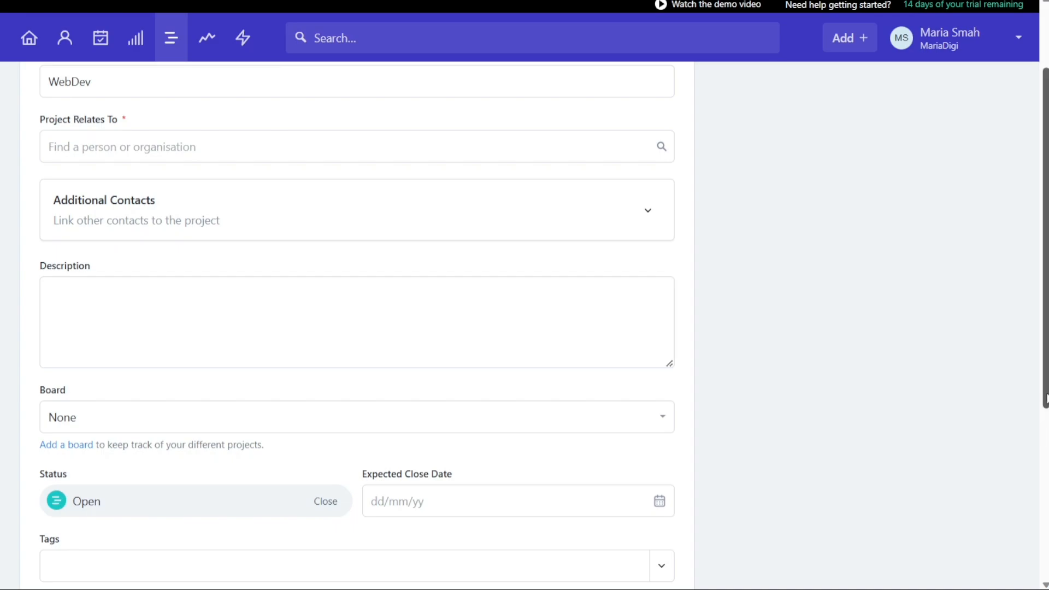
scroll(down, 3)
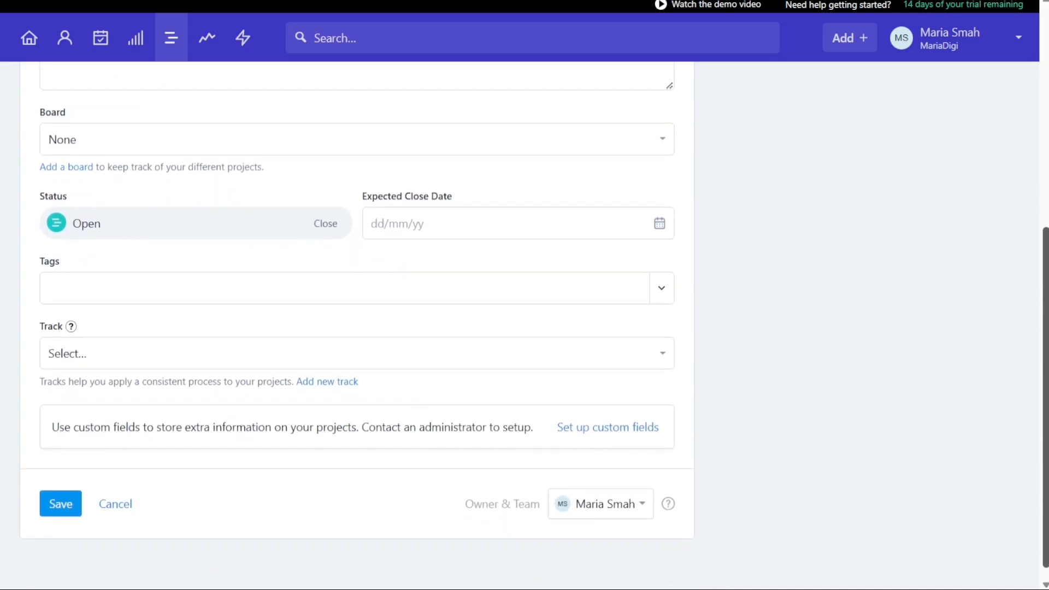
Review the tags and track options, then save the WebDev project.
click(335, 287)
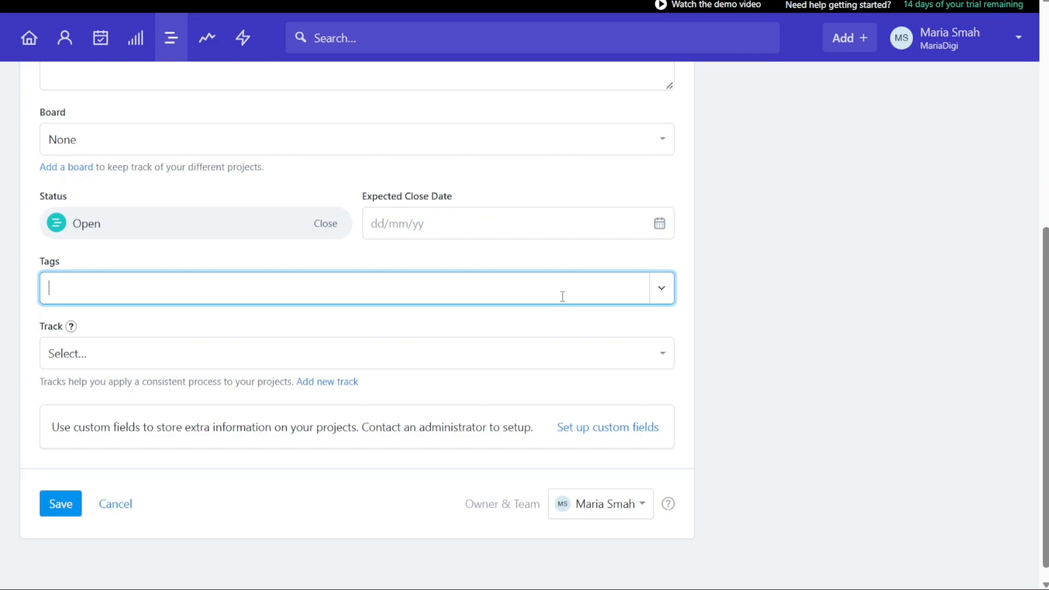
click(356, 353)
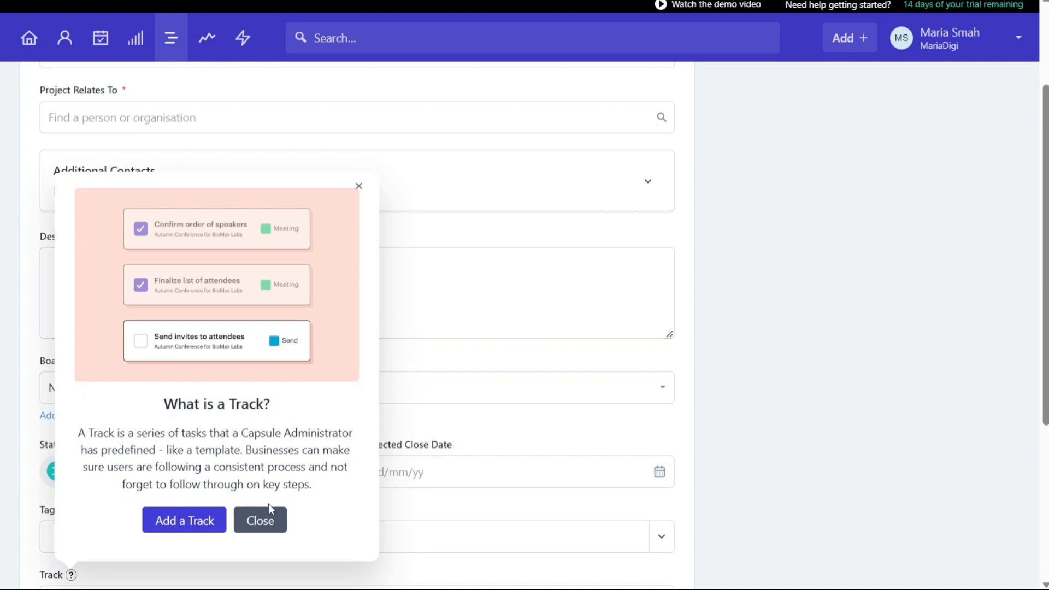
click(260, 520)
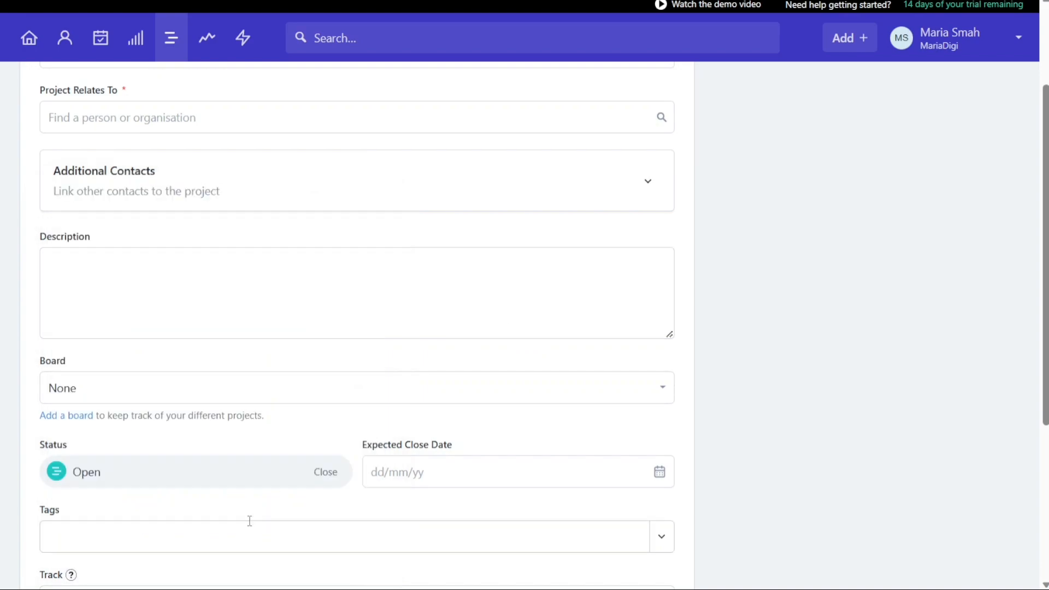
scroll(down, 3)
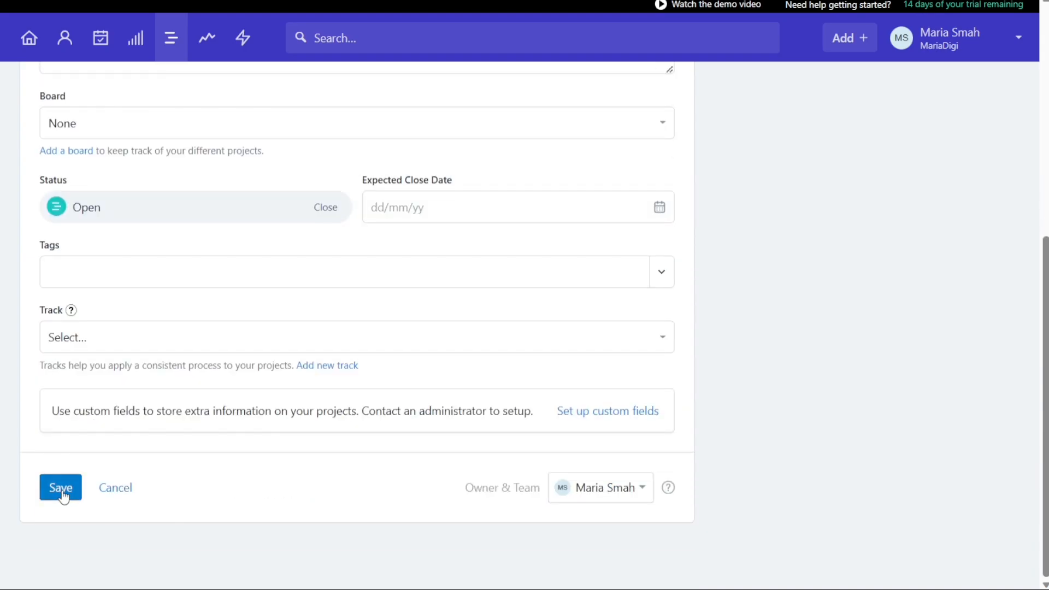
click(60, 487)
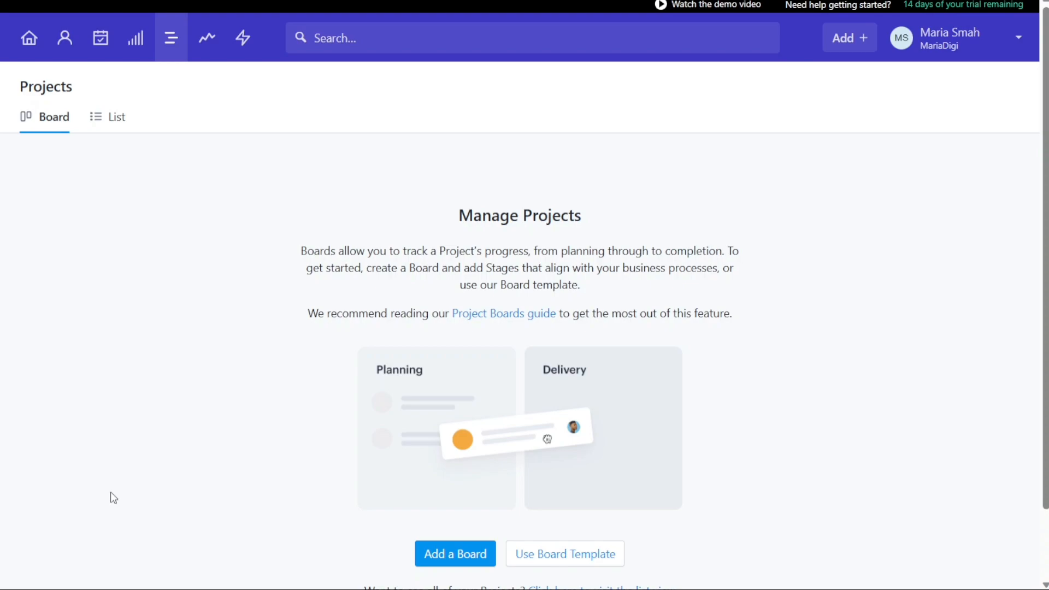
mouse_move(765, 117)
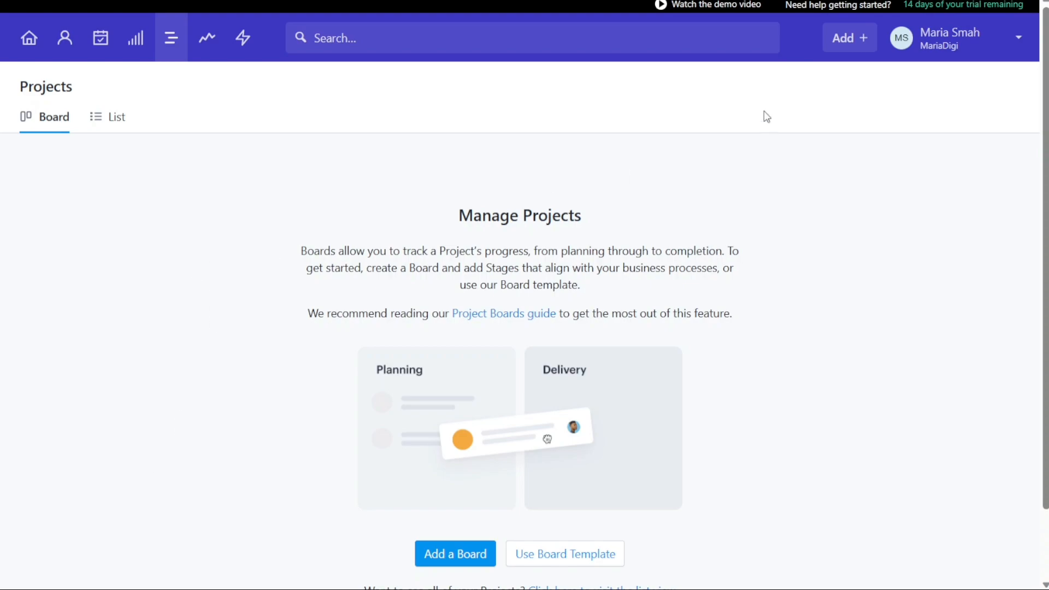
Start a new person from the Add menu with title Mr, first name John and last name Doe.
click(848, 37)
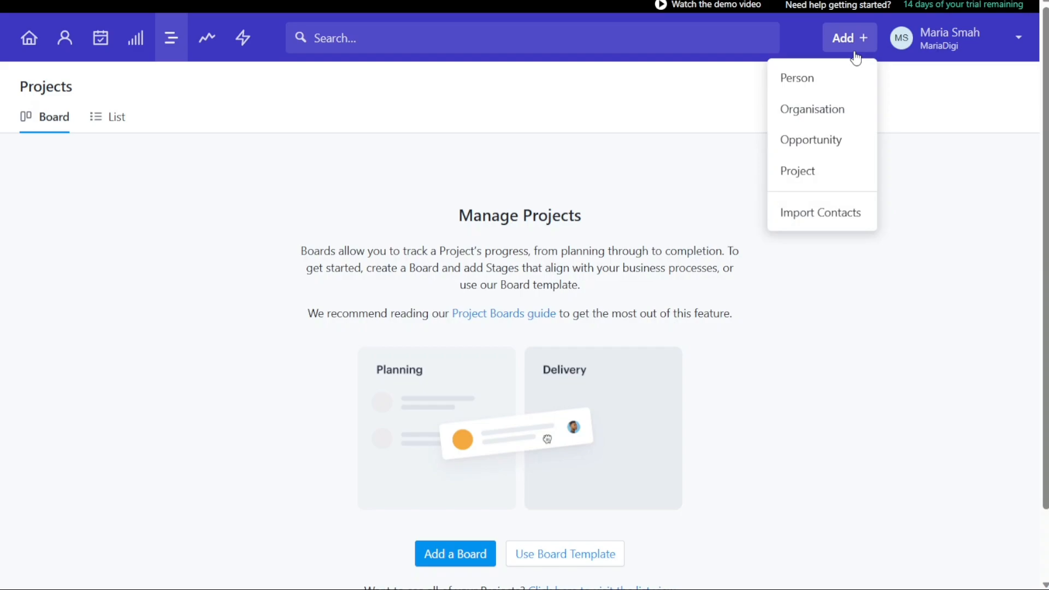
click(796, 77)
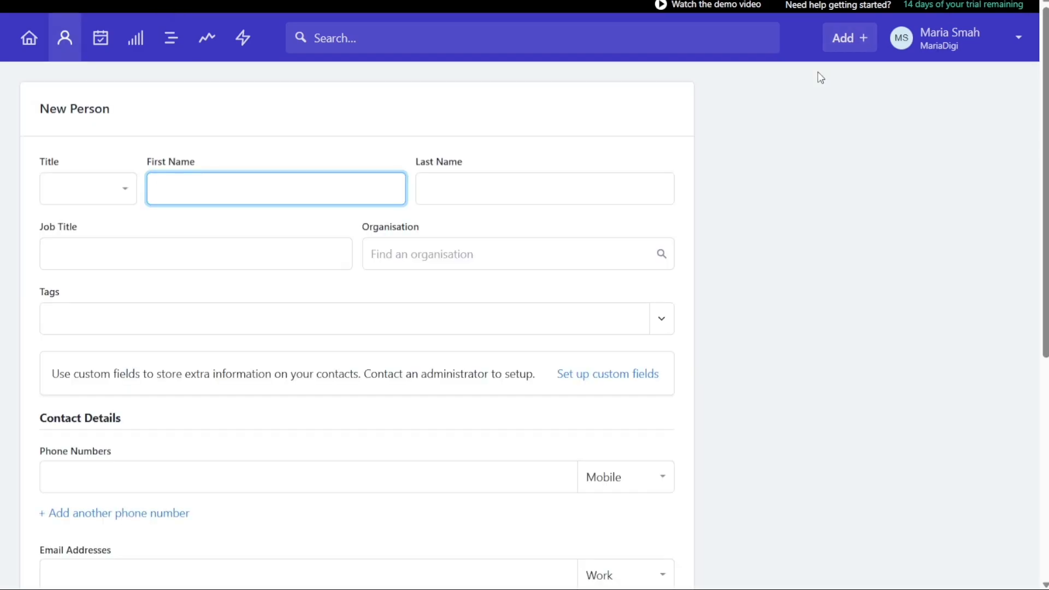
click(275, 187)
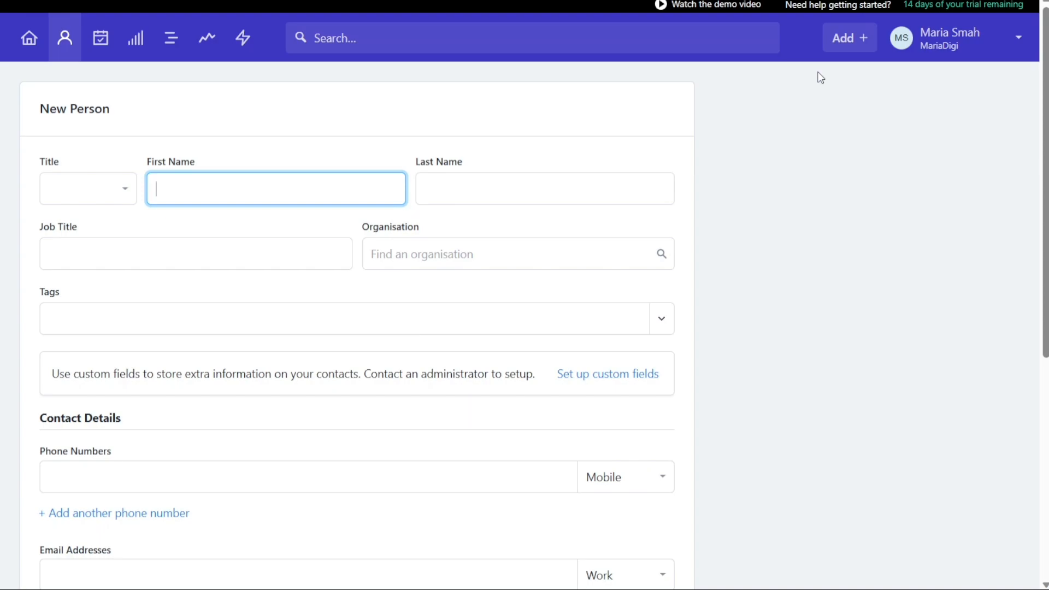
mouse_move(708, 171)
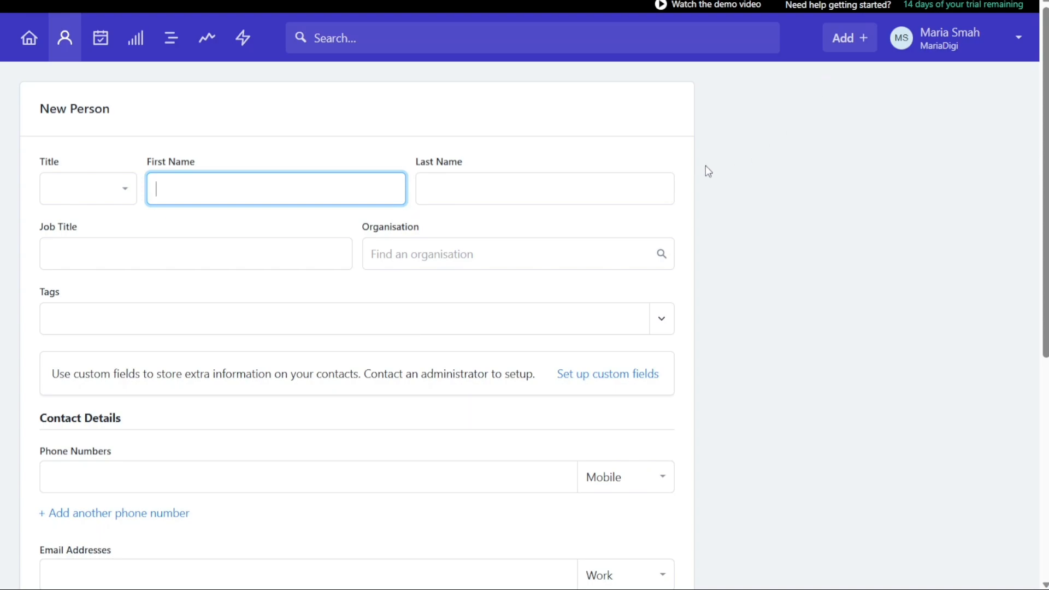
click(87, 188)
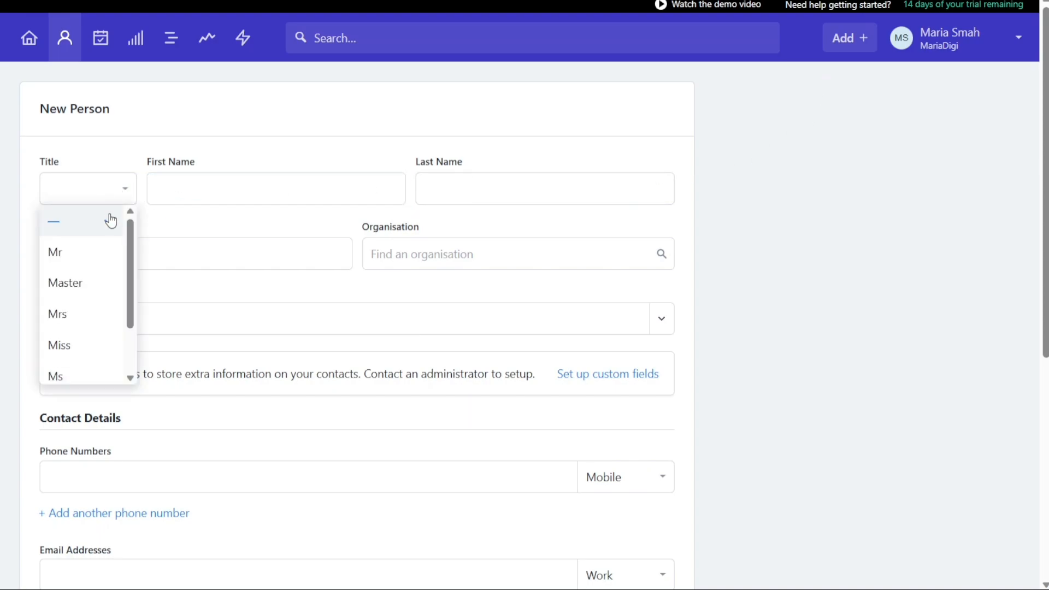
click(55, 252)
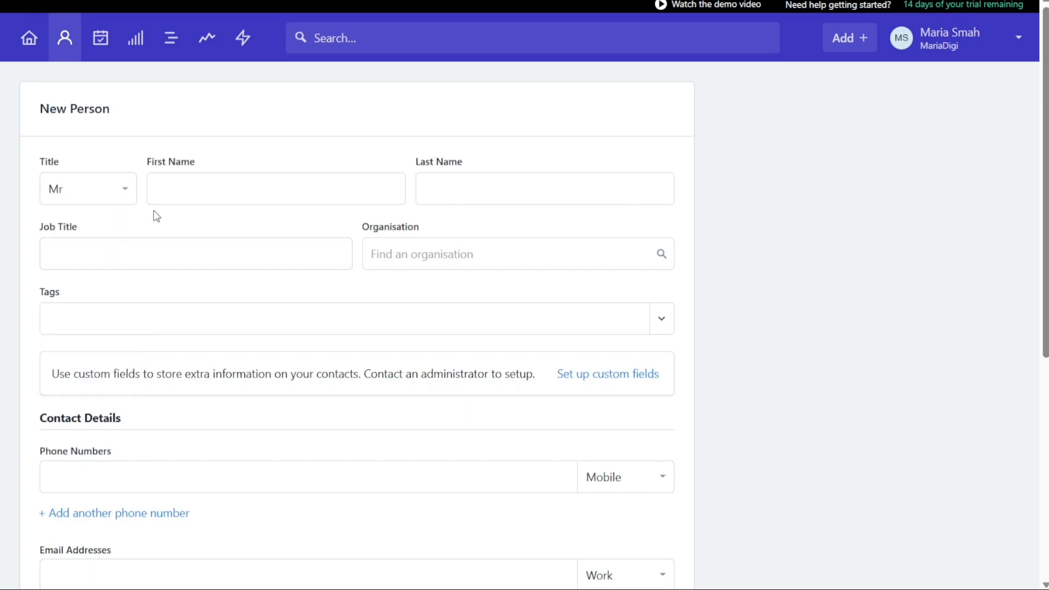
click(88, 188)
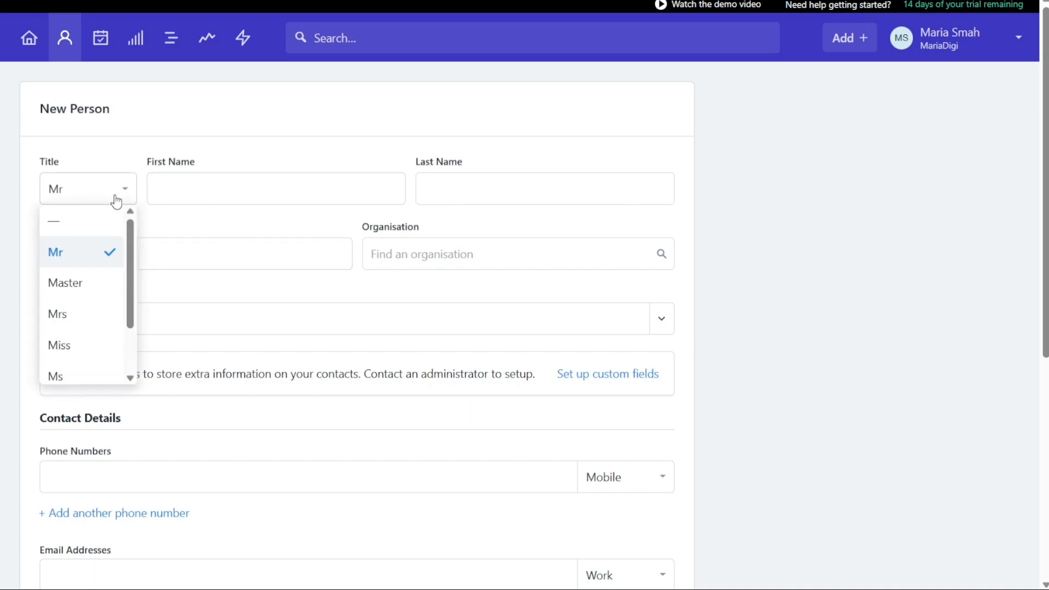
text(John)
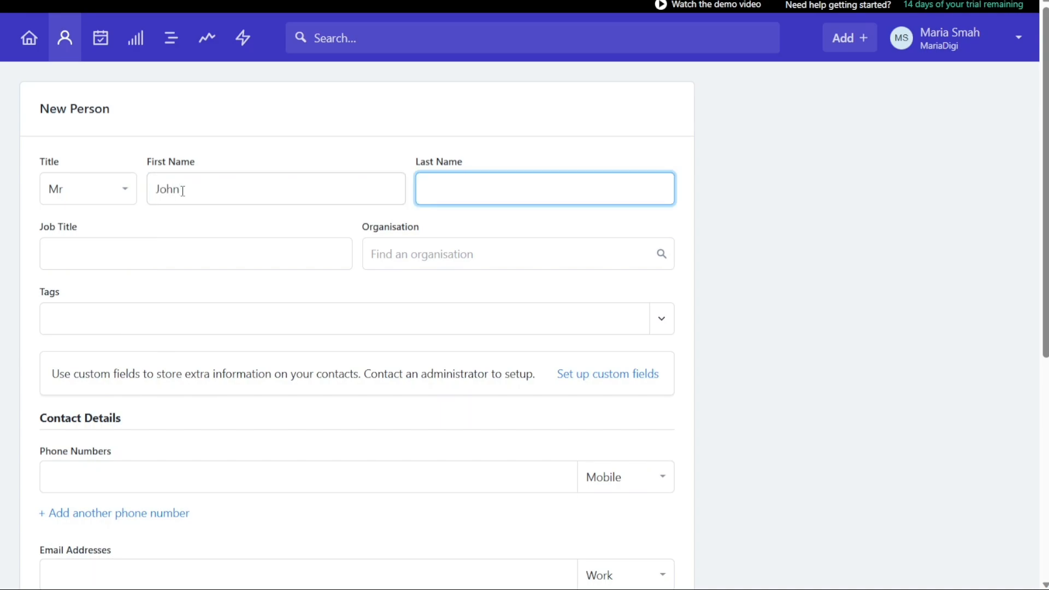
text(Doe)
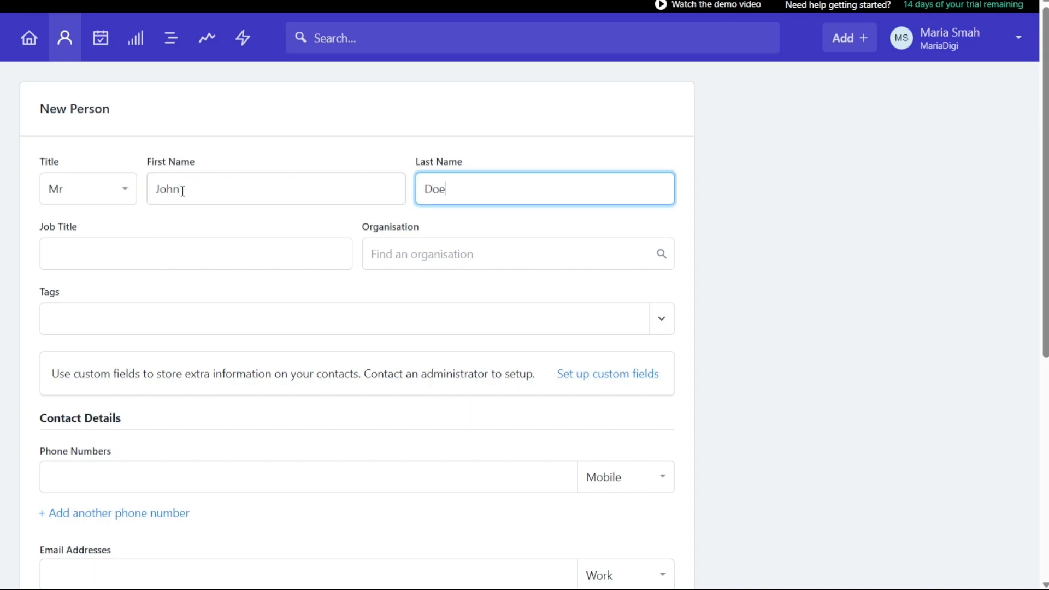
Skip the job title and organisation fields and save the Mr John Doe contact.
click(196, 254)
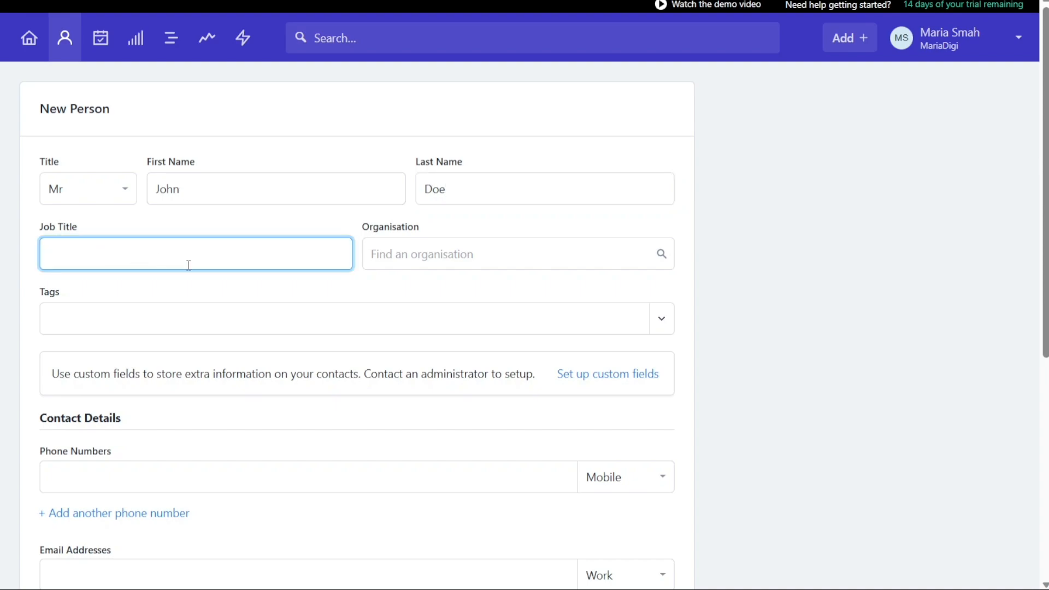
click(517, 253)
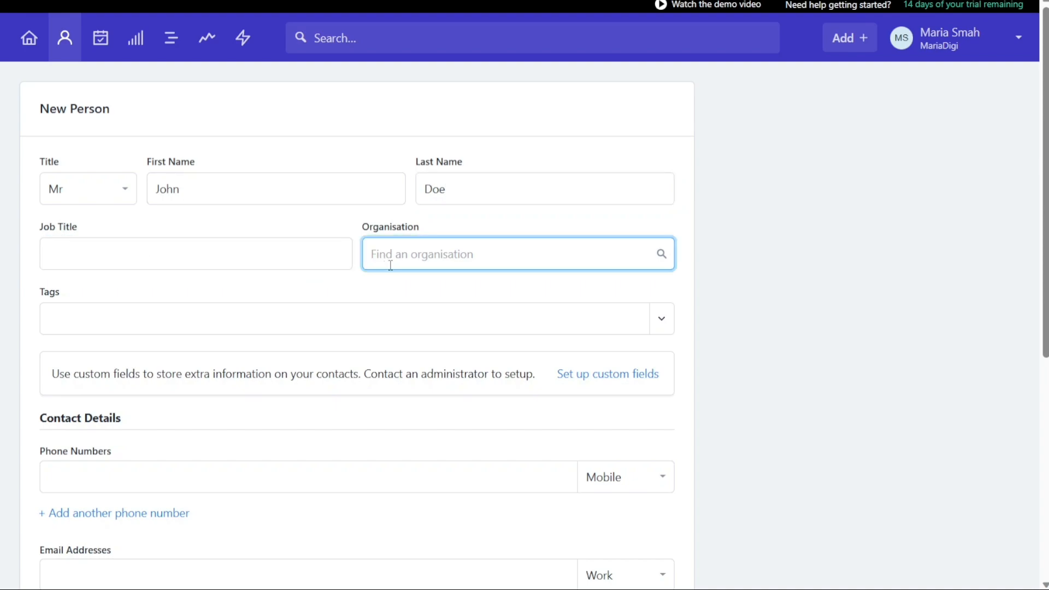
scroll(down, 3)
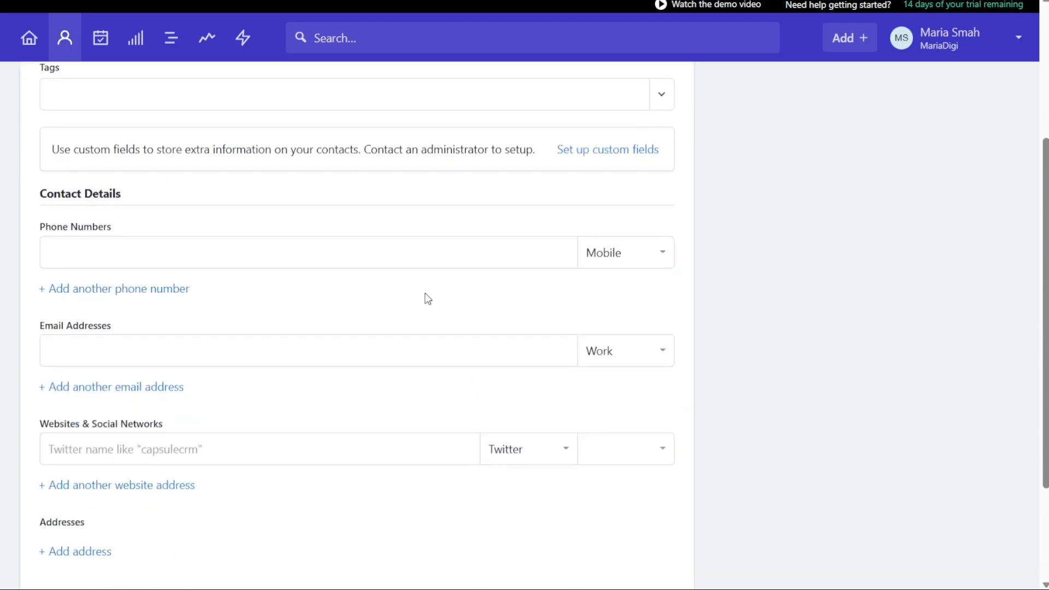
click(348, 94)
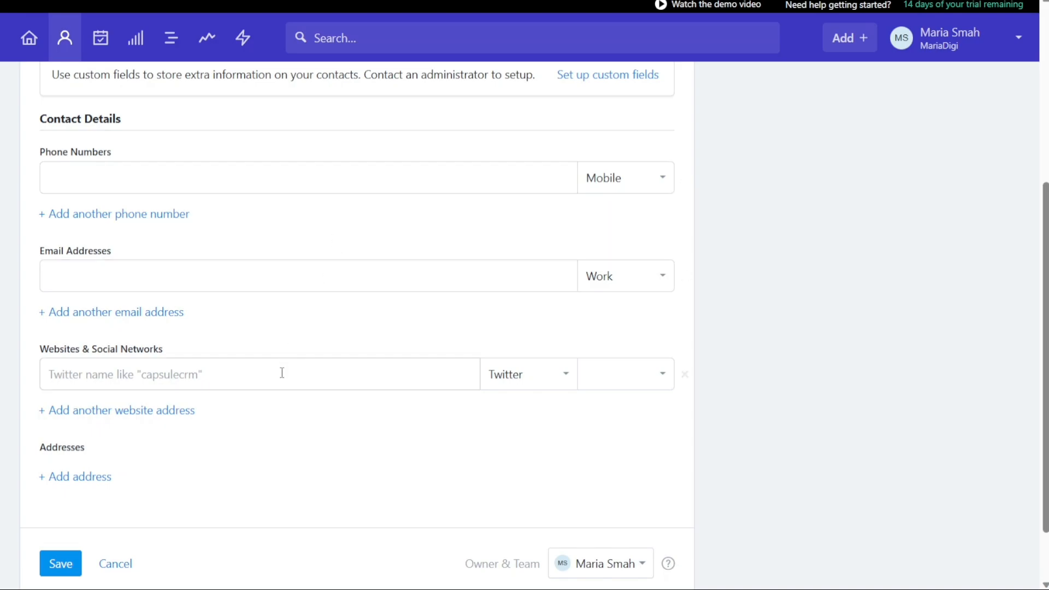
mouse_move(204, 498)
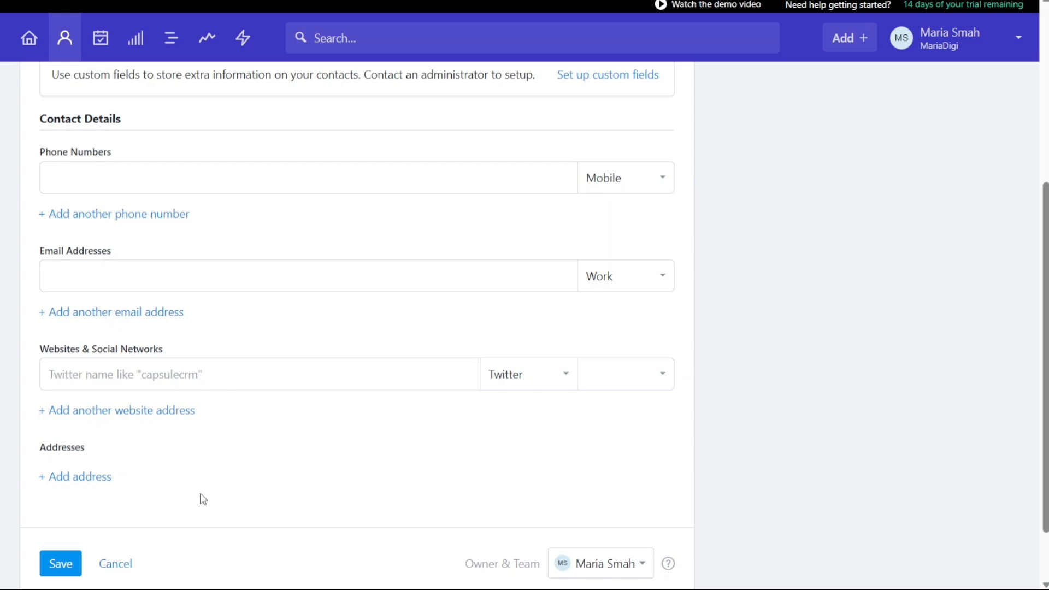
mouse_move(571, 567)
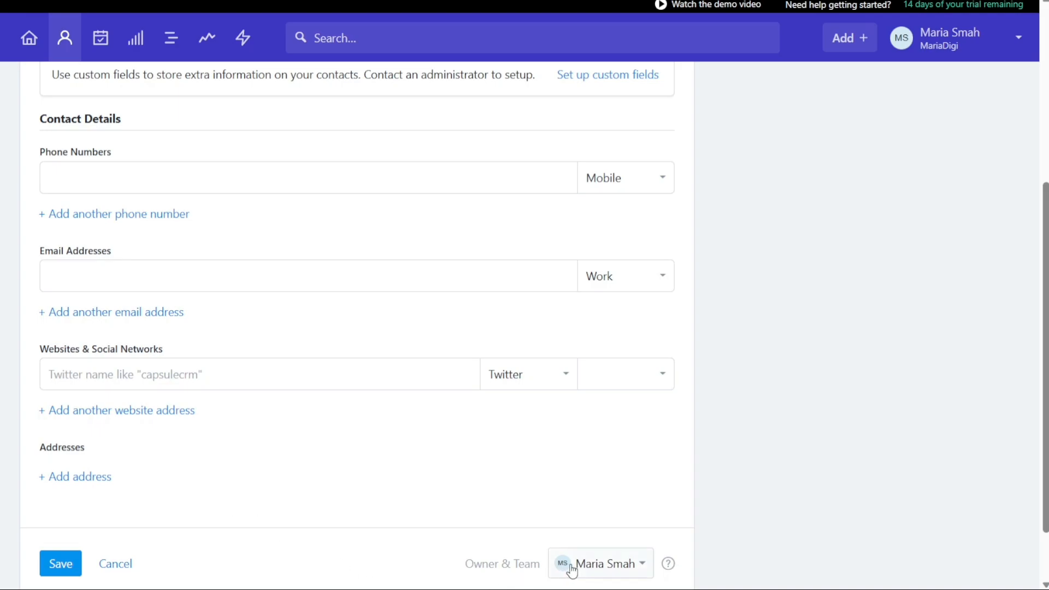
click(60, 563)
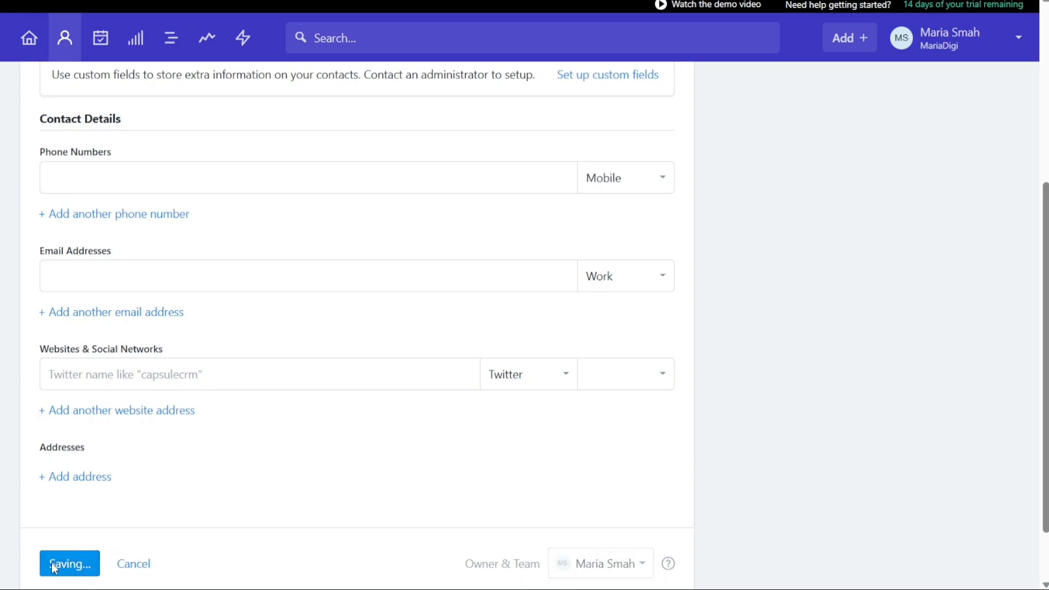
click(69, 563)
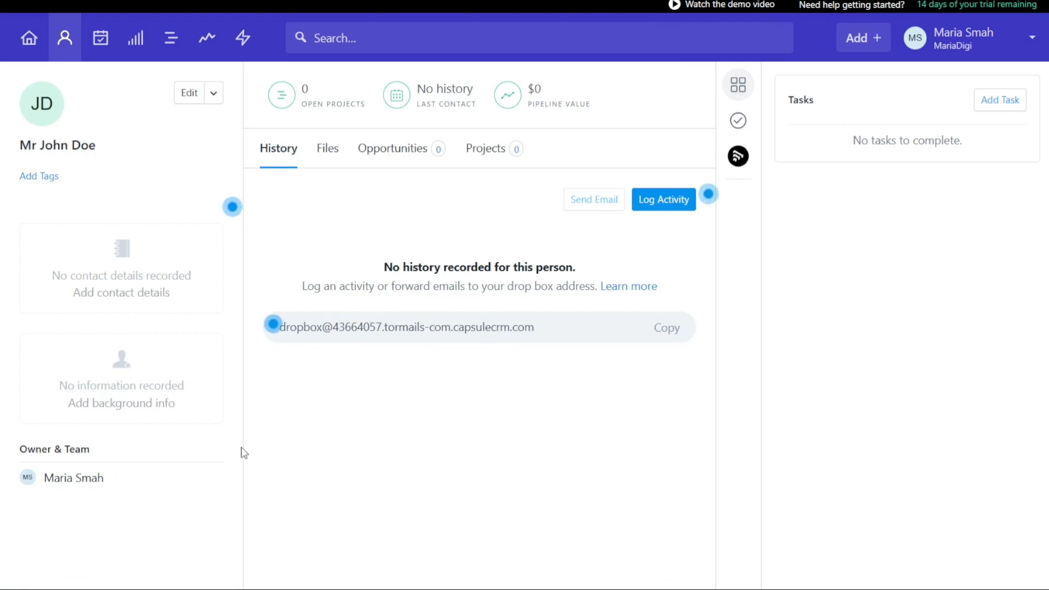
mouse_move(294, 389)
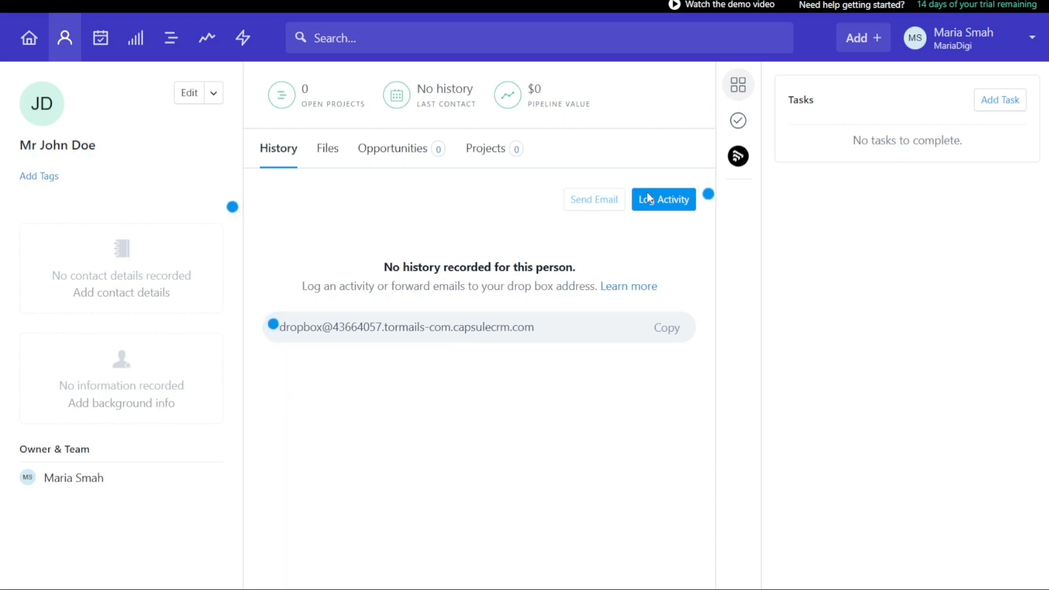
Show the account menu from the user name over John Doe's record.
click(1032, 37)
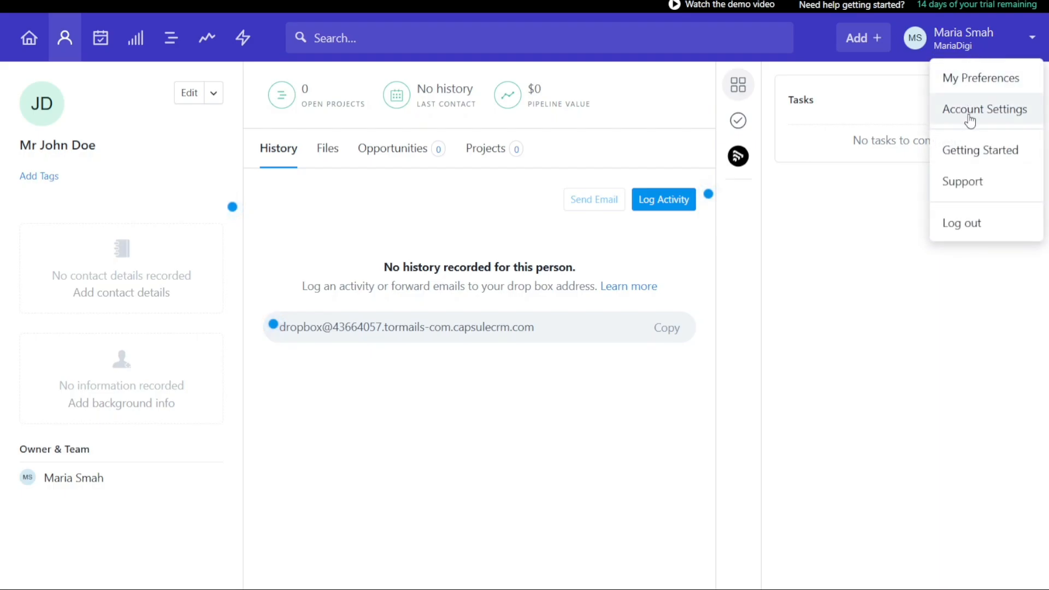
Go to Account Settings > Integrations and browse services like QuickBooks, Mailchimp and Wufoo.
click(984, 109)
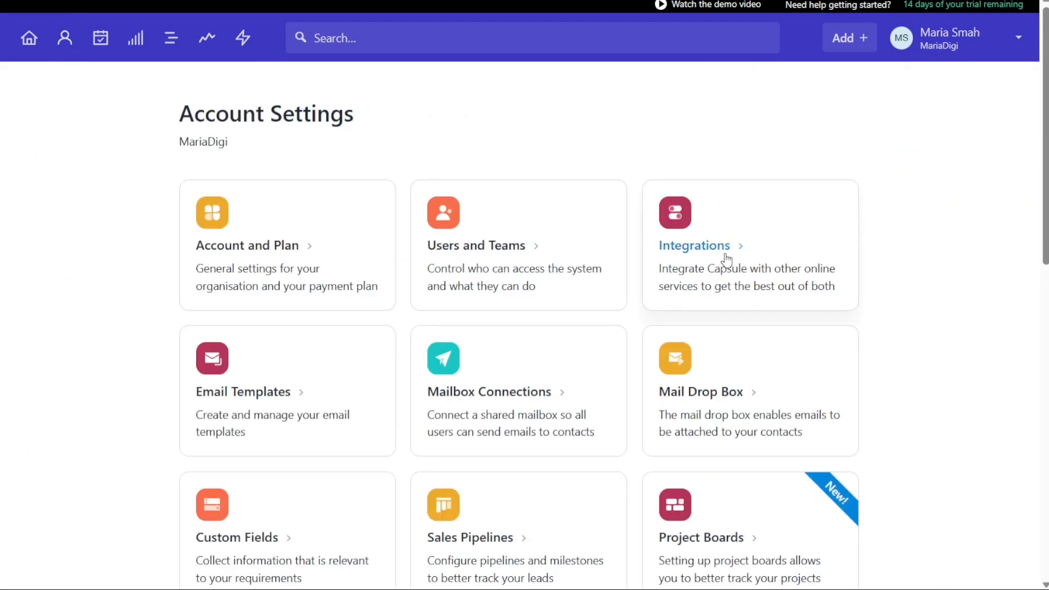
click(695, 244)
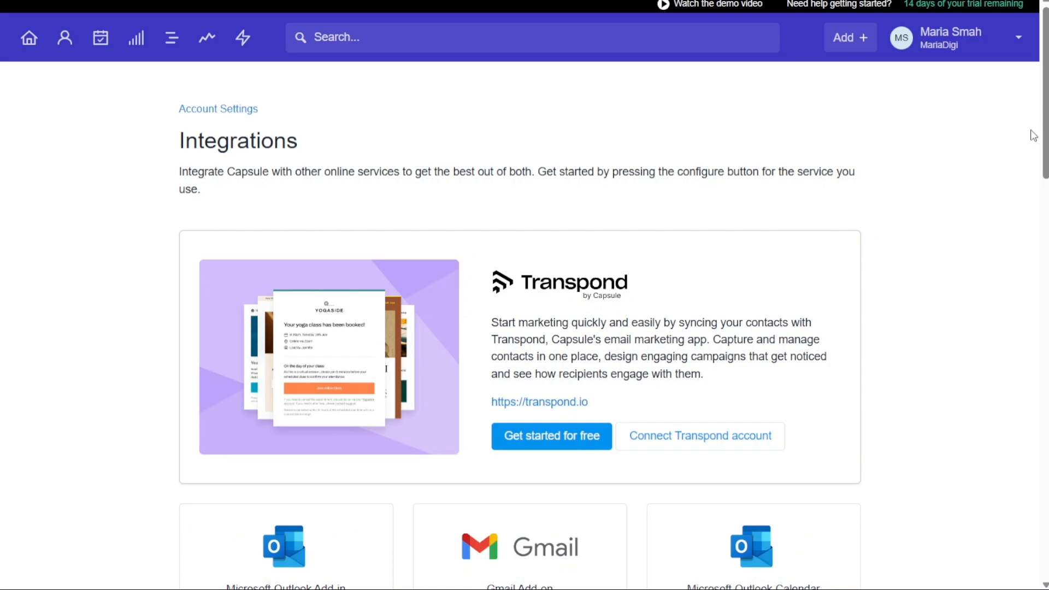
scroll(down, 3)
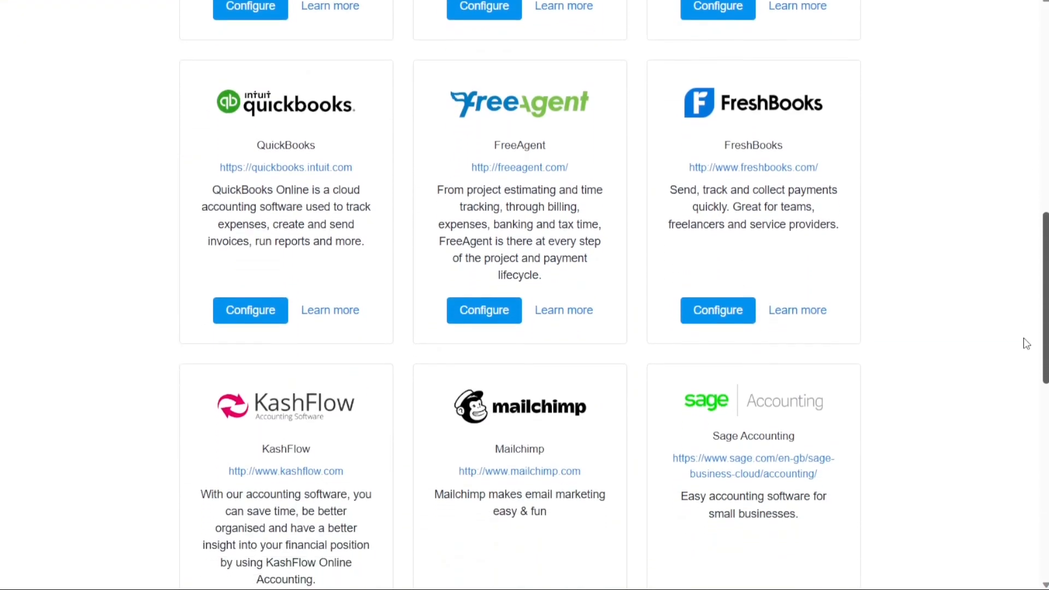
scroll(down, 3)
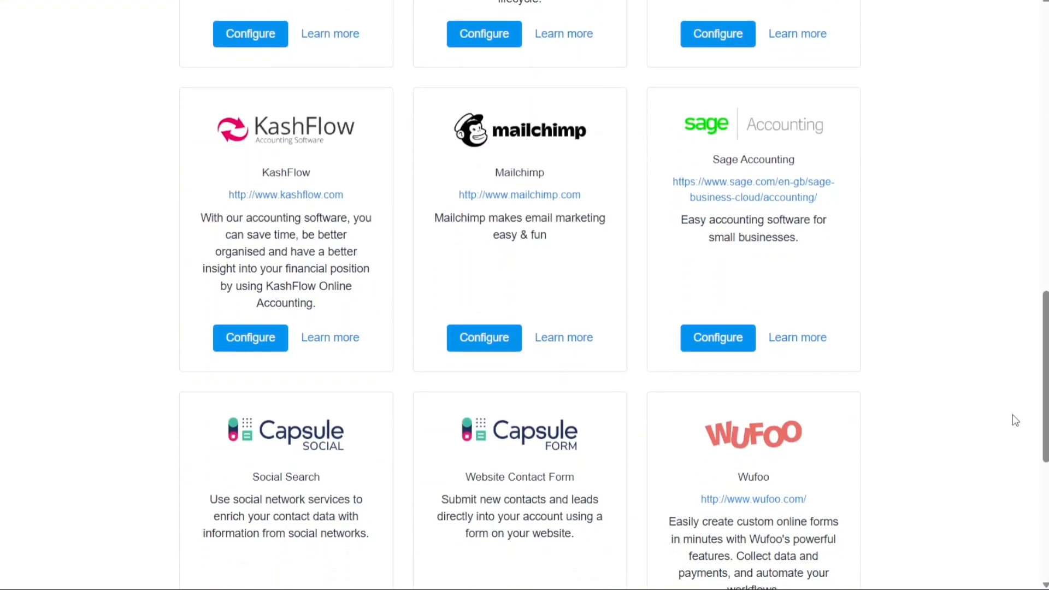